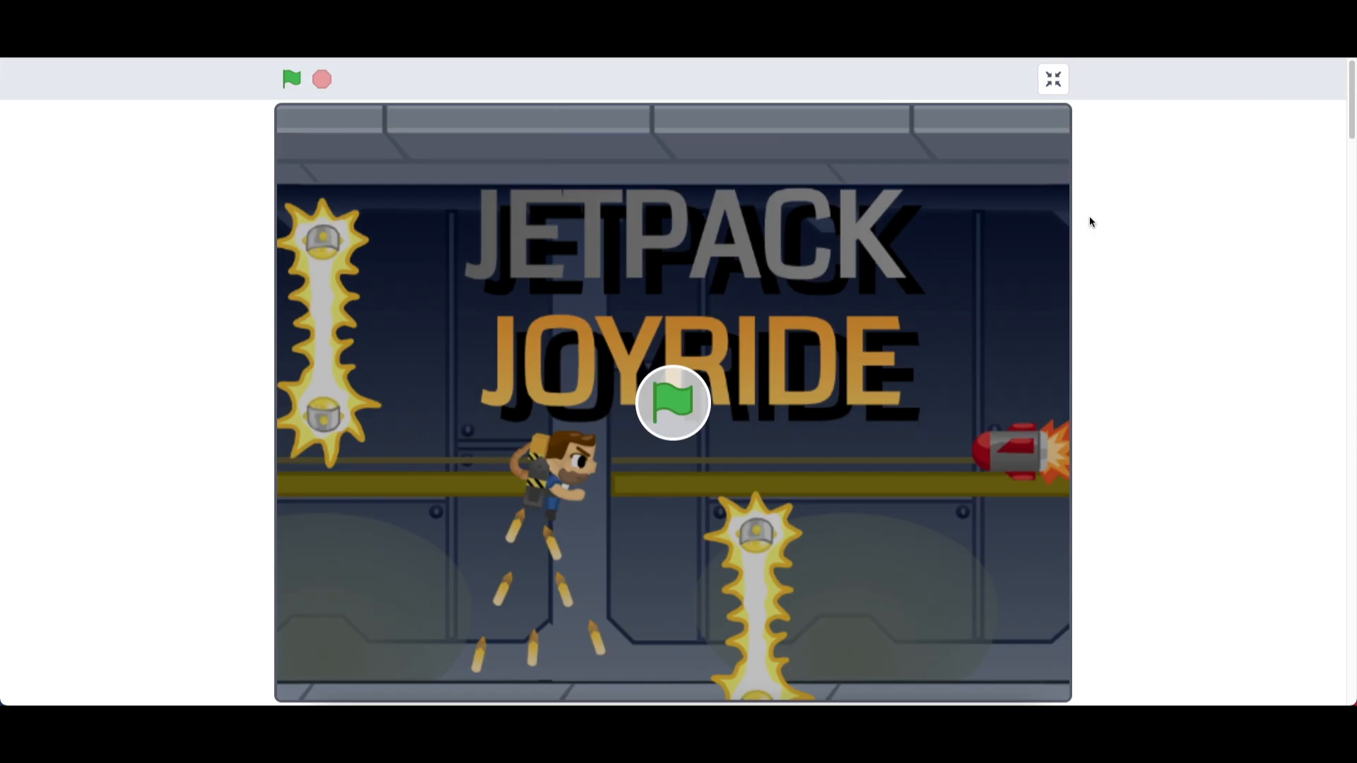
mouse_move(730, 379)
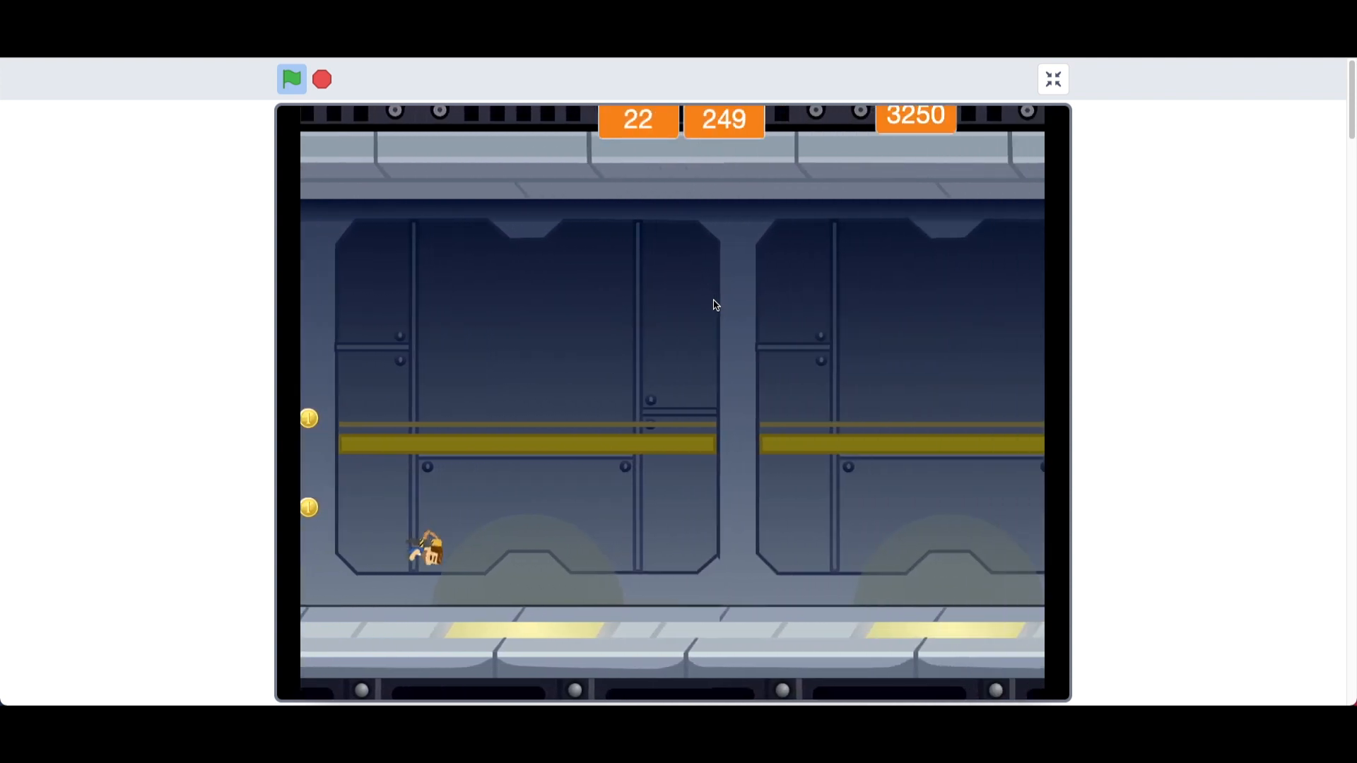
Step: Create a new sprite with the uploaded BarryFly.svg costume at size 50 and show its scripts
left_click(1051, 79)
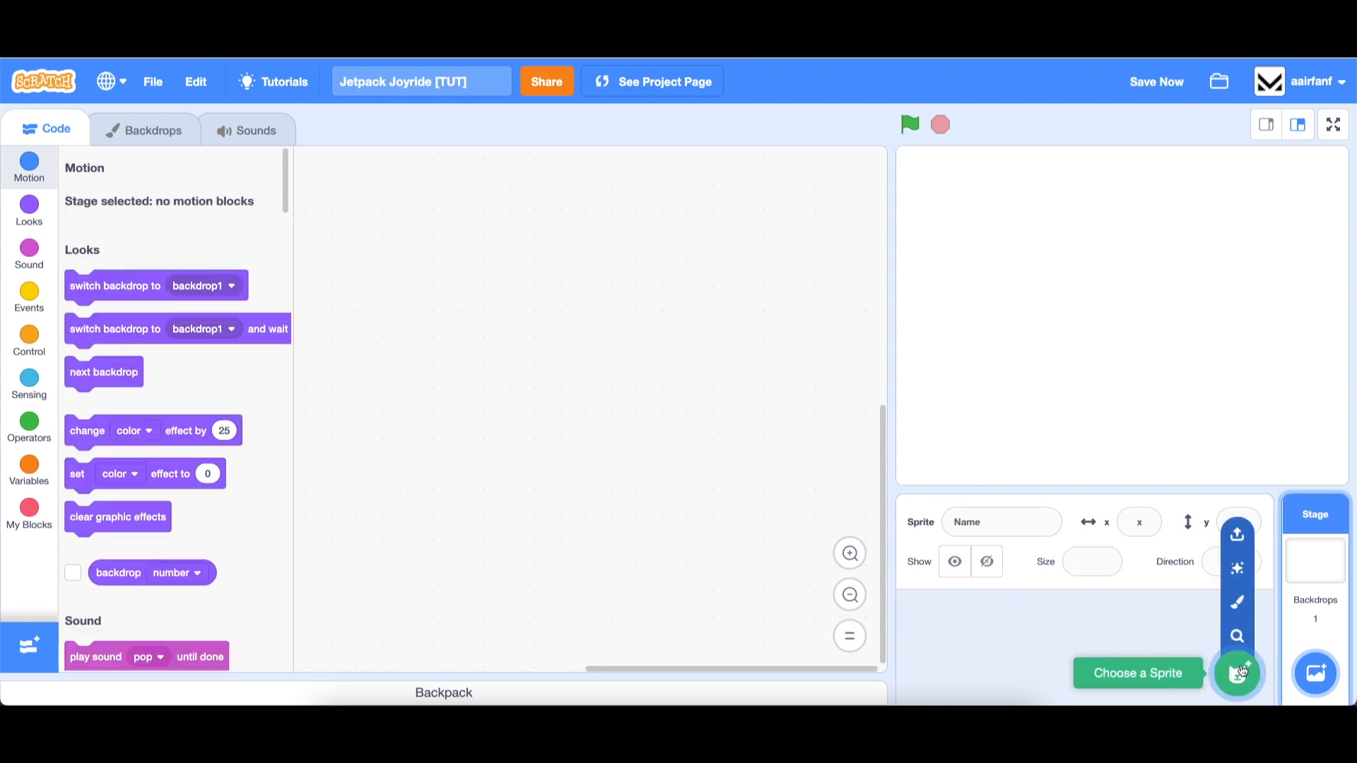
left_click(1237, 672)
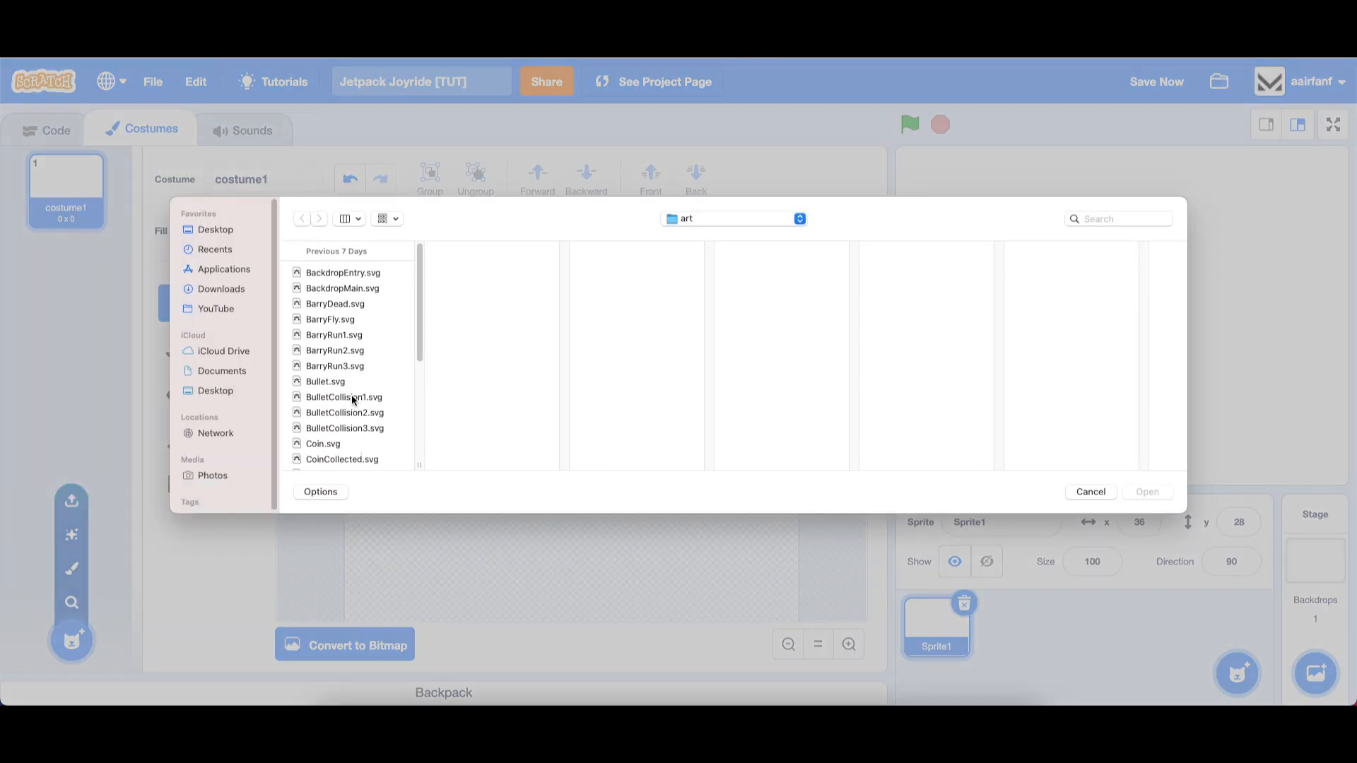
left_click(331, 320)
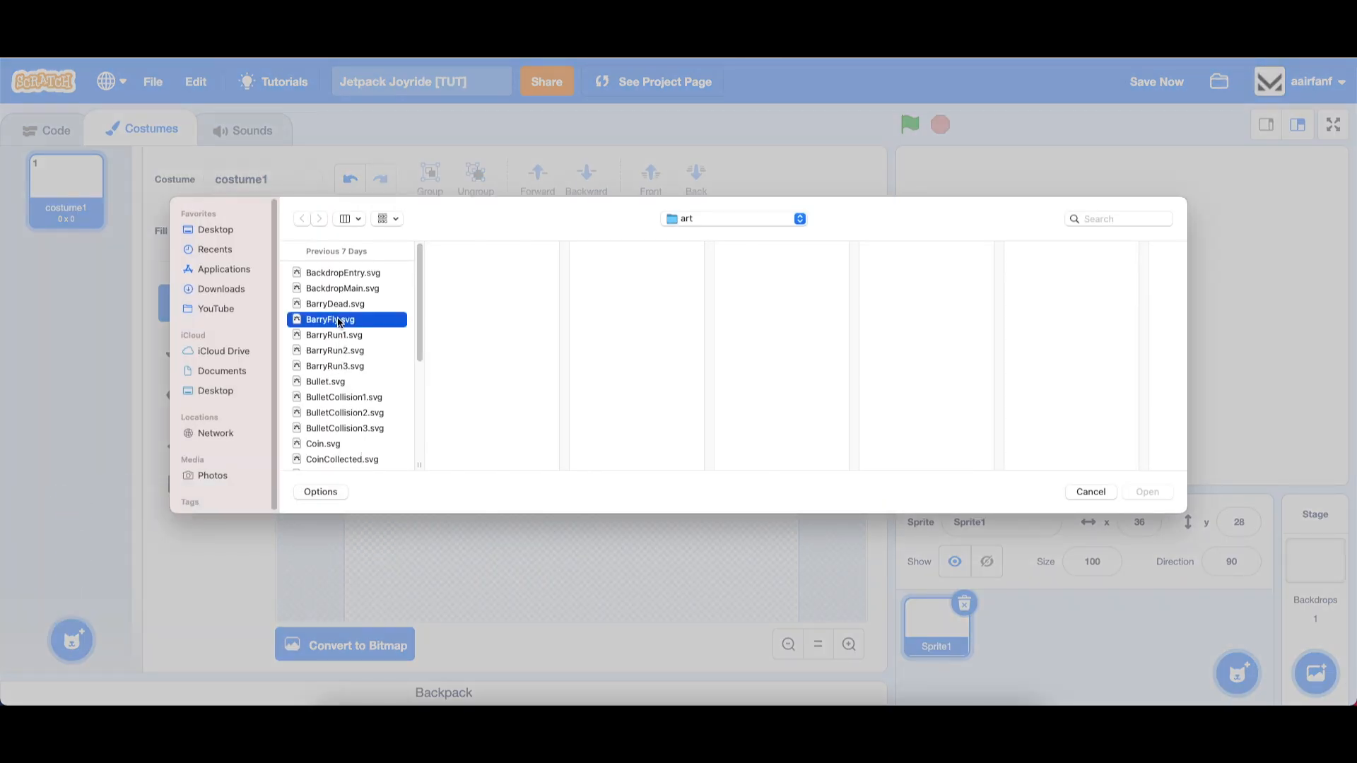
left_click(1146, 491)
type("50")
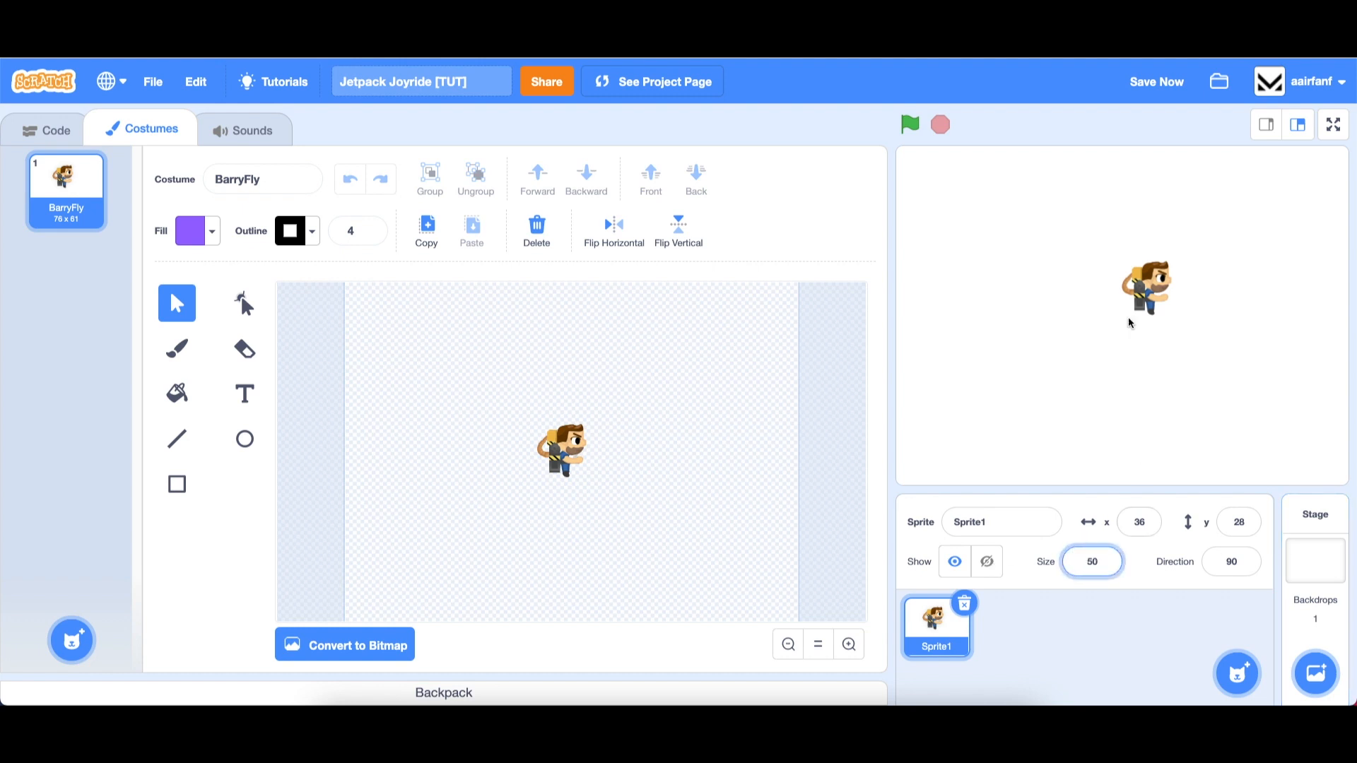
left_click(55, 128)
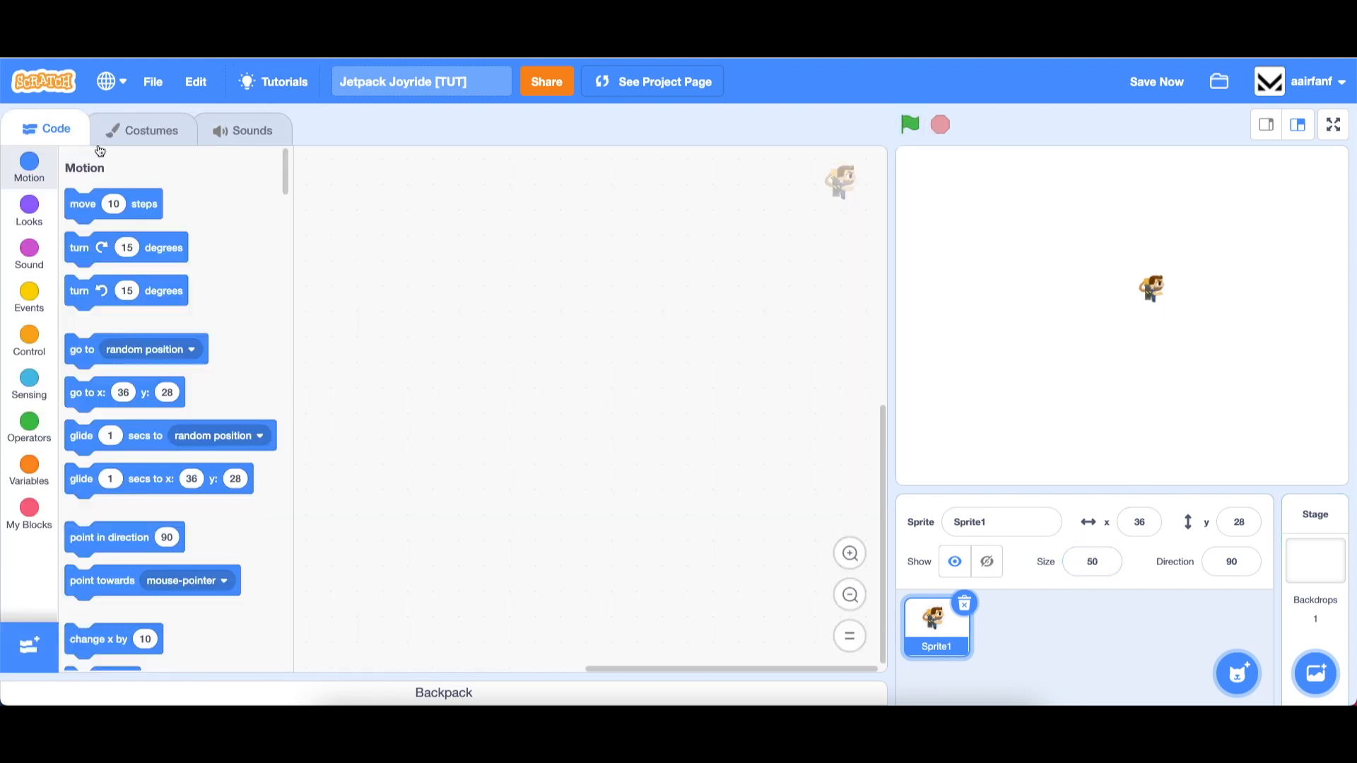
Step: Create the PlayerYV variable and start a green-flag script that sets PlayerYV to 0
left_click(28, 297)
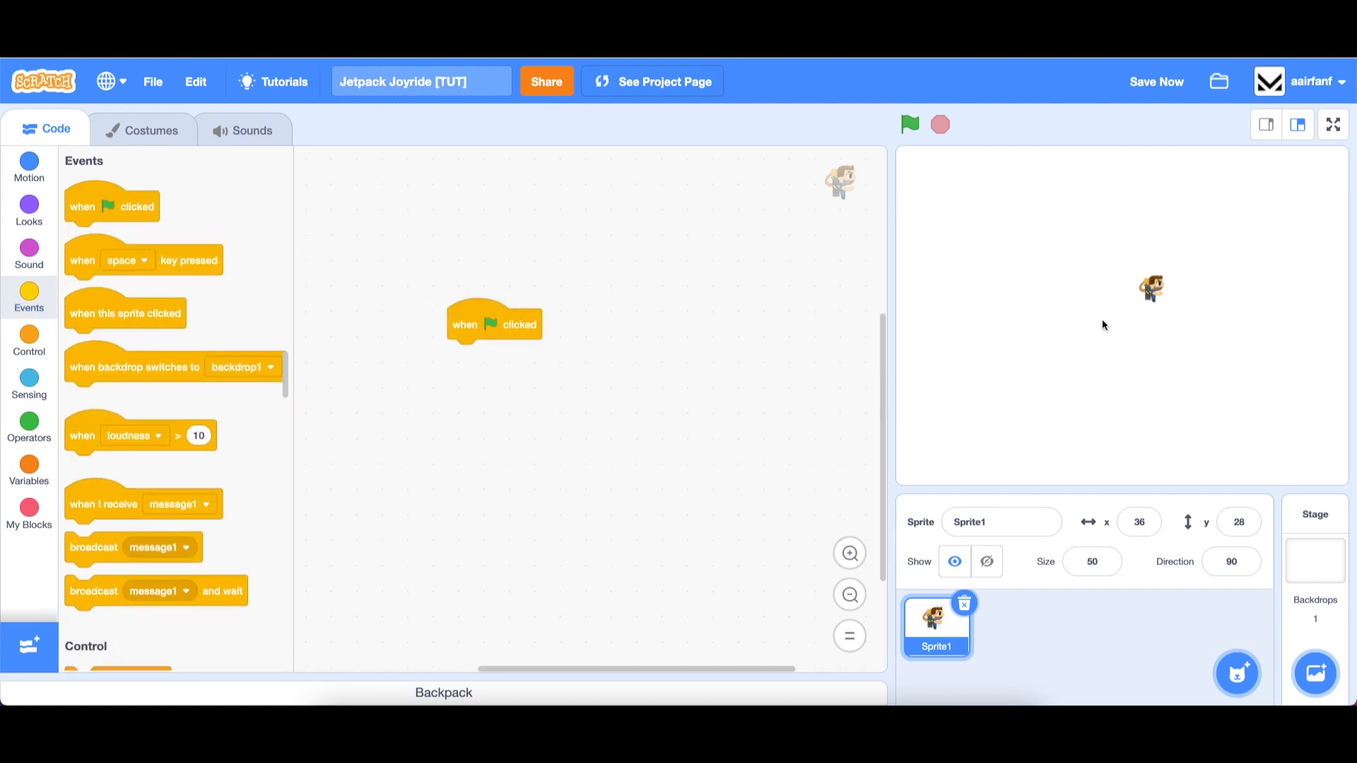
left_click_drag(1151, 287, 957, 307)
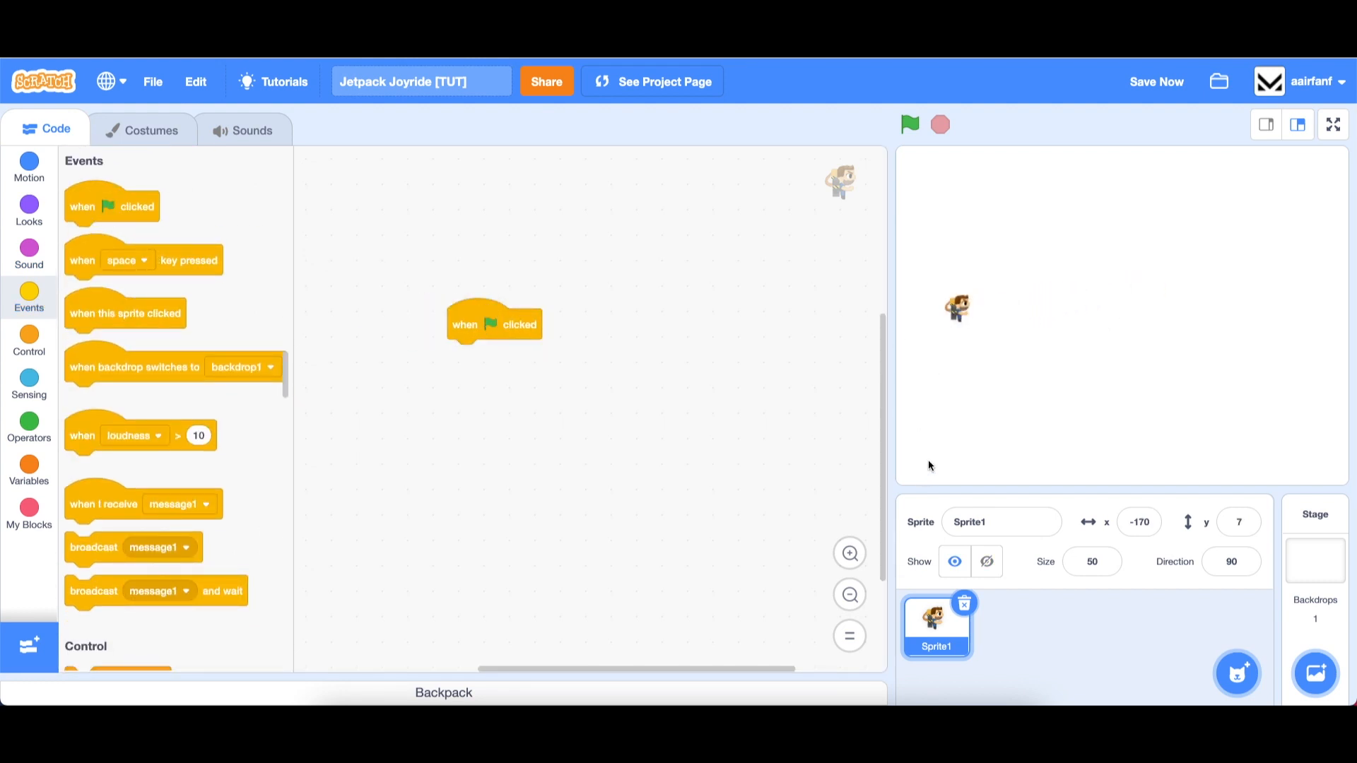
left_click(28, 469)
type("PlayerYV")
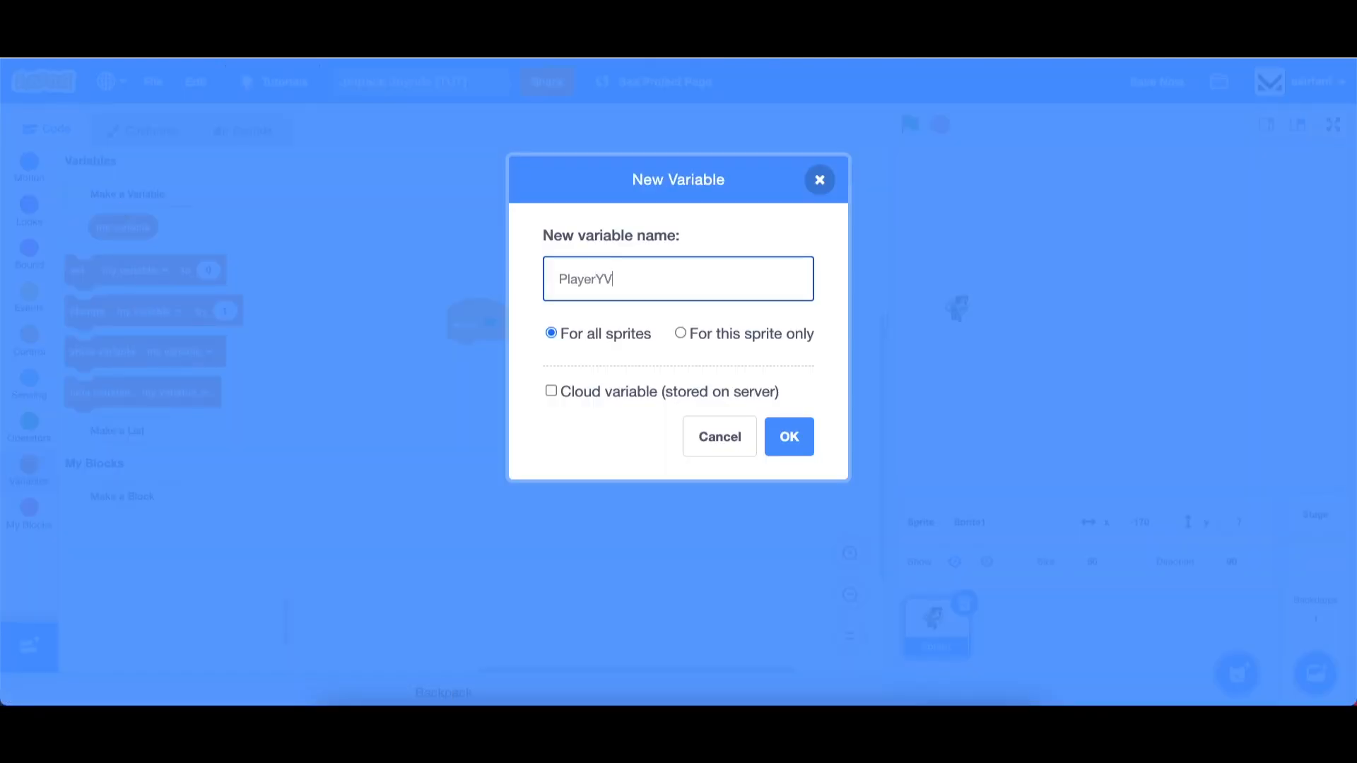
left_click(787, 437)
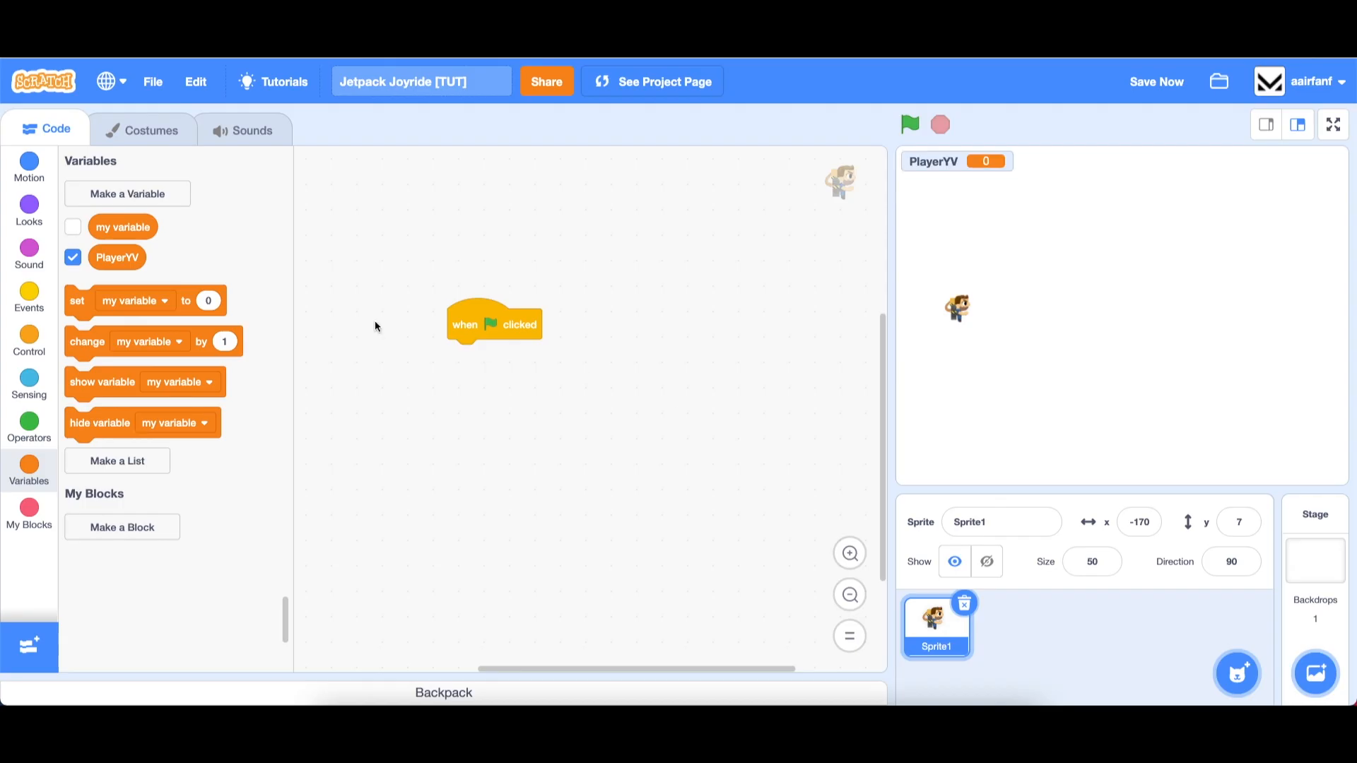
left_click(517, 355)
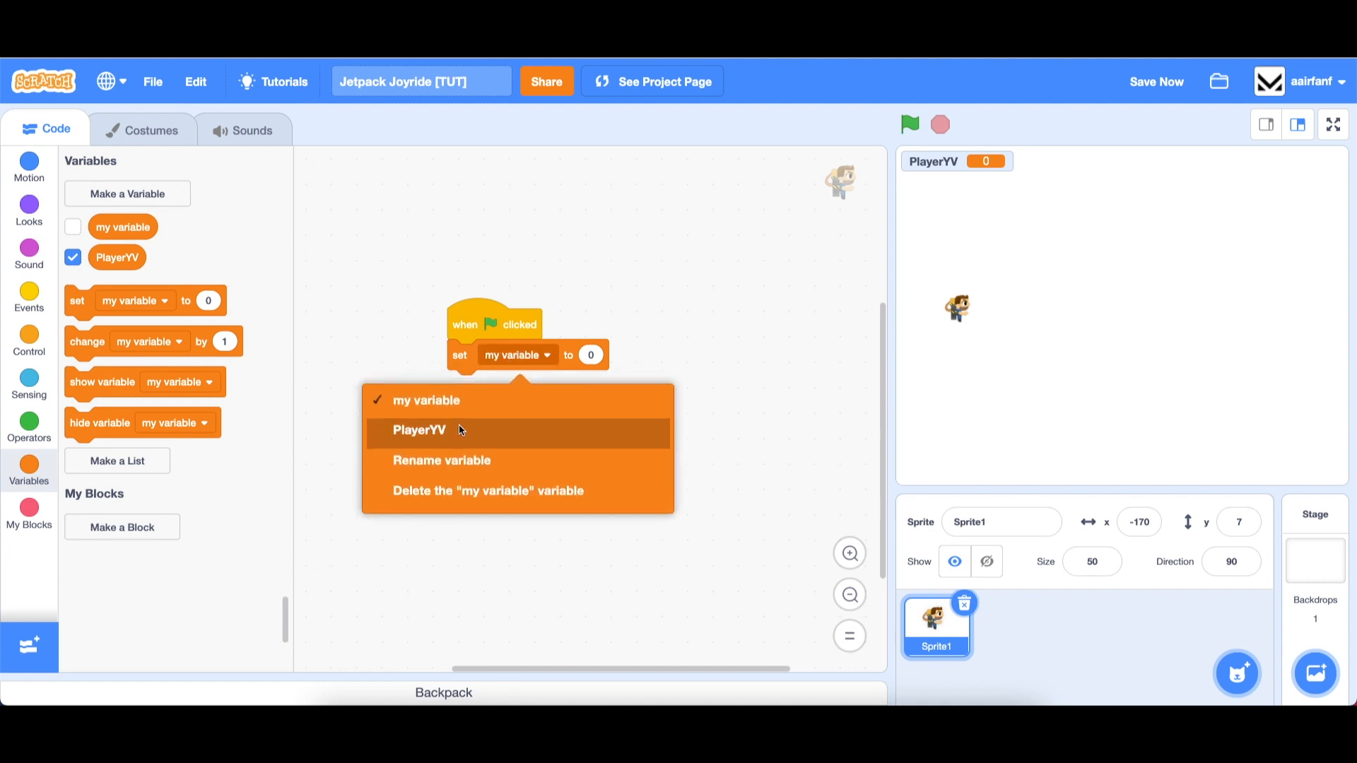
left_click(419, 430)
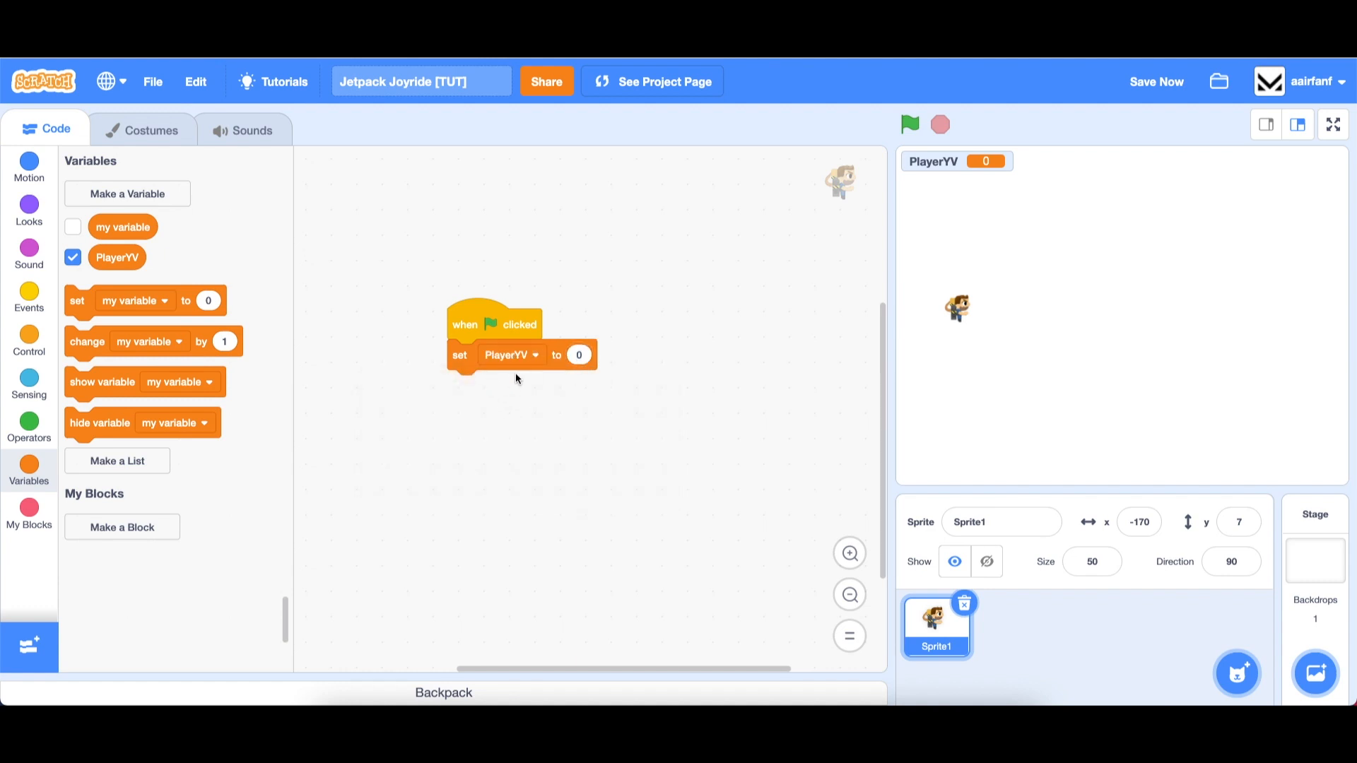
mouse_move(619, 313)
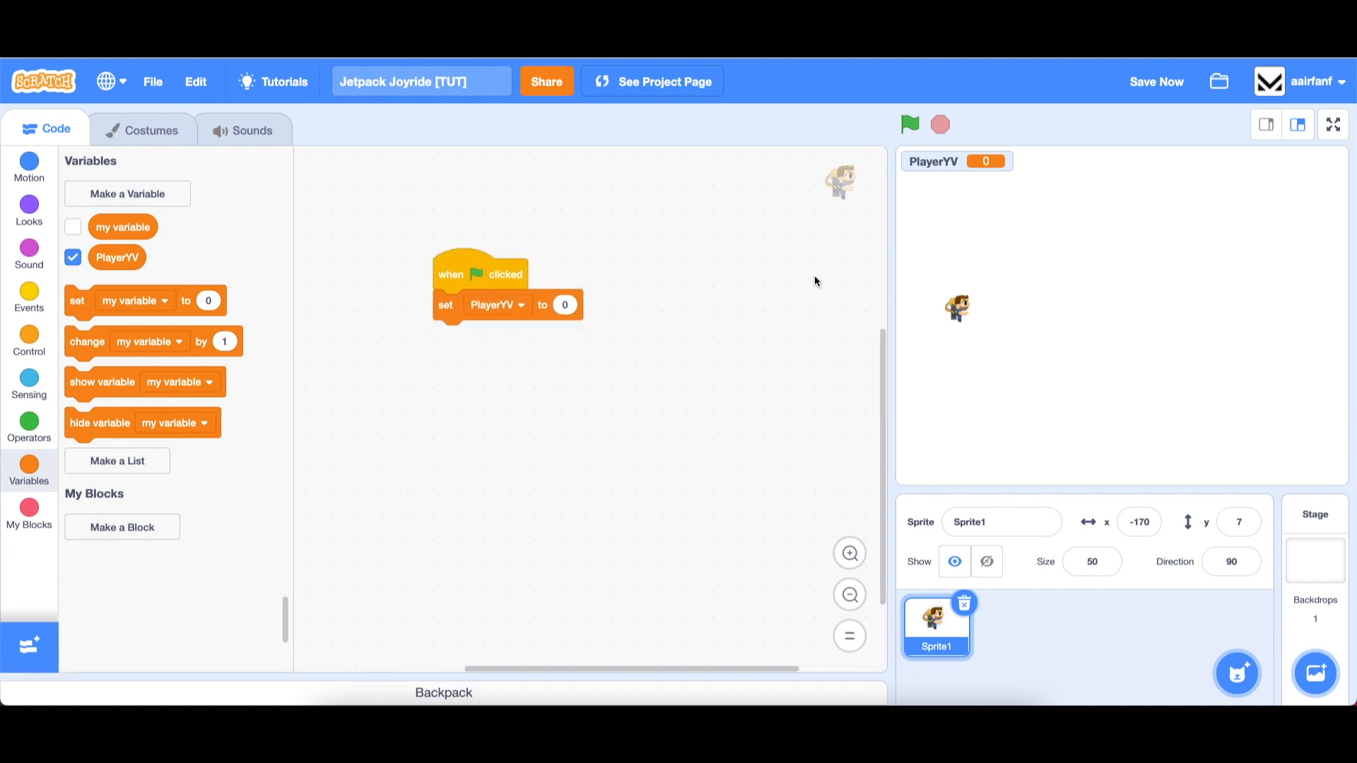
mouse_move(950, 294)
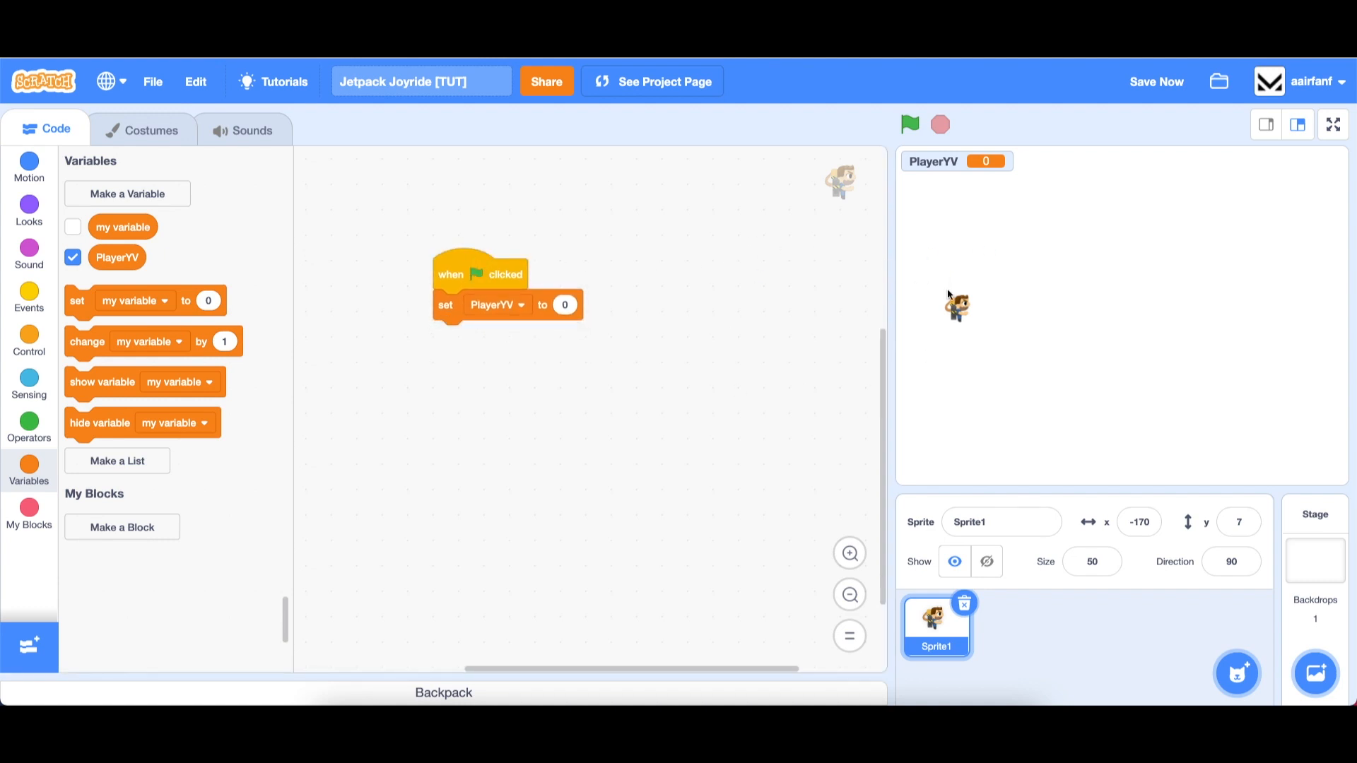
Step: Add a forever loop changing PlayerYV by -1 and y by PlayerYV, then test Barry falling
left_click(29, 297)
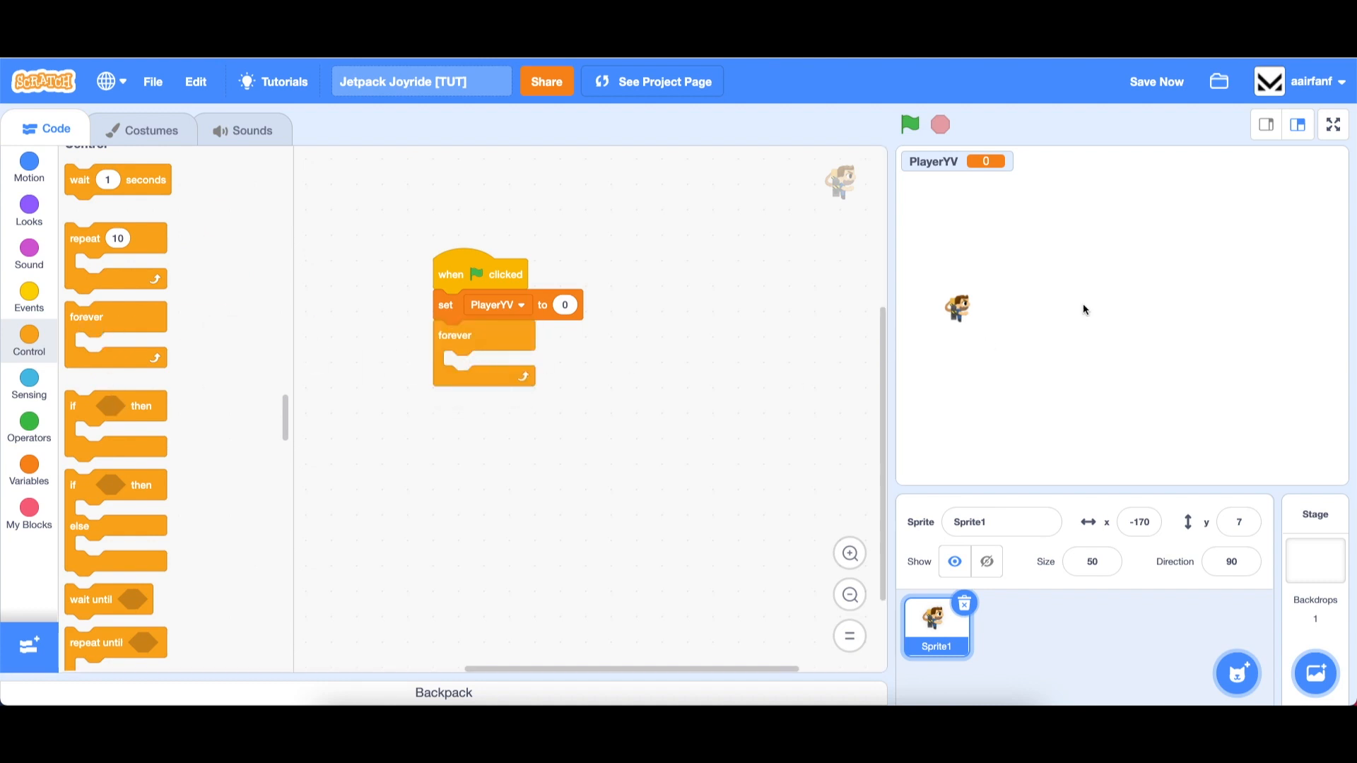
mouse_move(56, 373)
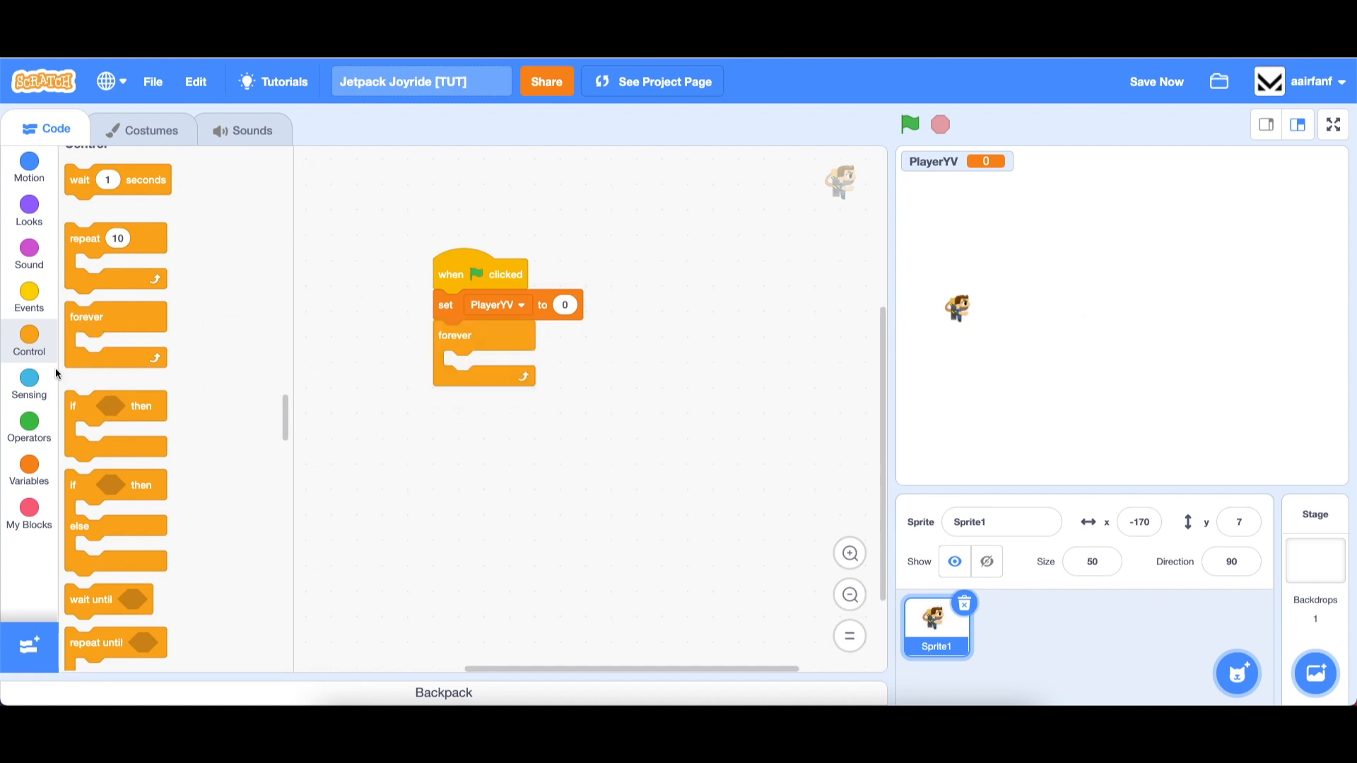
left_click(28, 469)
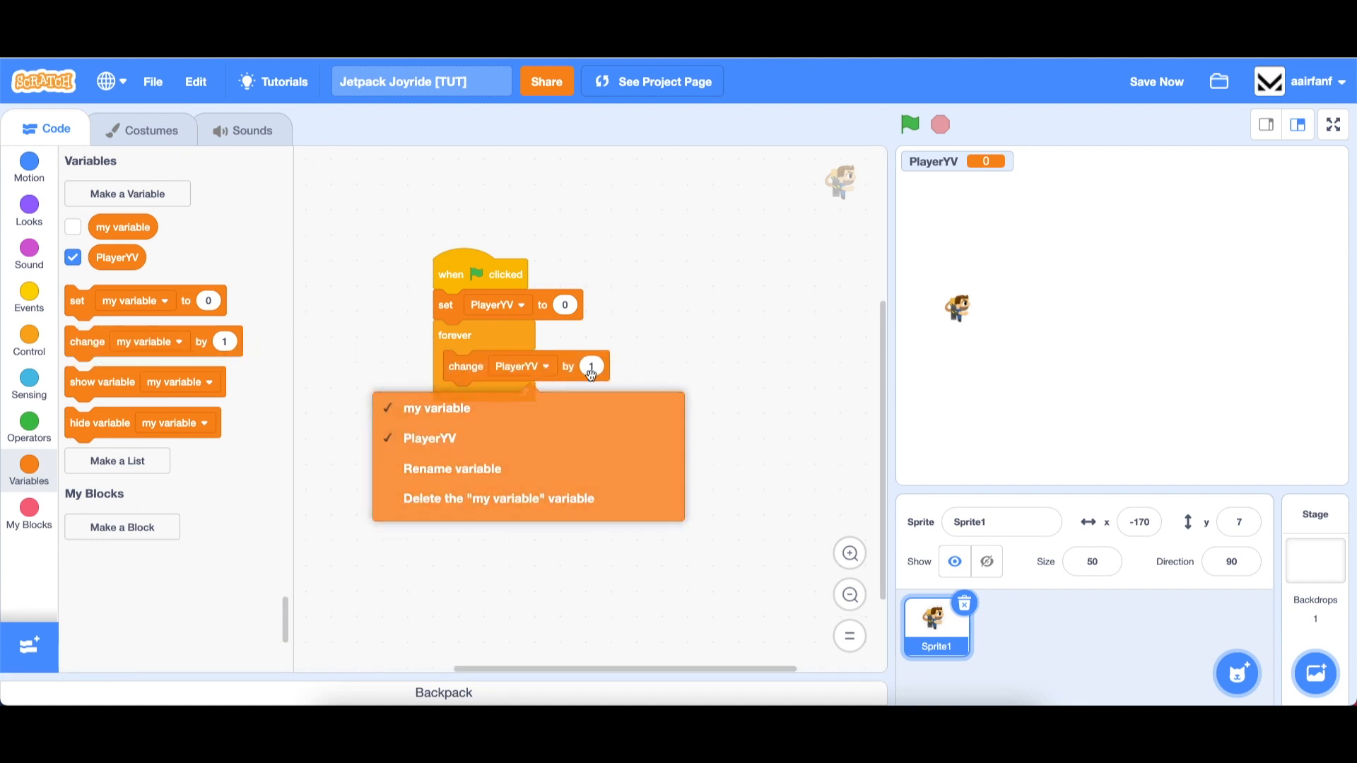
type("-1")
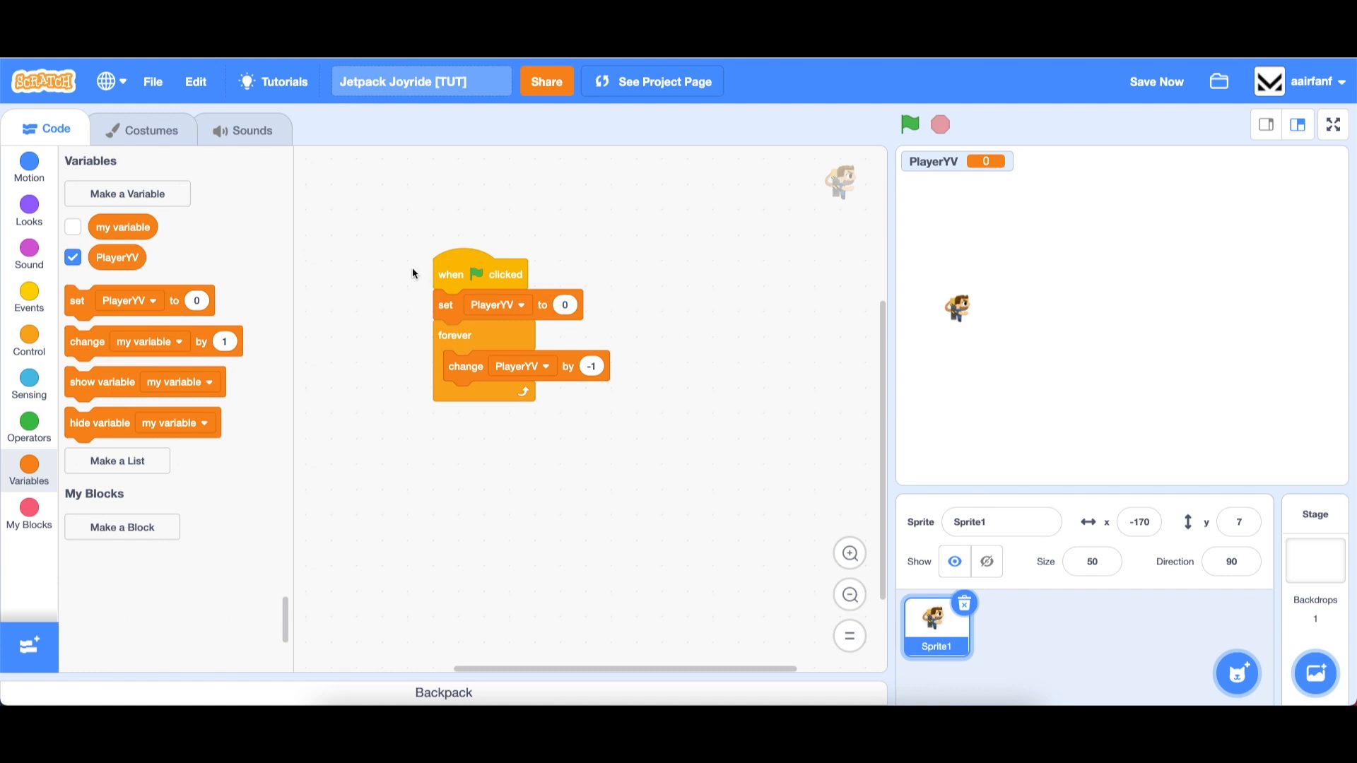
left_click(28, 167)
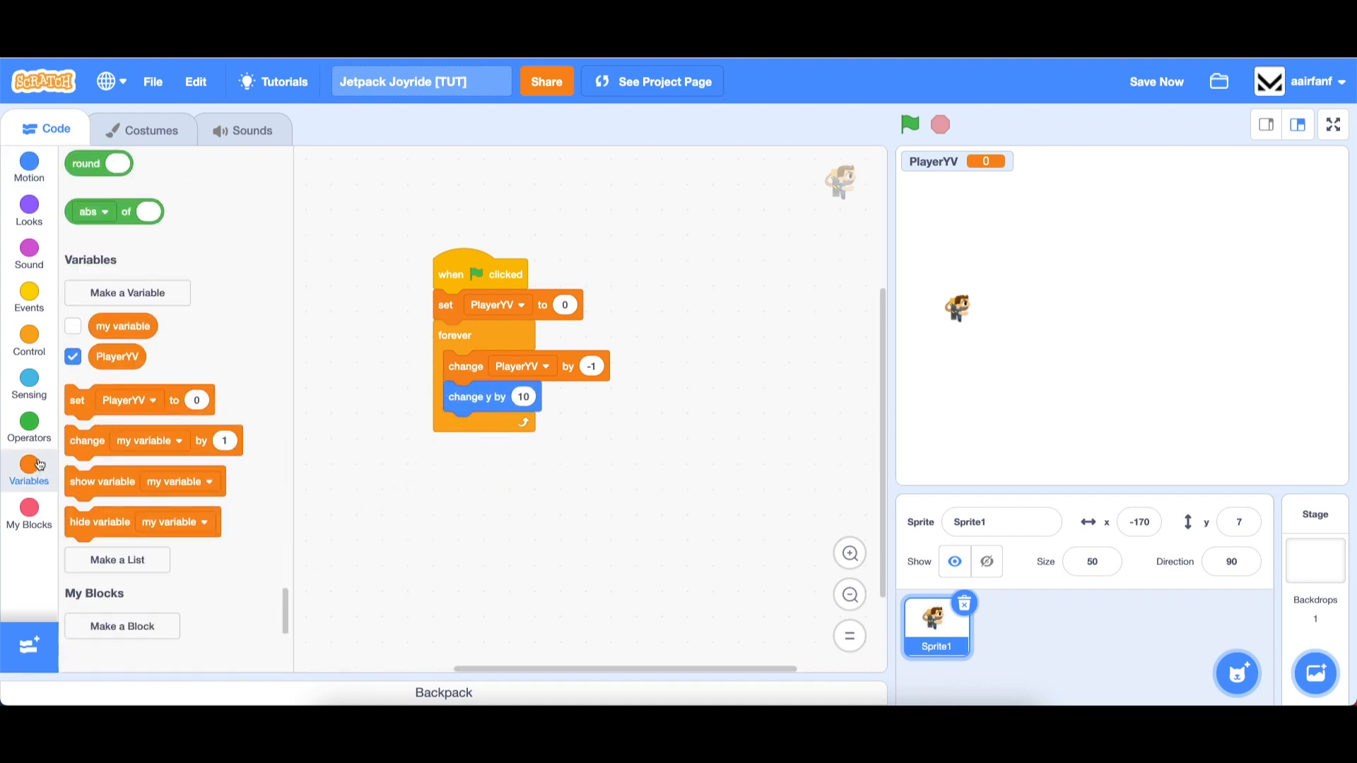
left_click_drag(117, 356, 523, 395)
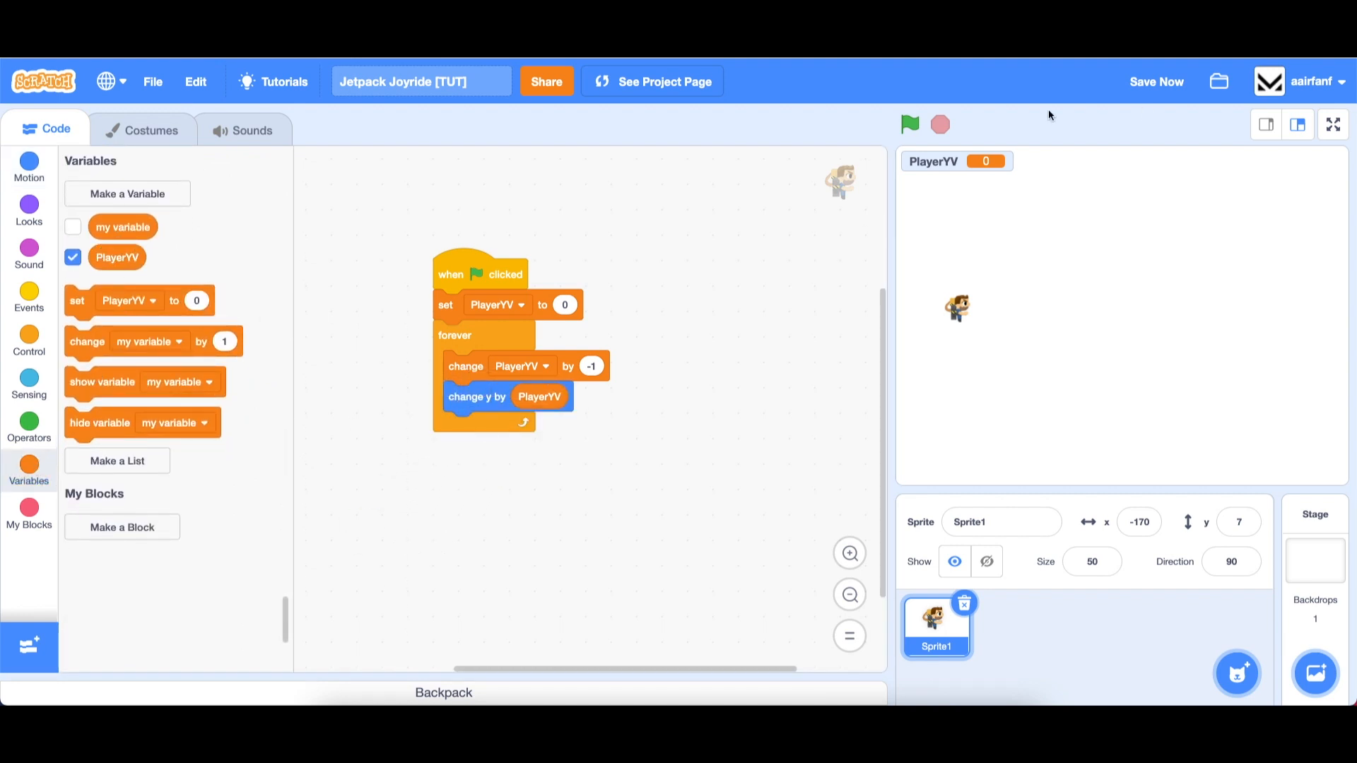
left_click(909, 124)
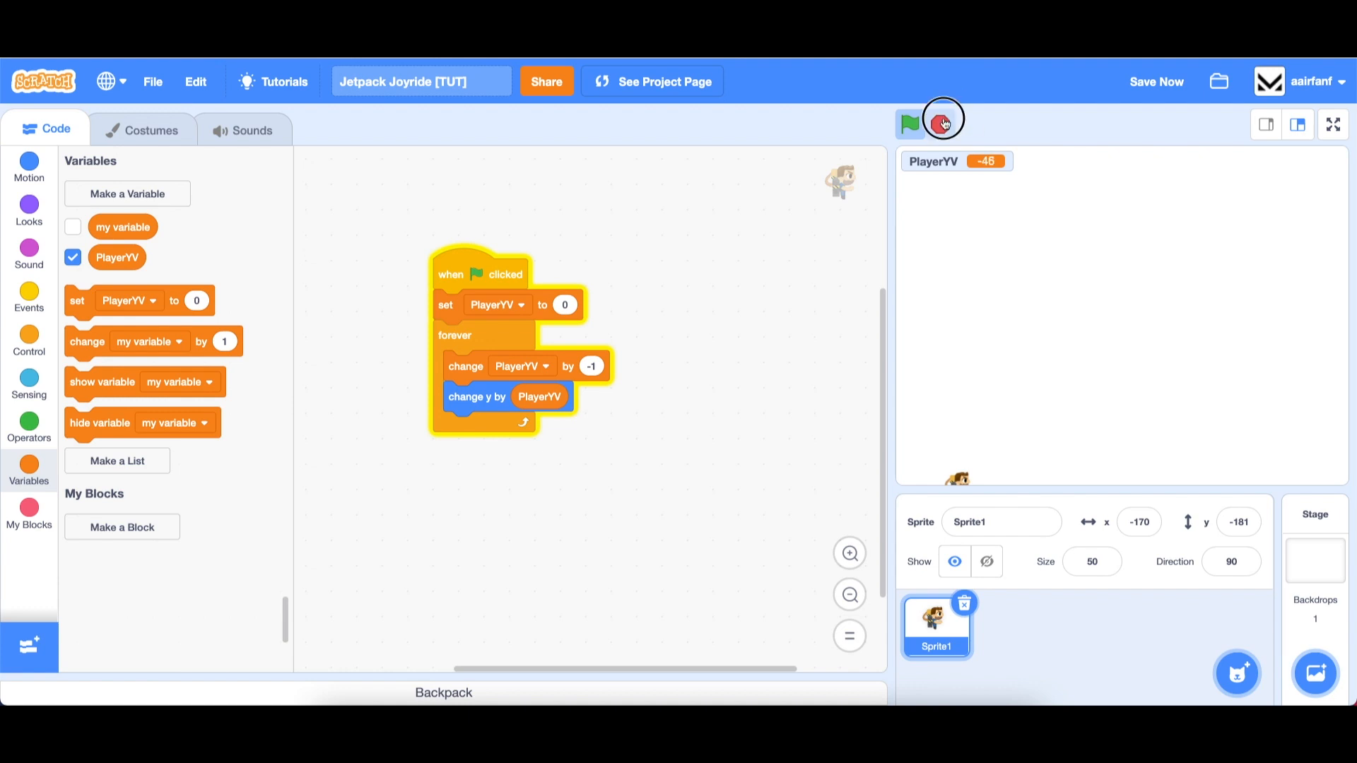
left_click(940, 124)
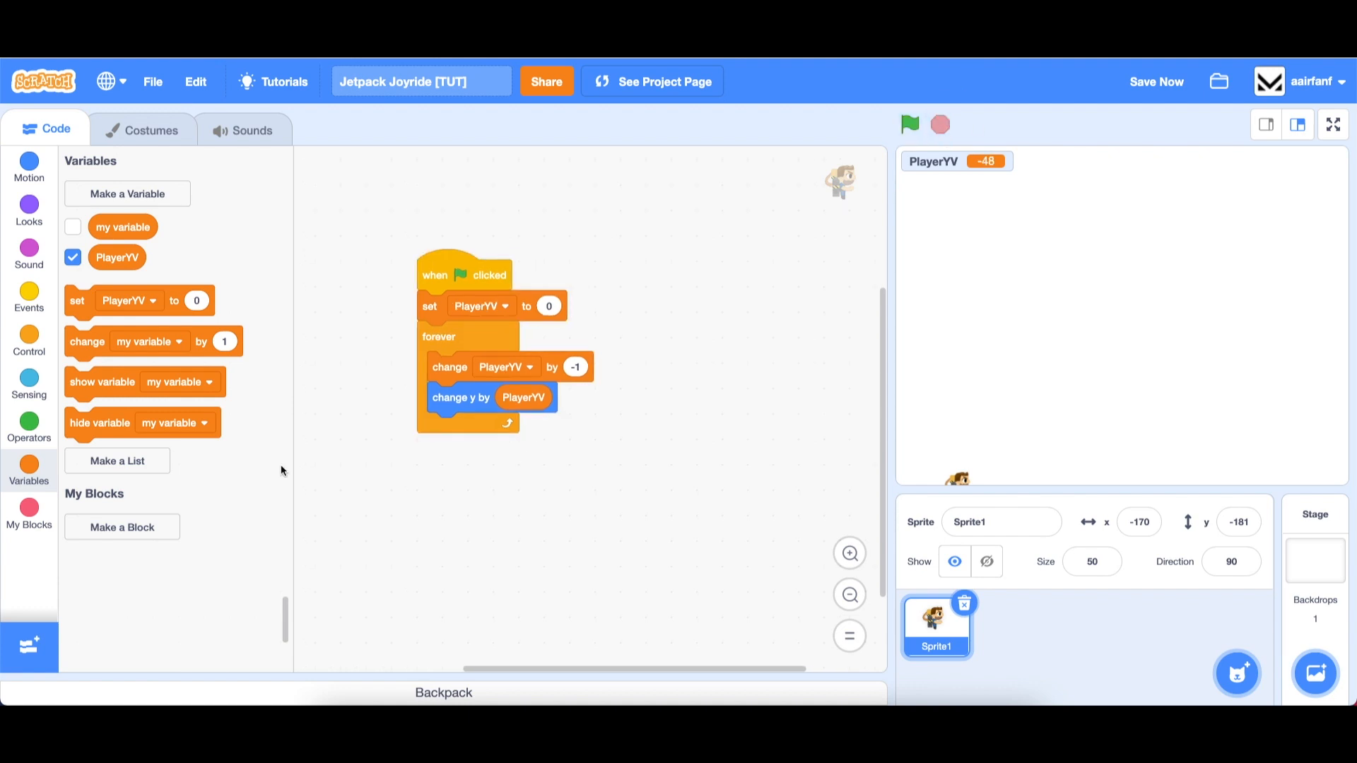
Step: Define a custom Gravity block set to run without screen refresh
left_click(28, 514)
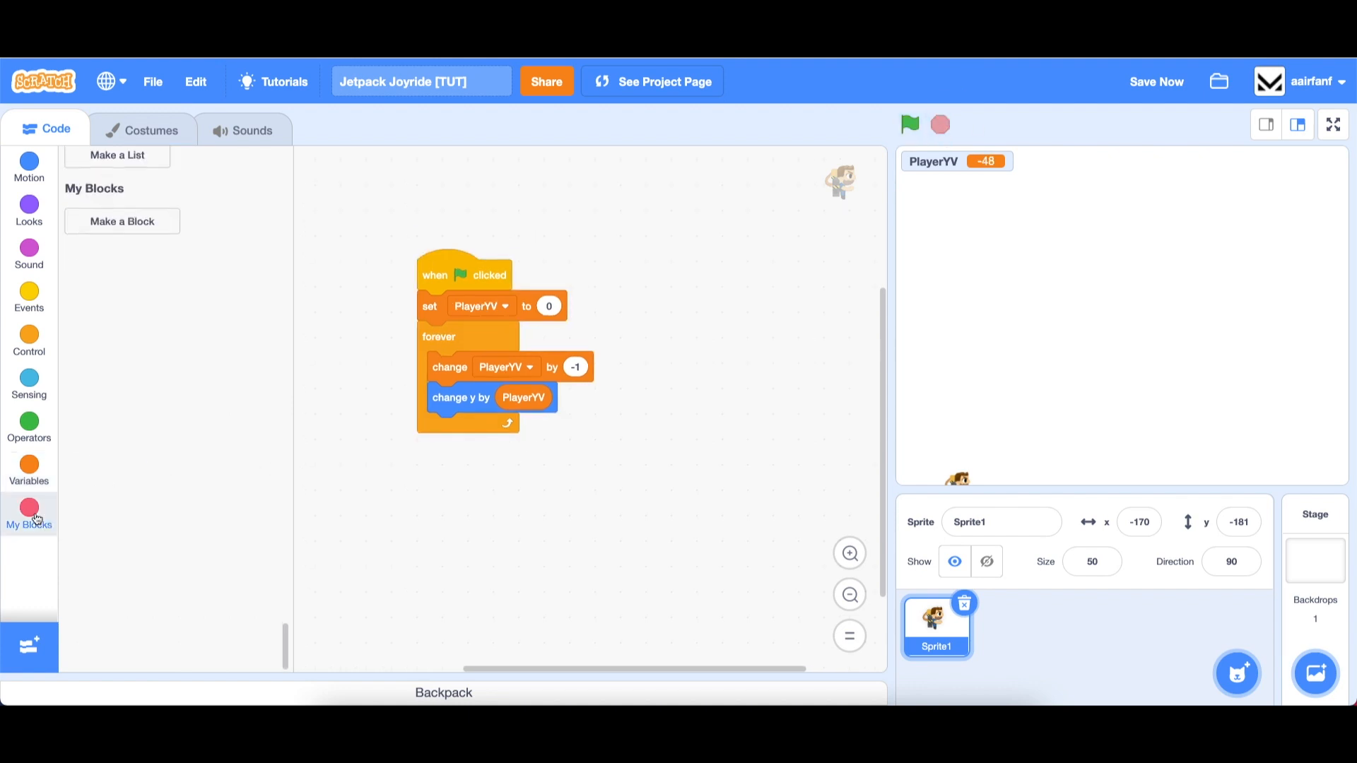
left_click(122, 221)
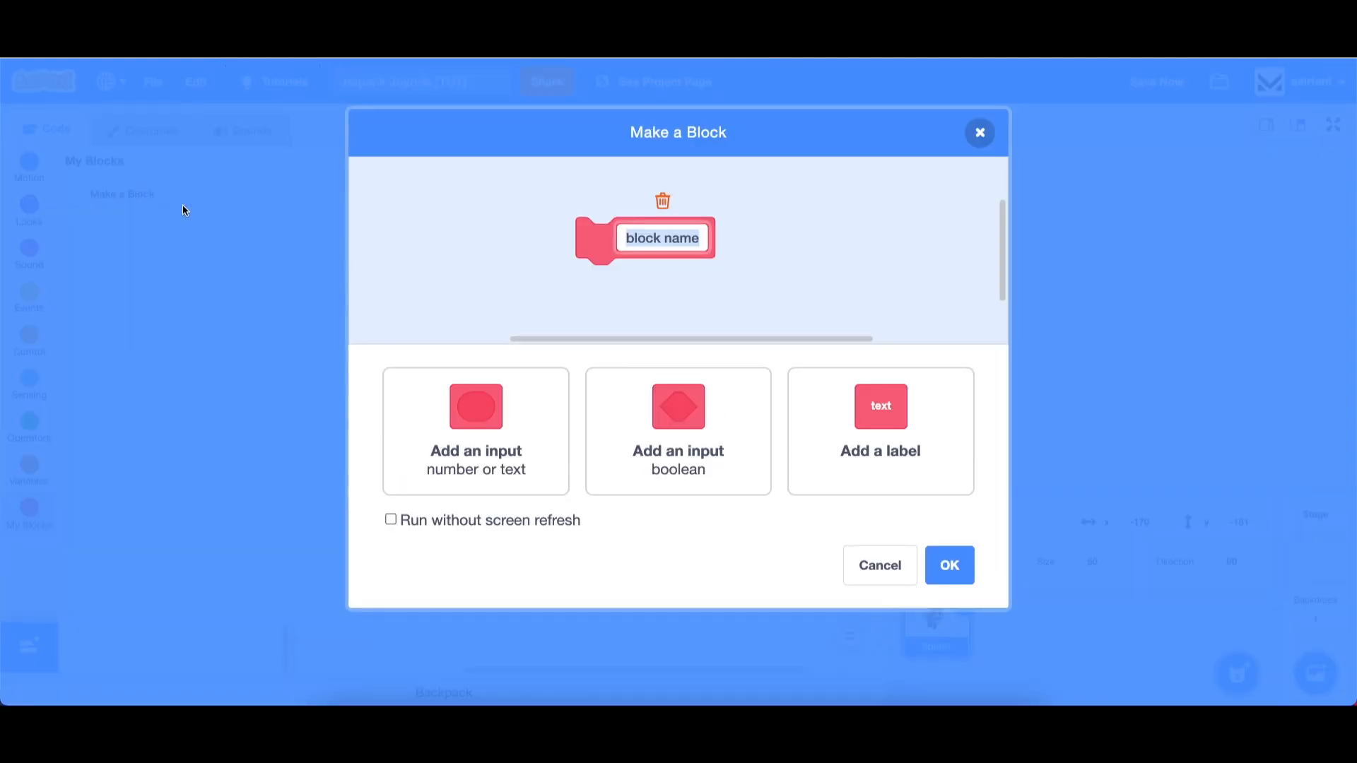
type("Grav")
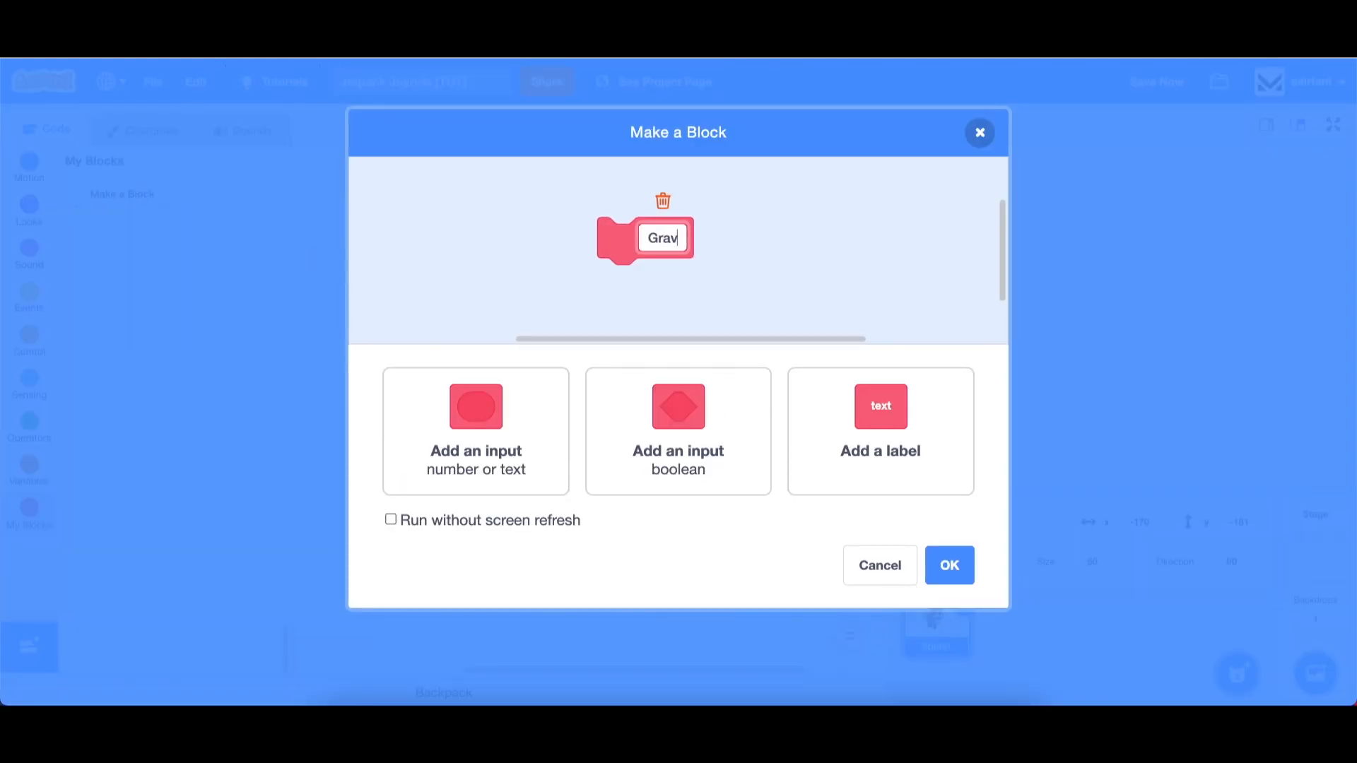
left_click(392, 519)
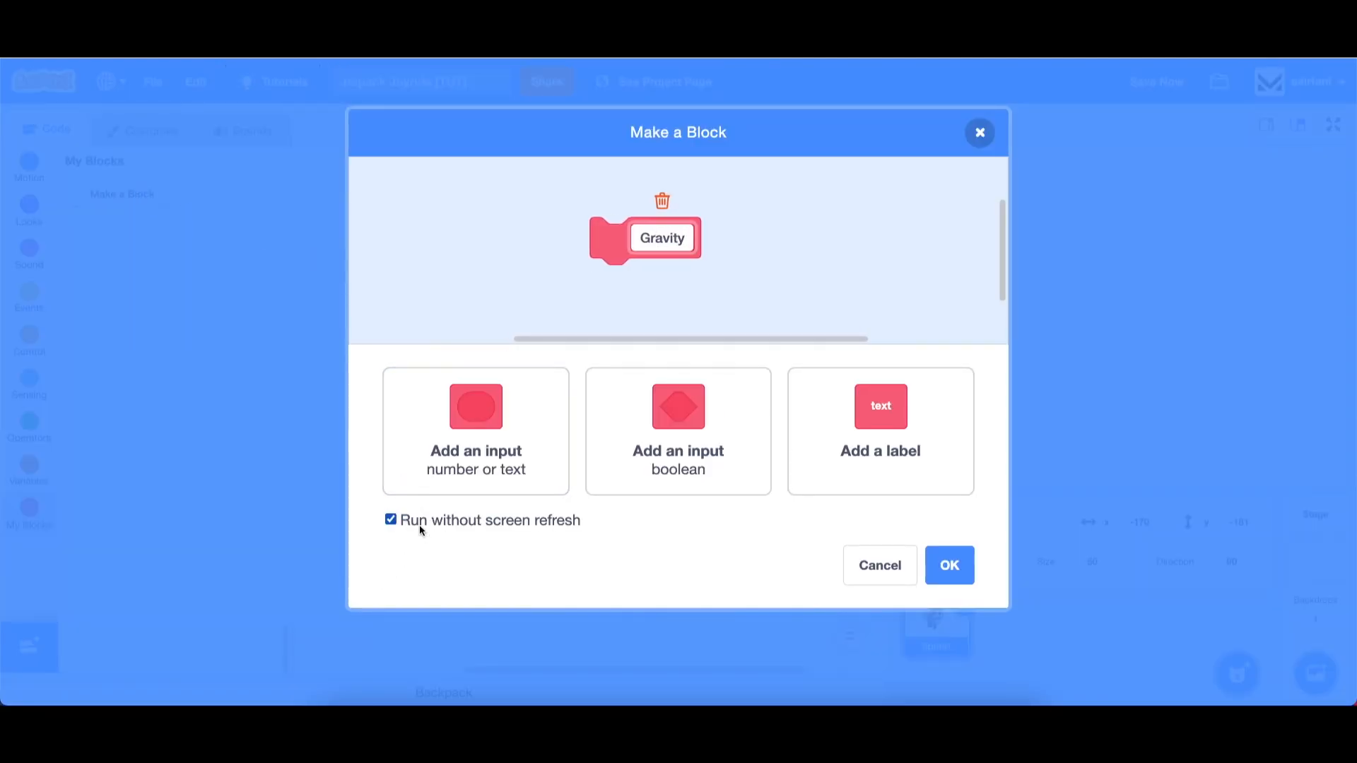
left_click(949, 566)
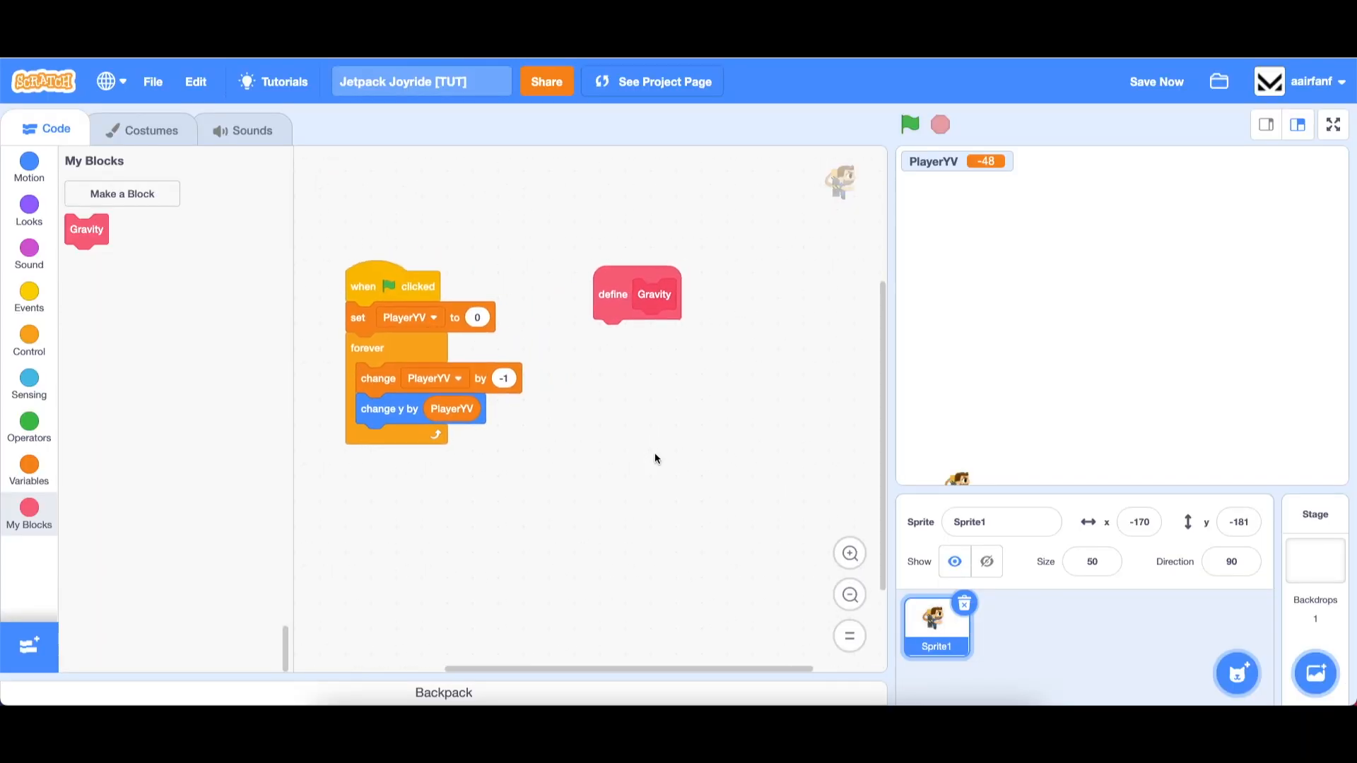
mouse_move(835, 446)
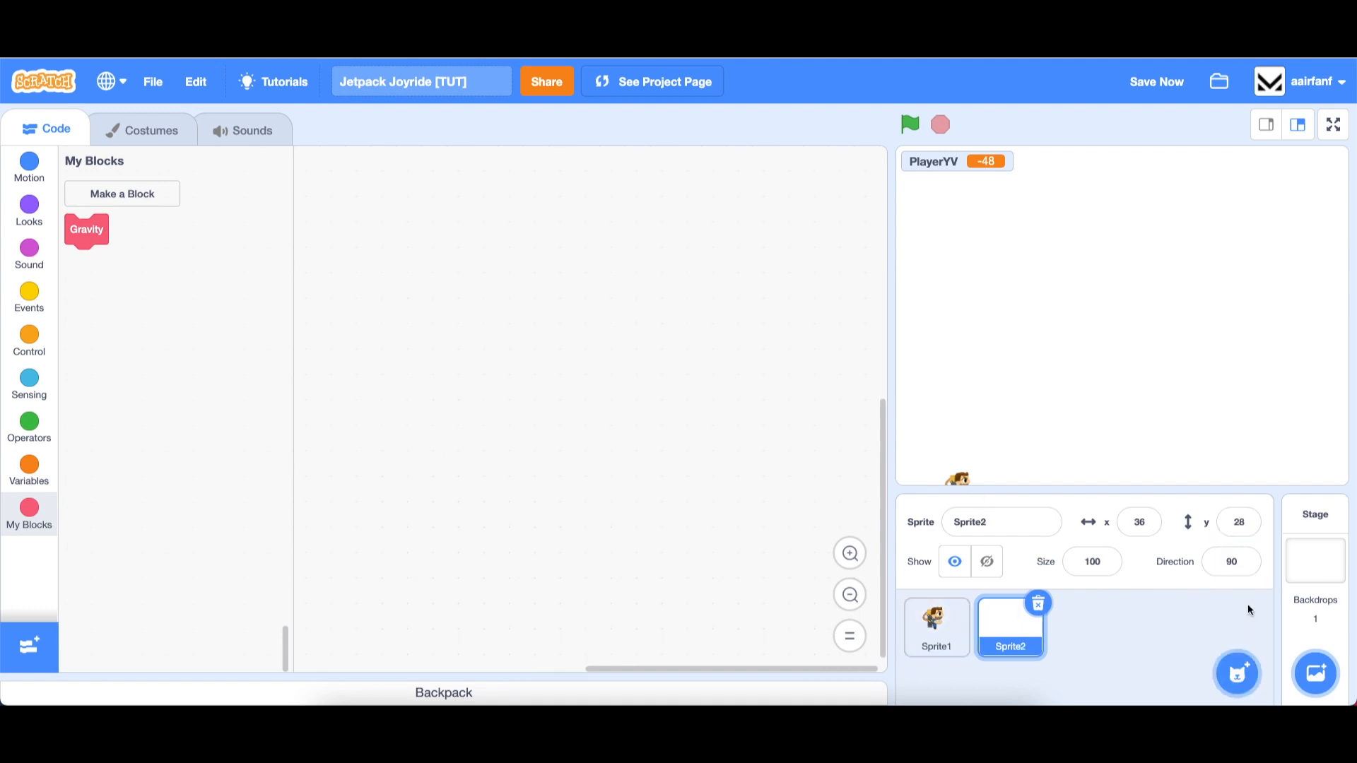
Step: Upload the Ground artwork as Sprite2's costume to form the floor strip
left_click(142, 129)
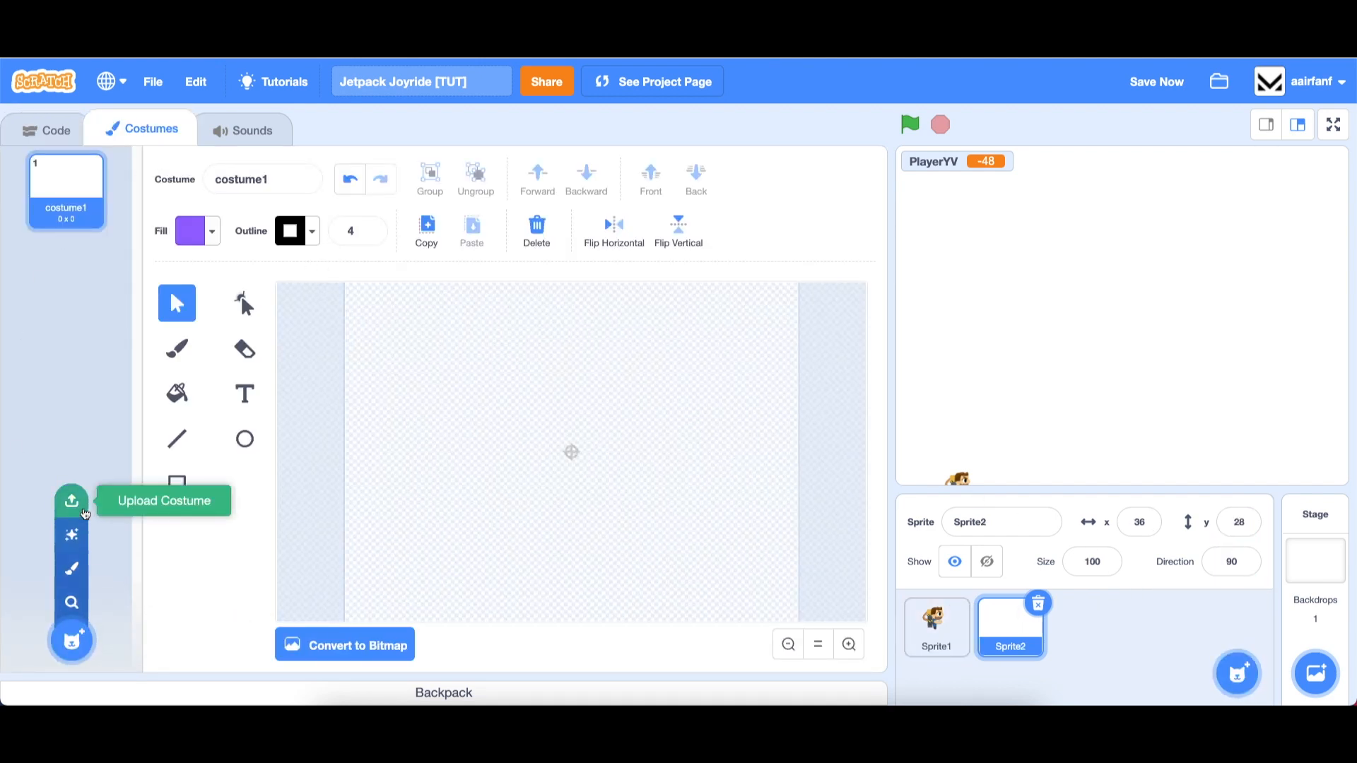
left_click(71, 500)
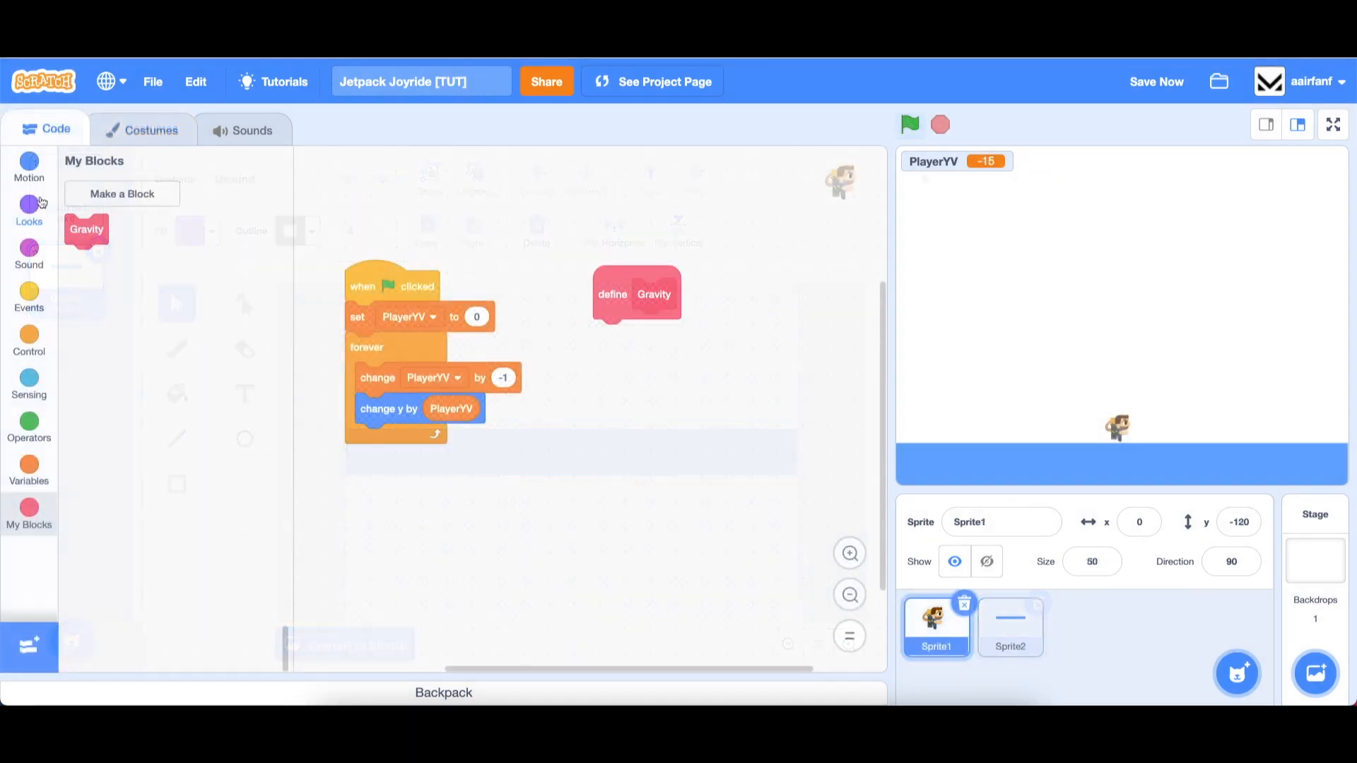
Step: Start Barry at x 9, y -12 and move 'change y by PlayerYV' into Gravity, called from the loop
left_click(29, 211)
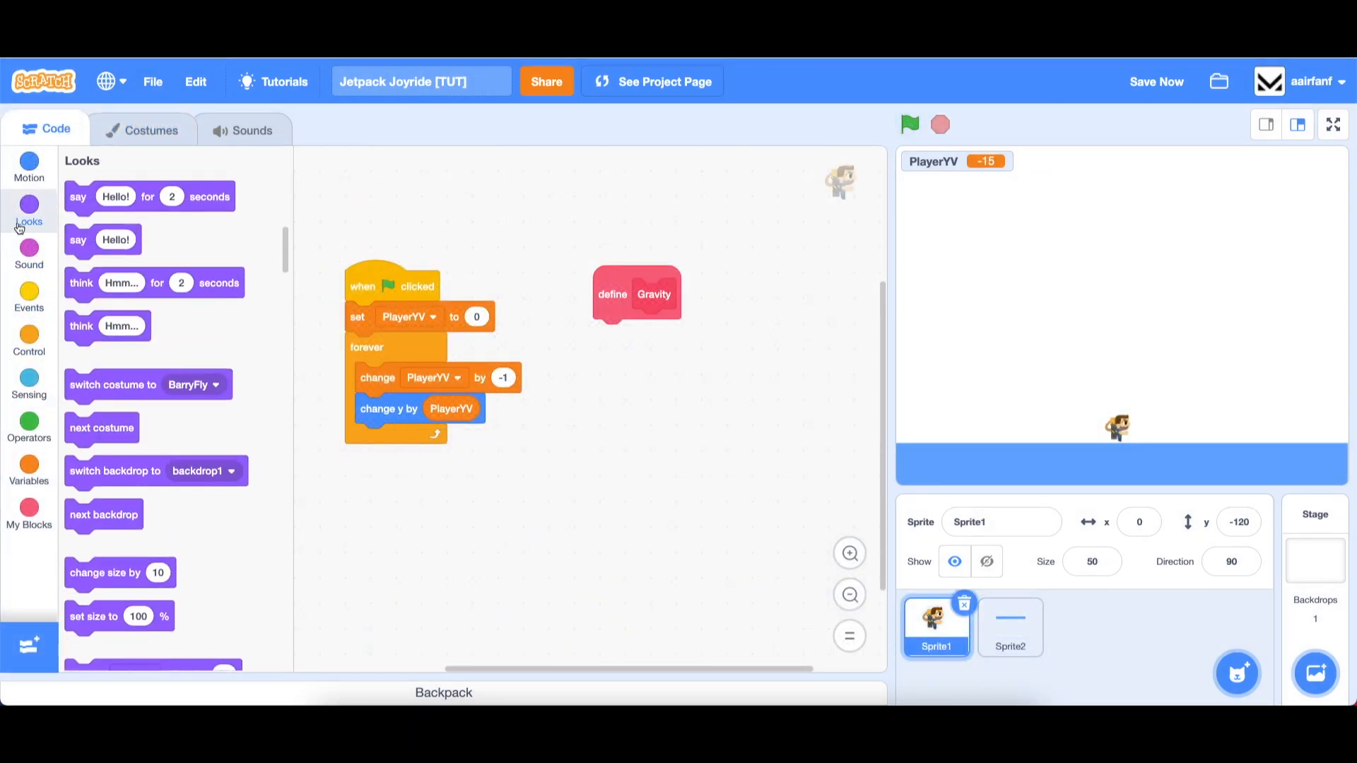
left_click(28, 167)
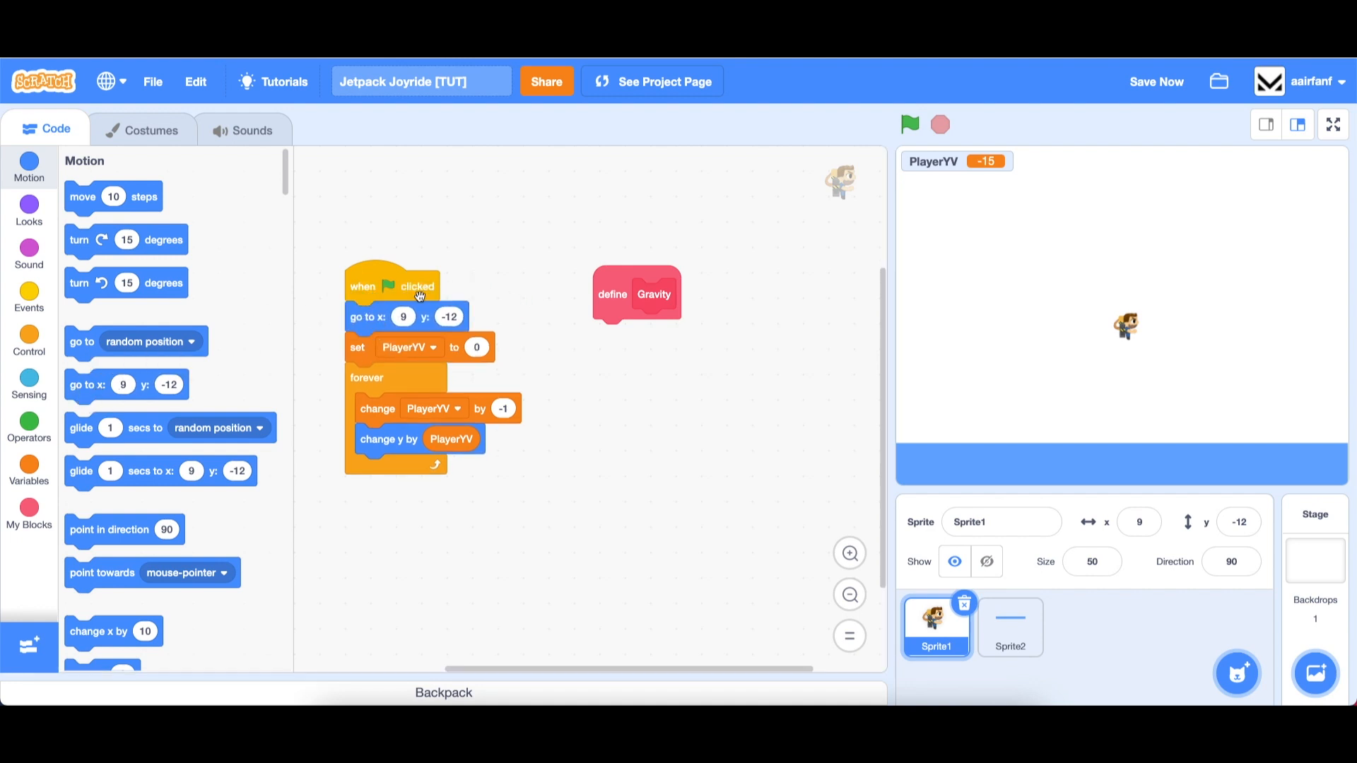
left_click_drag(390, 439, 658, 492)
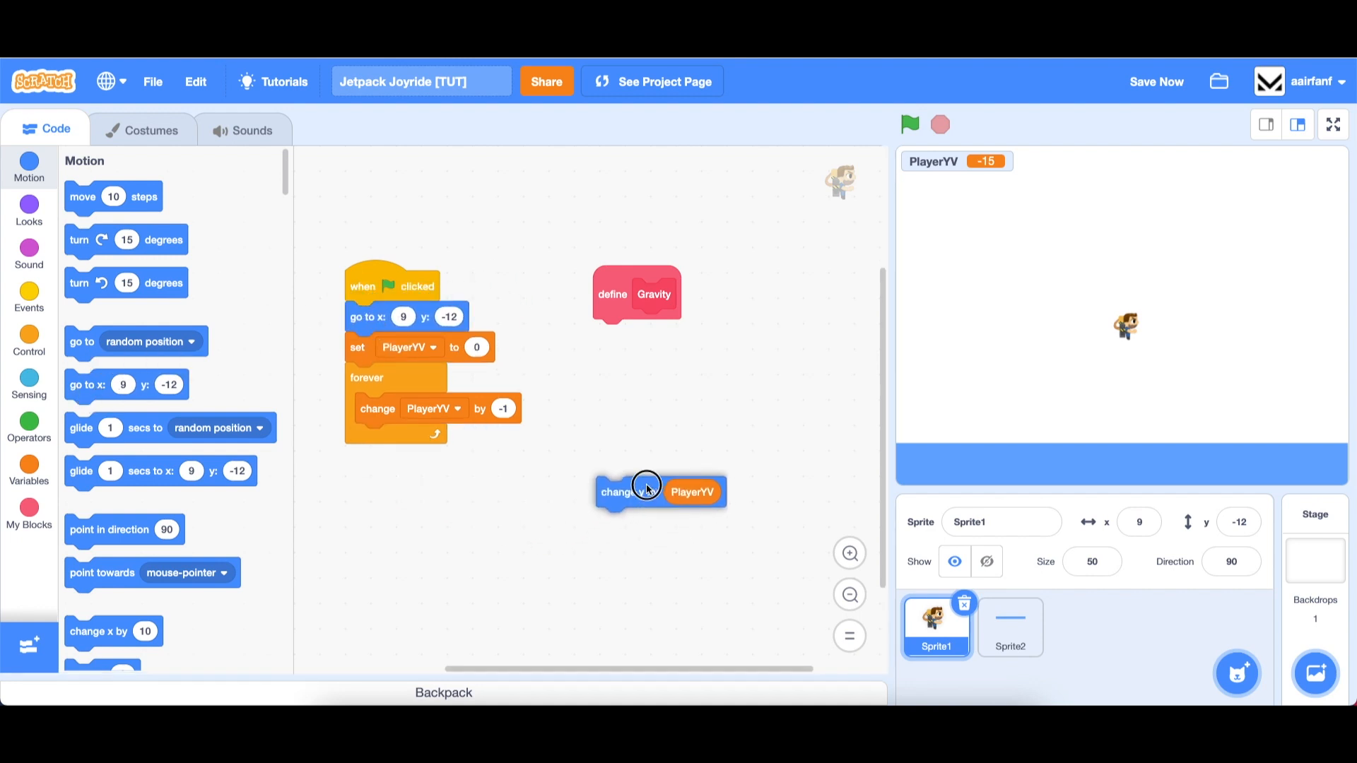
left_click_drag(645, 492, 645, 335)
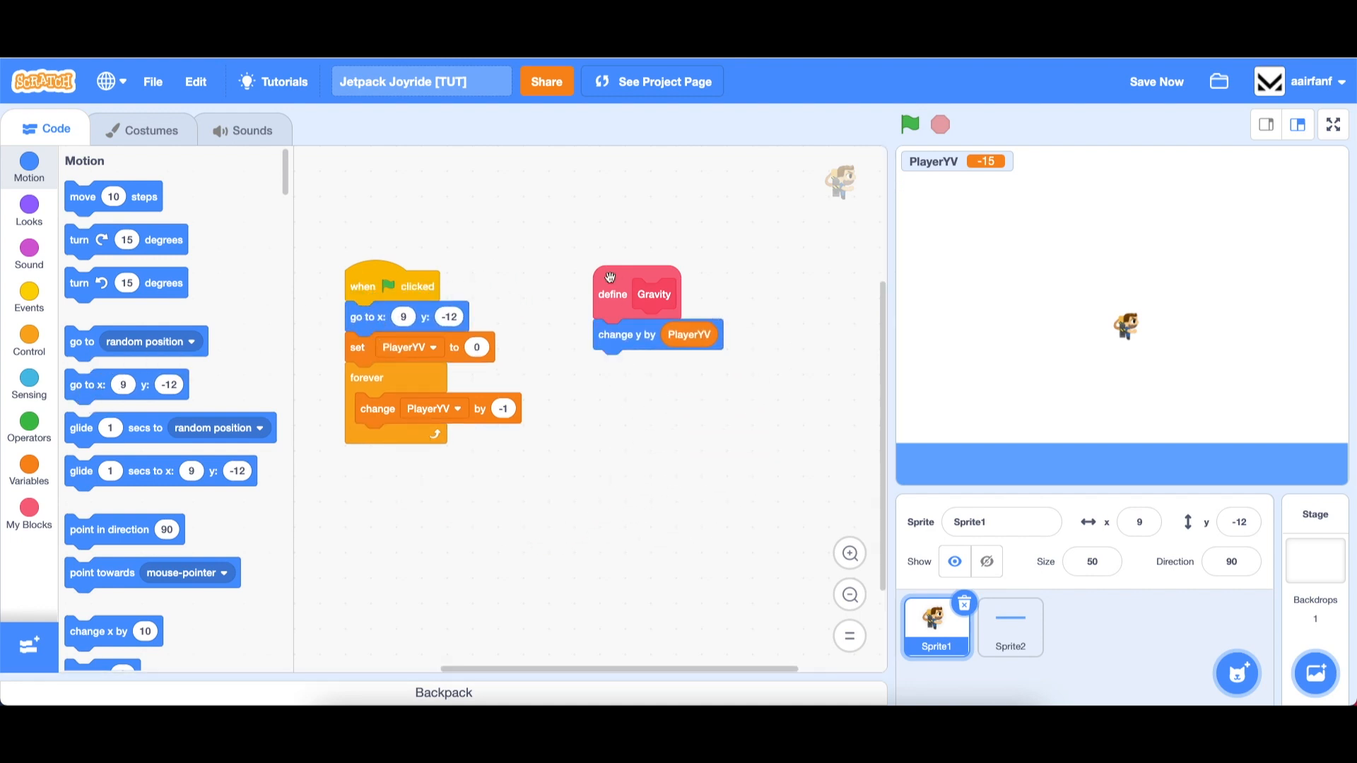
left_click(29, 510)
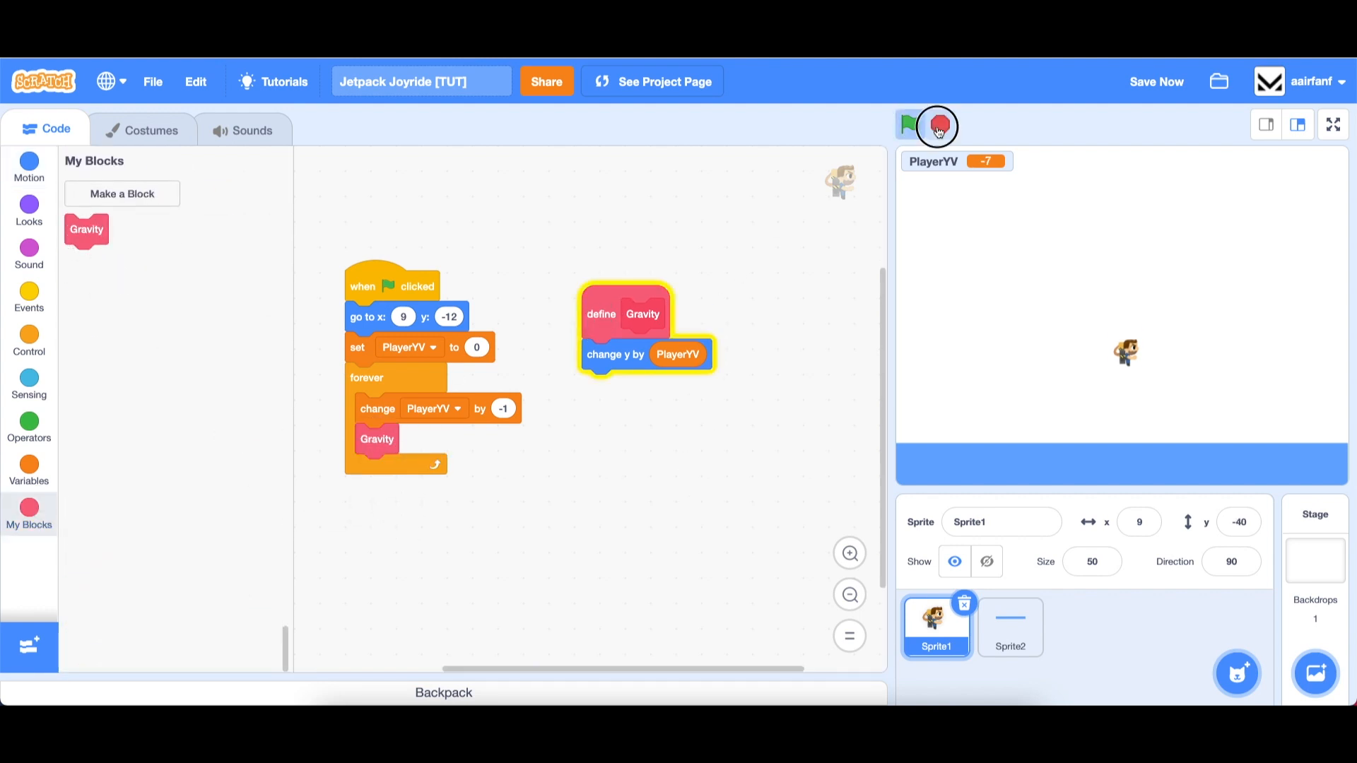
left_click(909, 125)
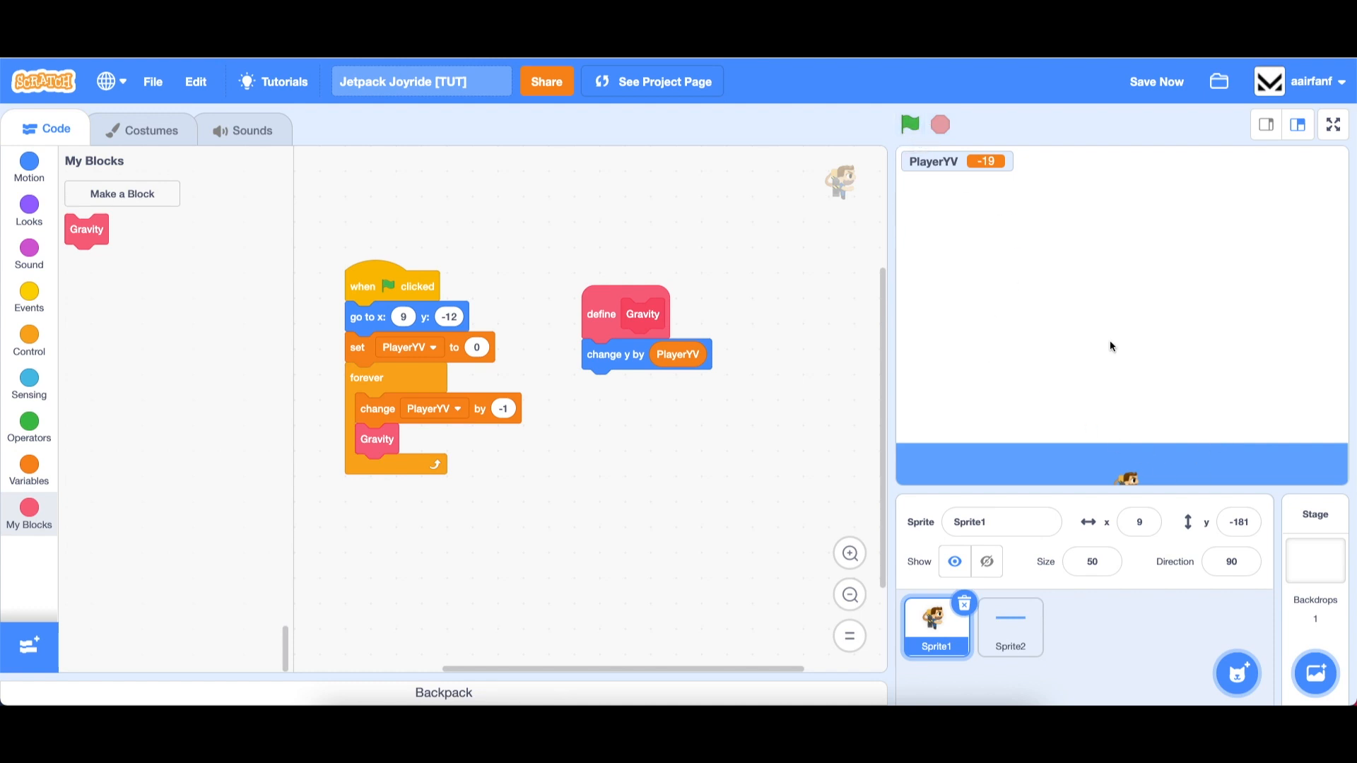
mouse_move(1139, 472)
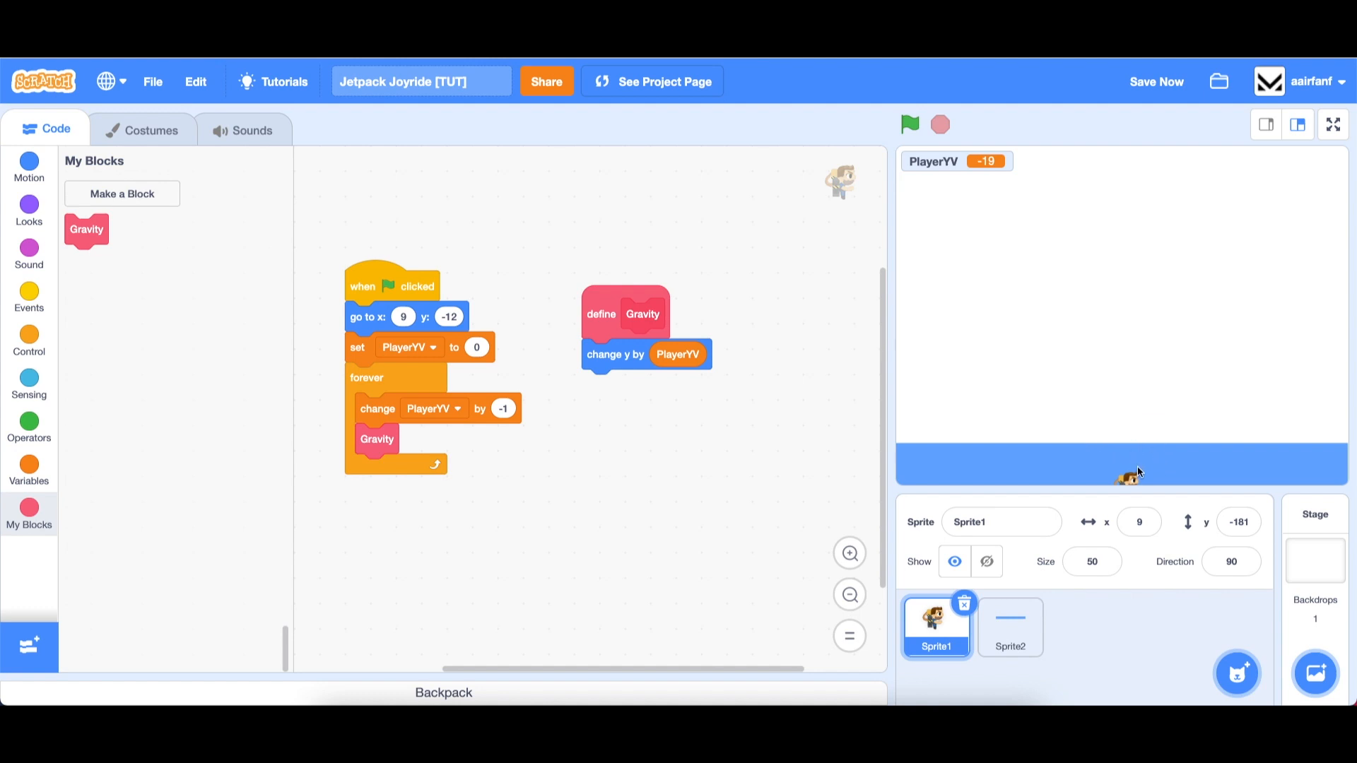
mouse_move(916, 336)
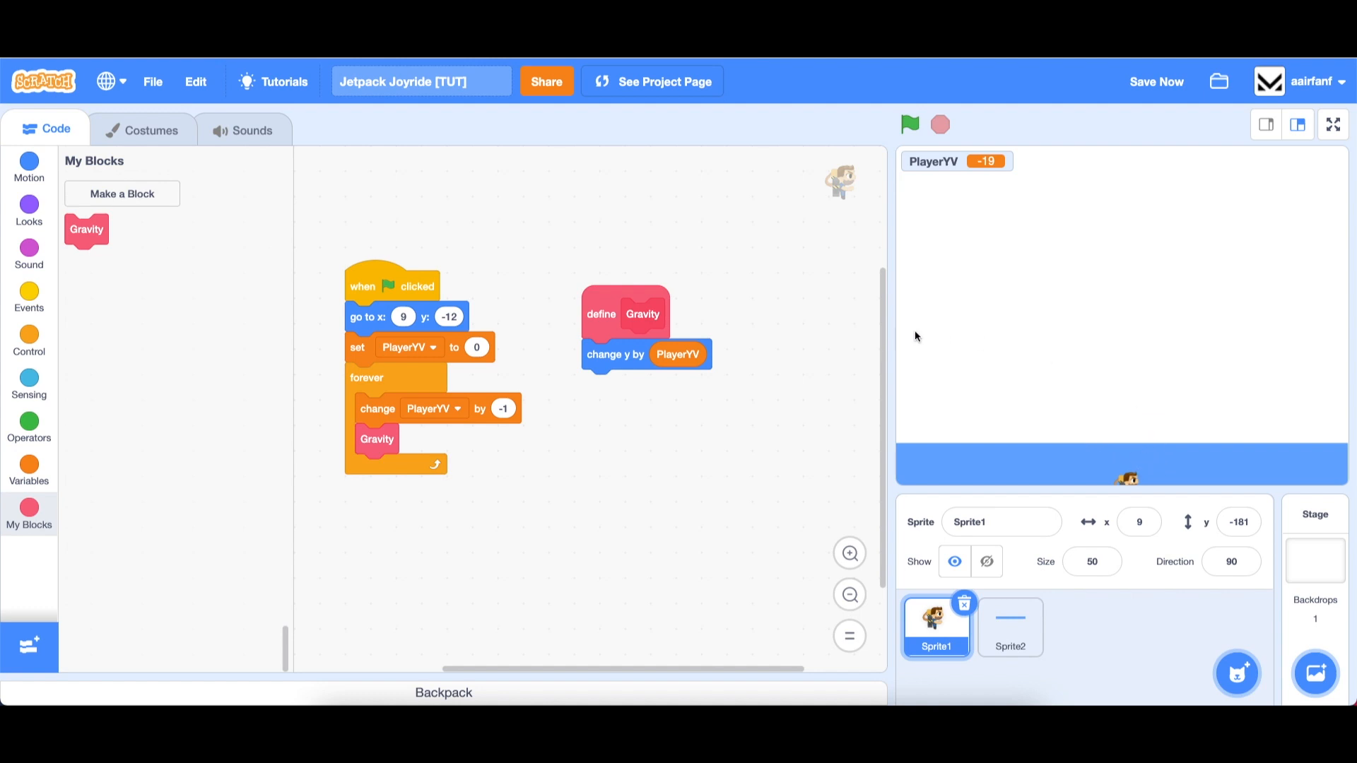
mouse_move(712, 369)
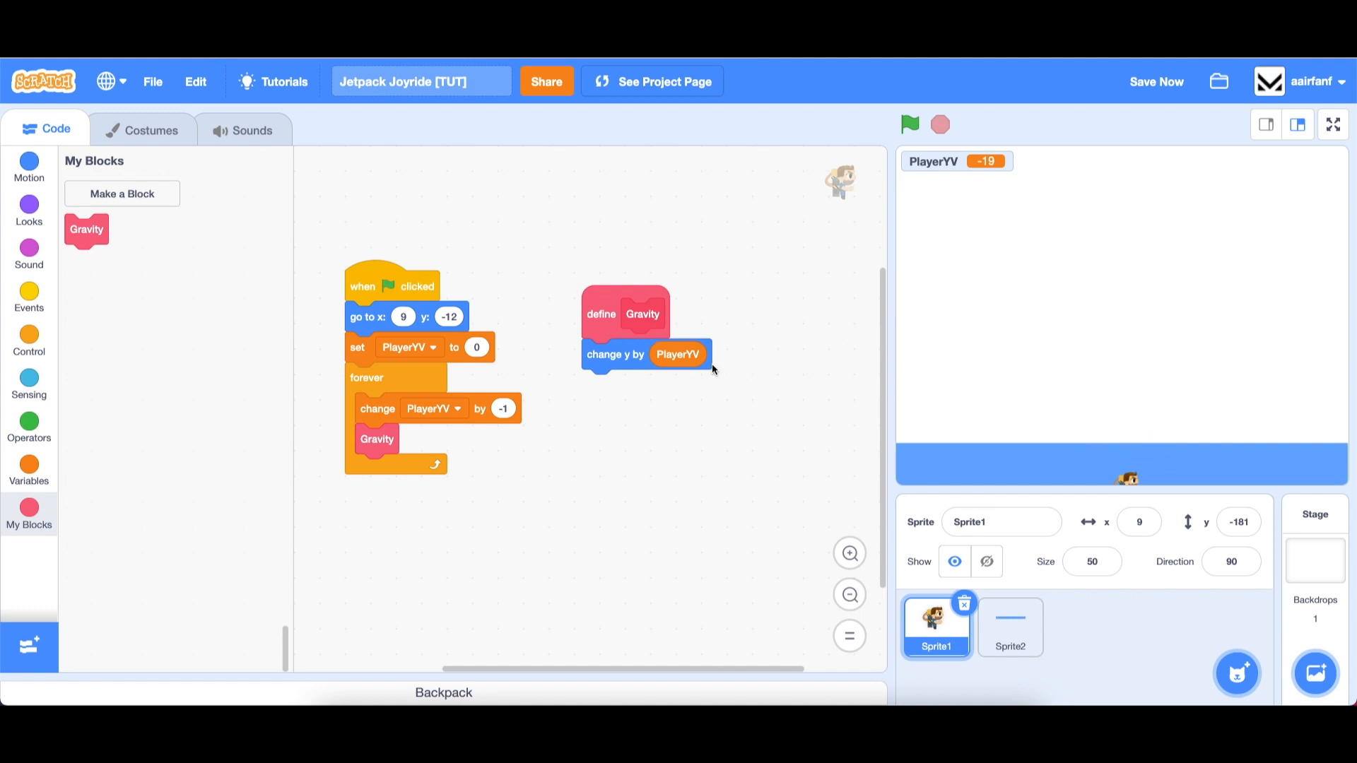
mouse_move(612, 281)
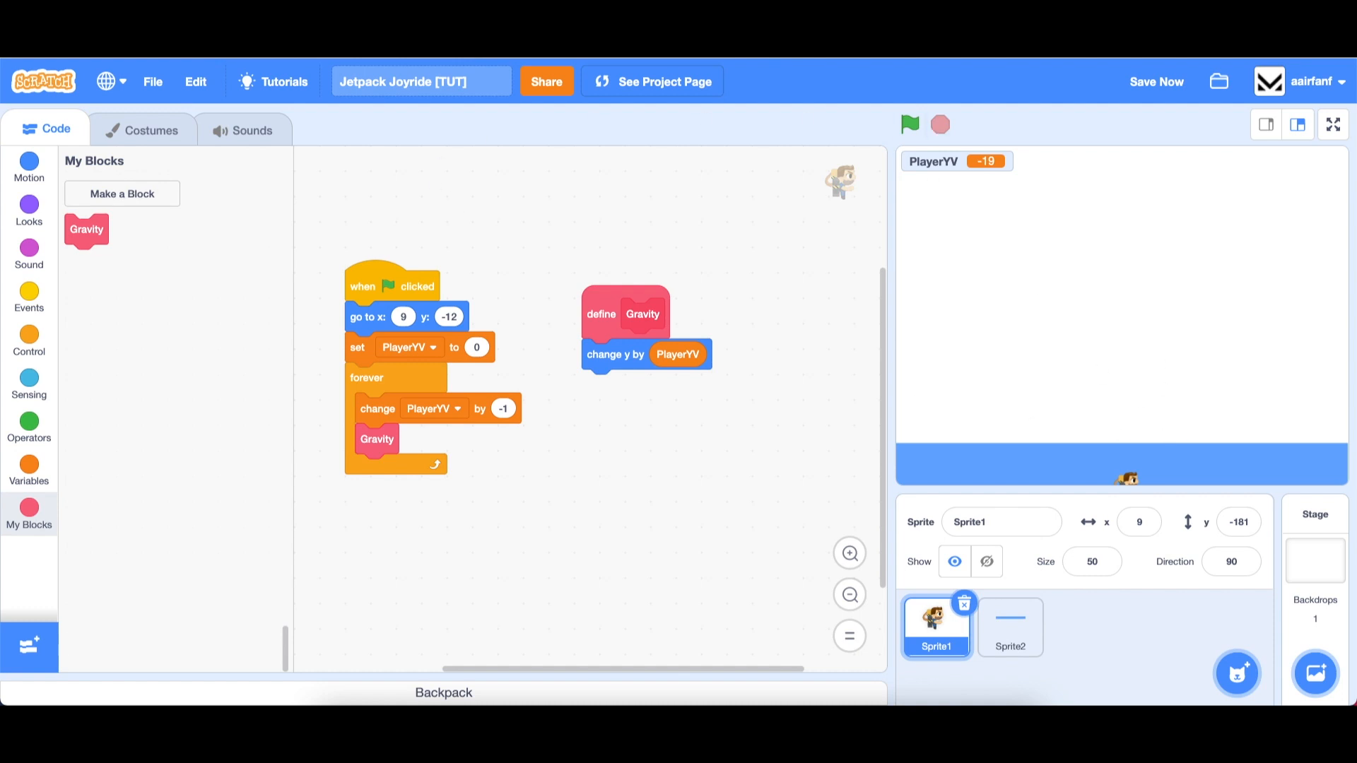
mouse_move(636, 359)
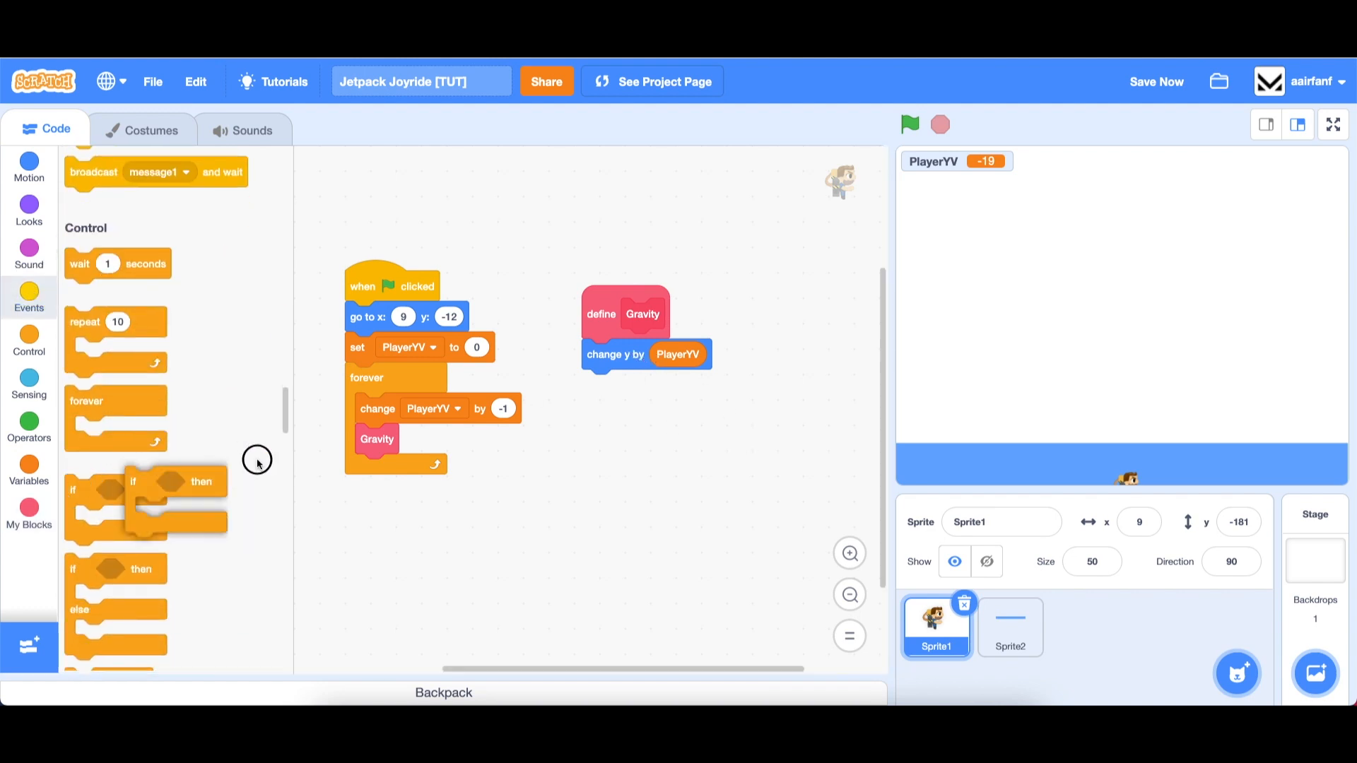
Step: Add an if block in Gravity checking touching Sprite2 and PlayerYV below 0
left_click_drag(146, 502, 632, 384)
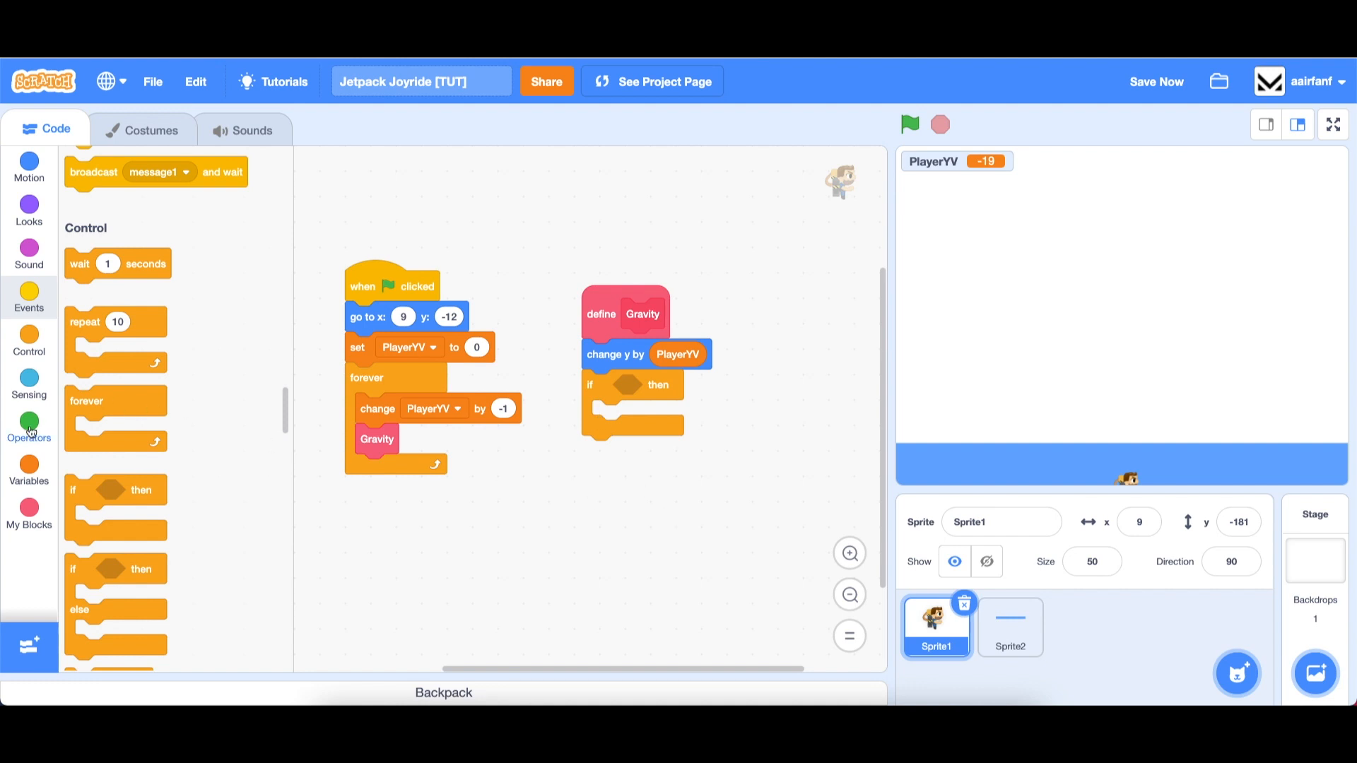
left_click(28, 428)
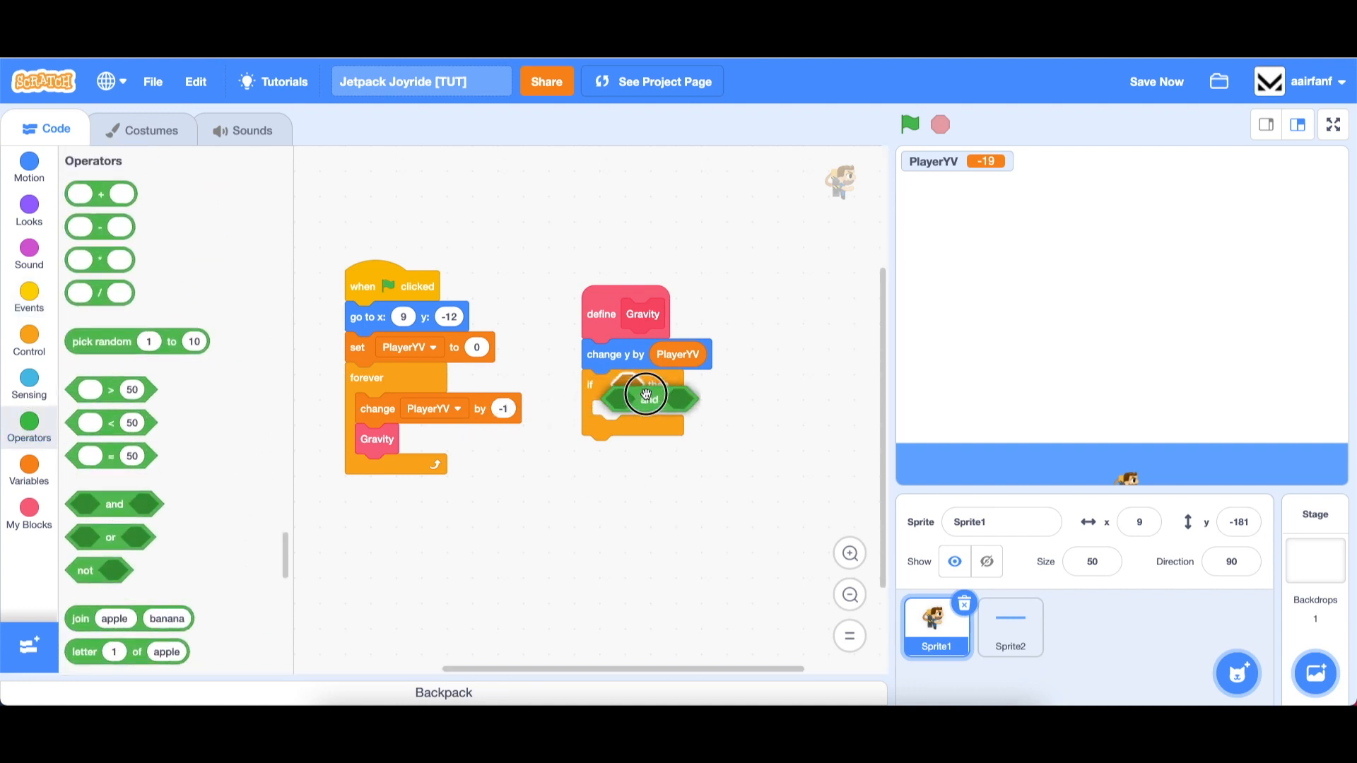
left_click(29, 383)
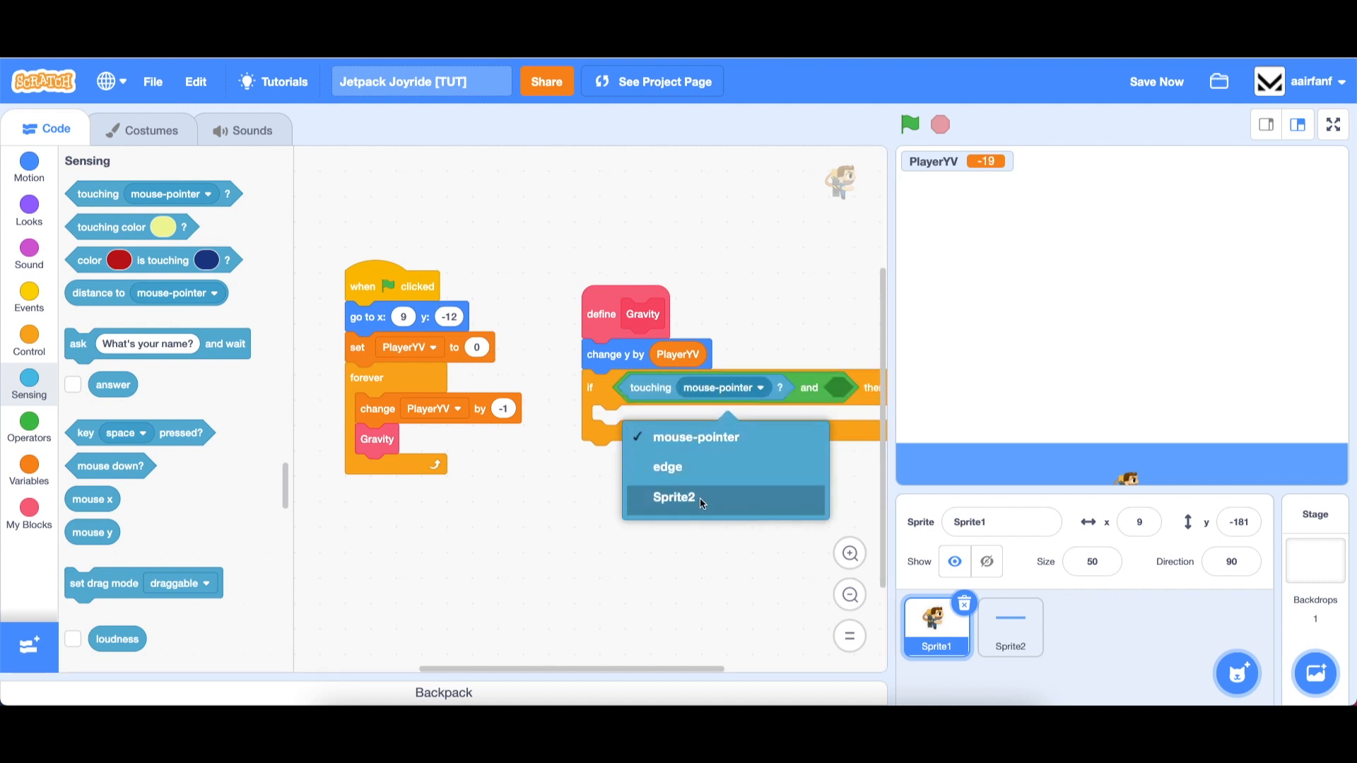
left_click(673, 497)
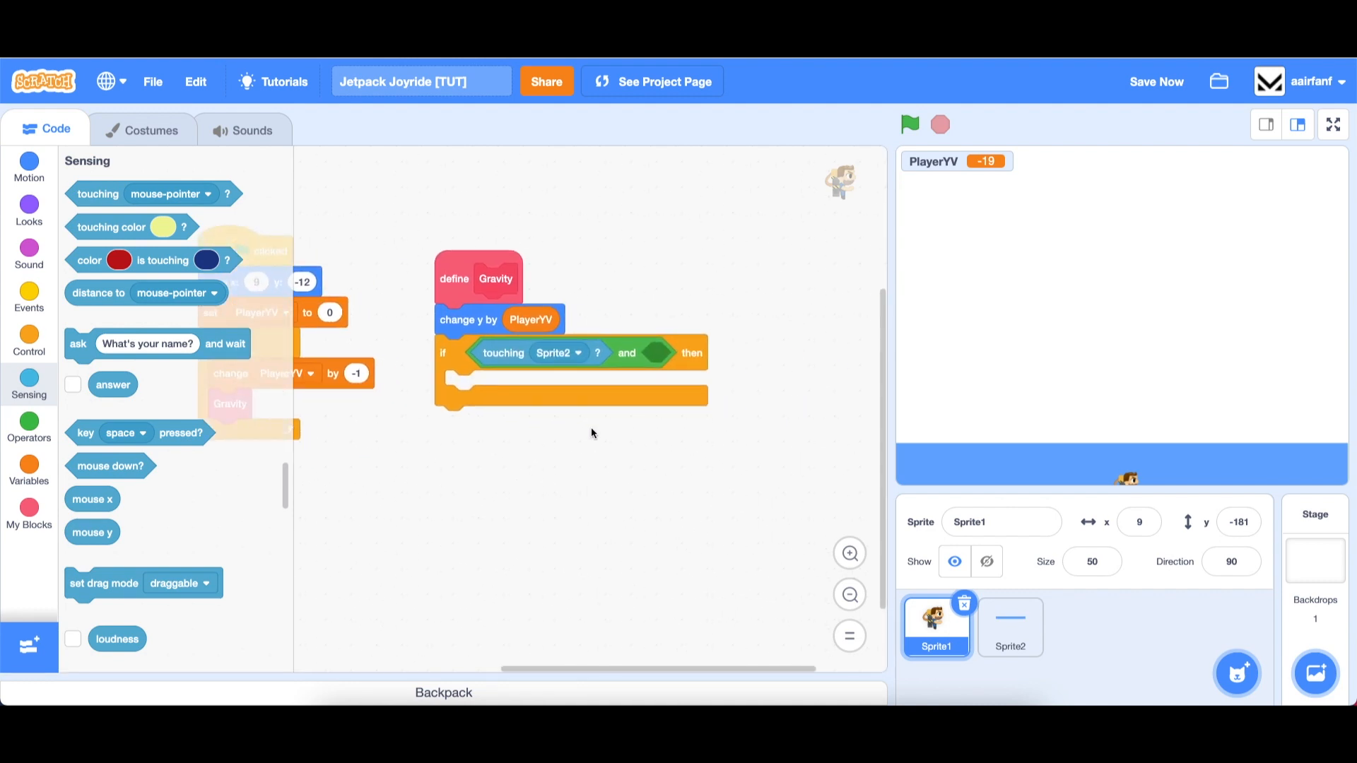
left_click(28, 427)
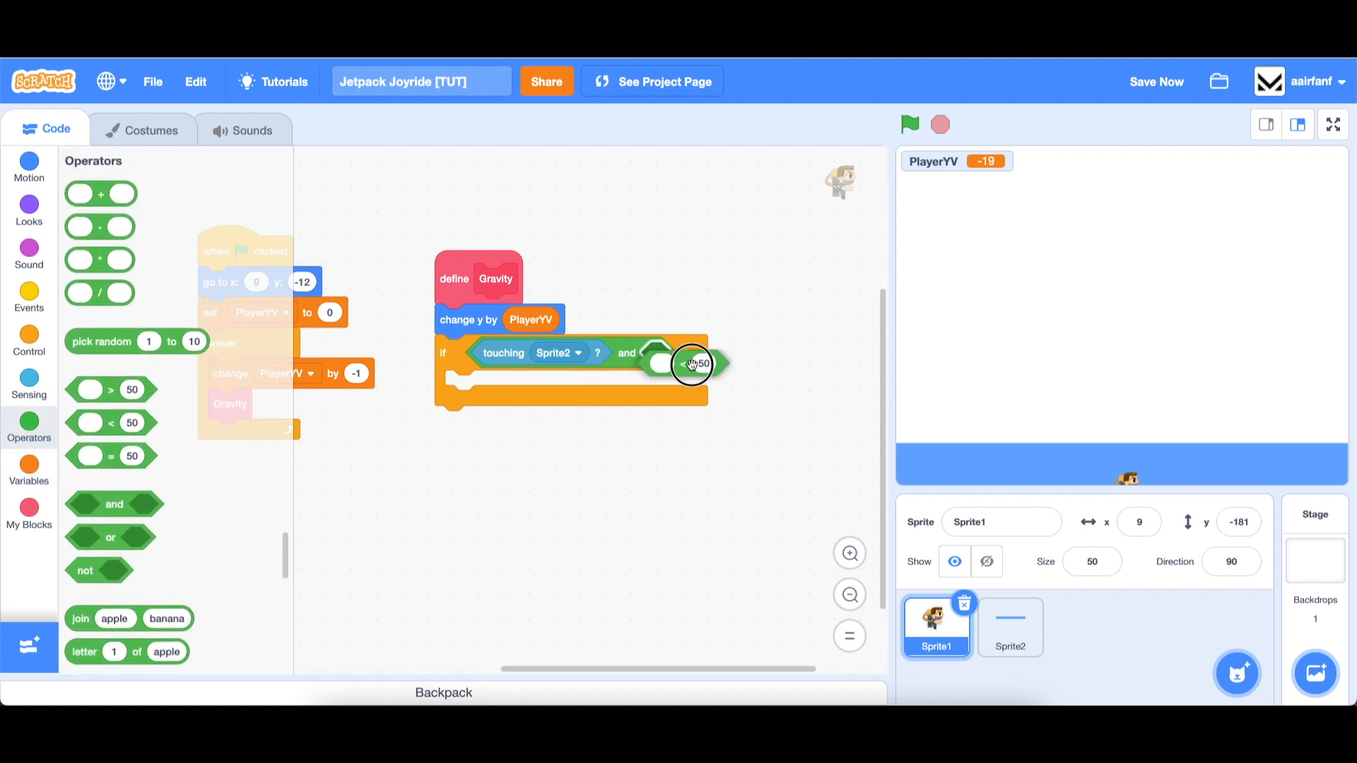
Step: Inside the if, change y by the subtraction with PlayerYV and set PlayerYV to 0
left_click(29, 472)
type("0")
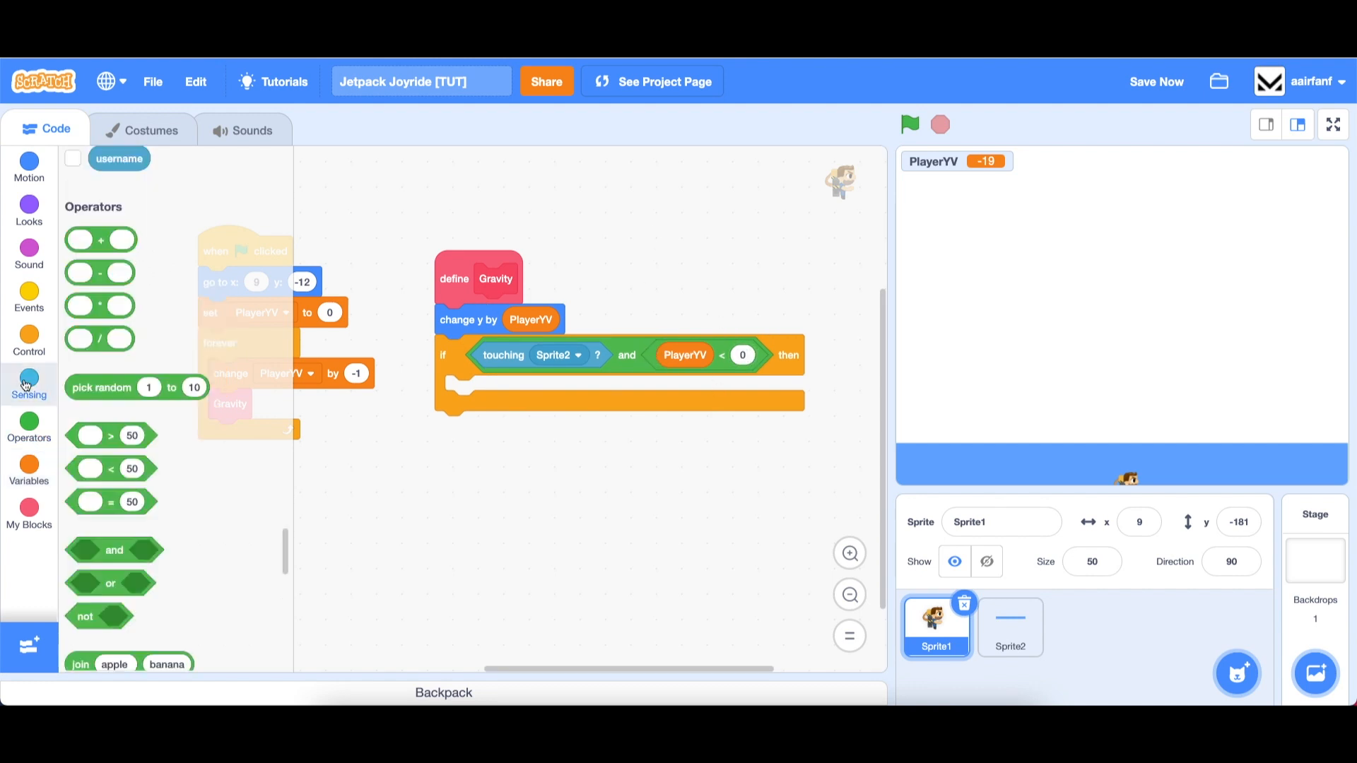
left_click(28, 167)
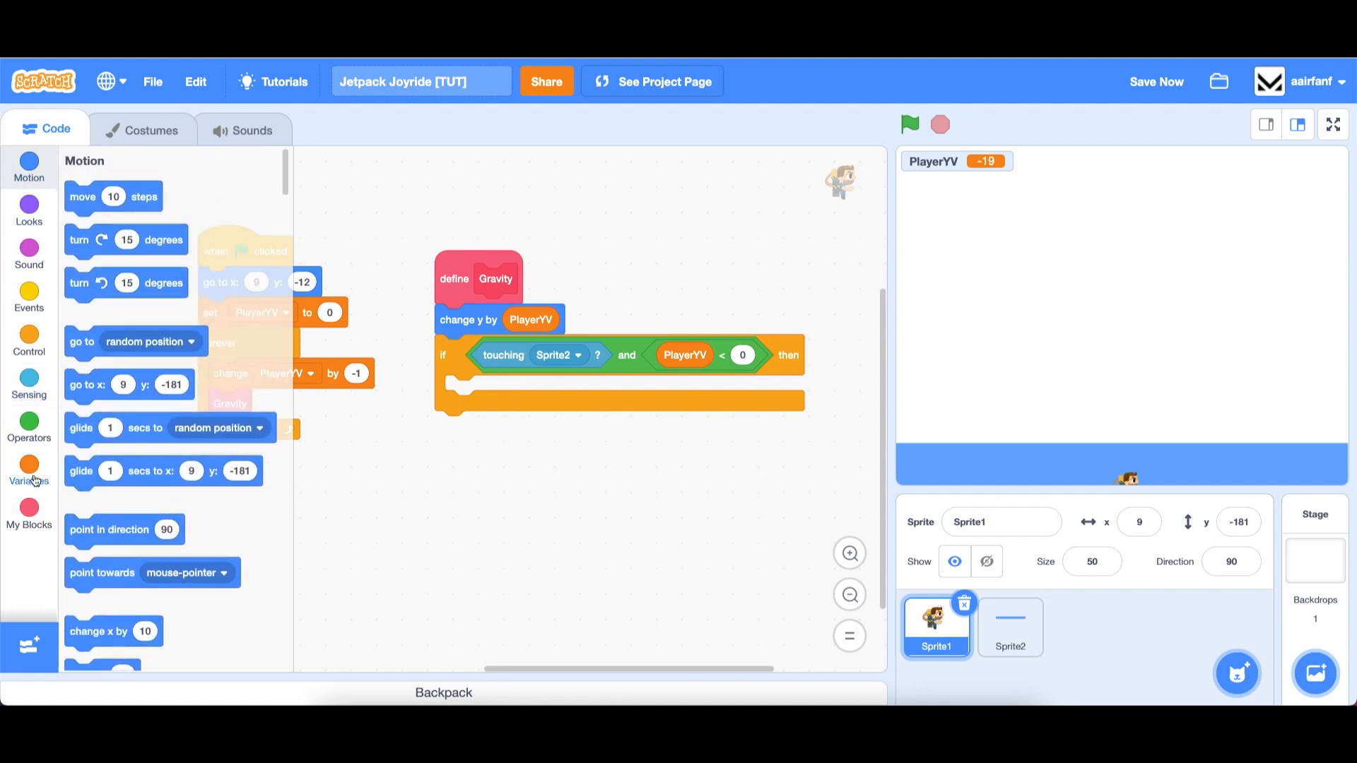
left_click(28, 465)
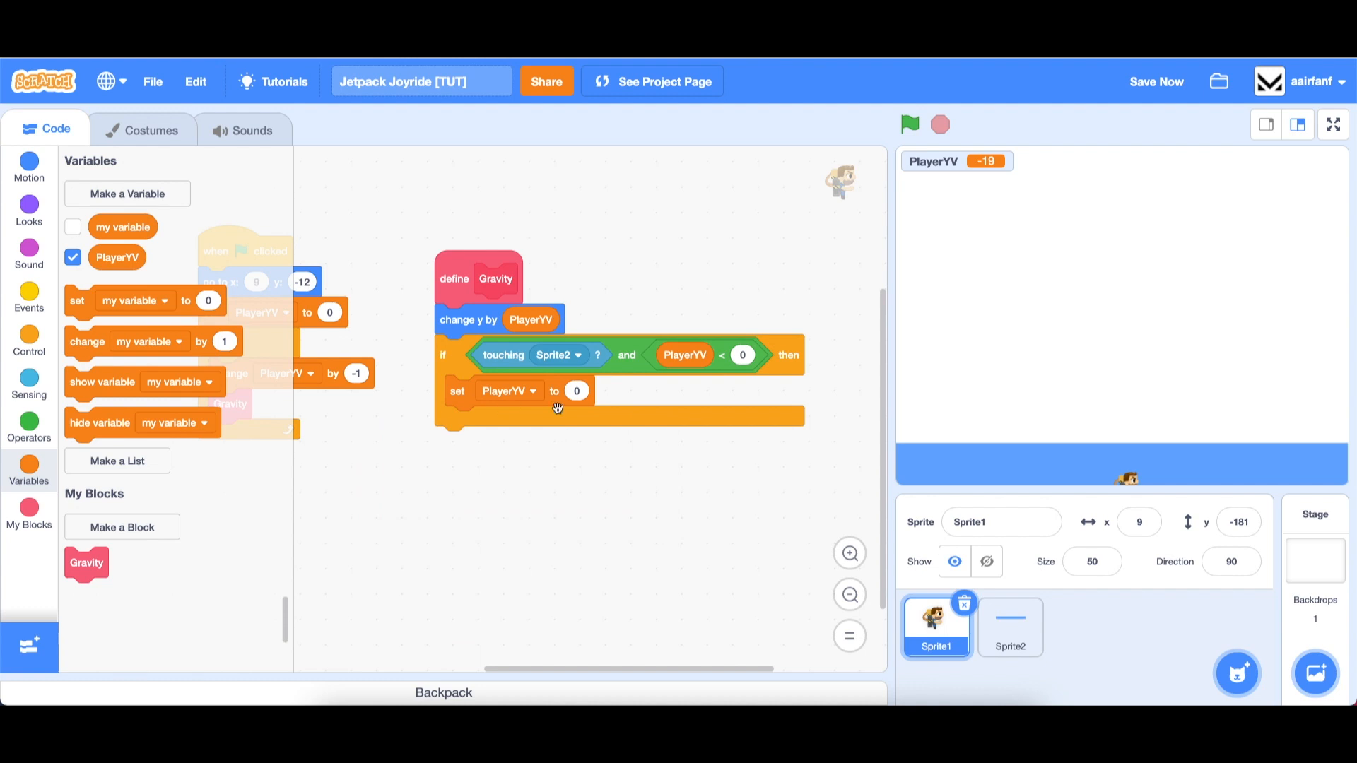
mouse_move(429, 331)
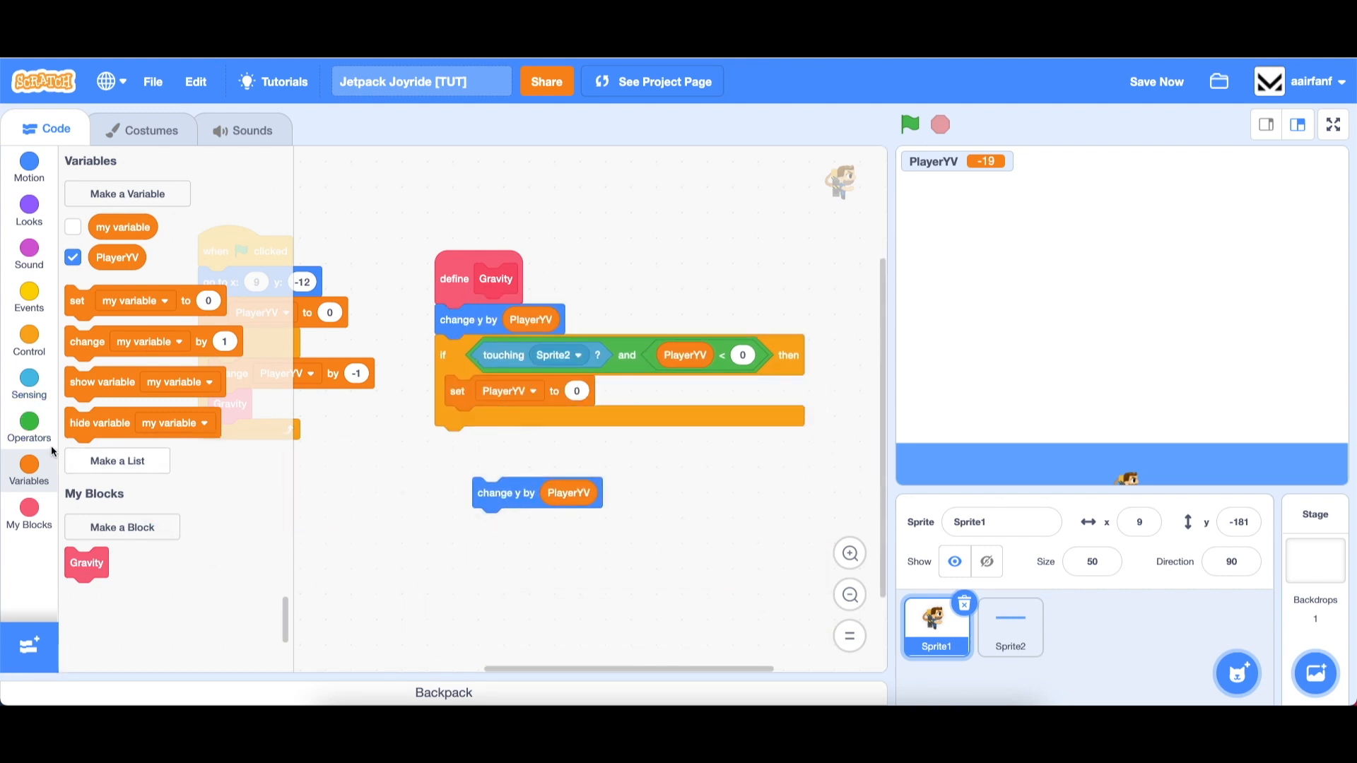
left_click(28, 423)
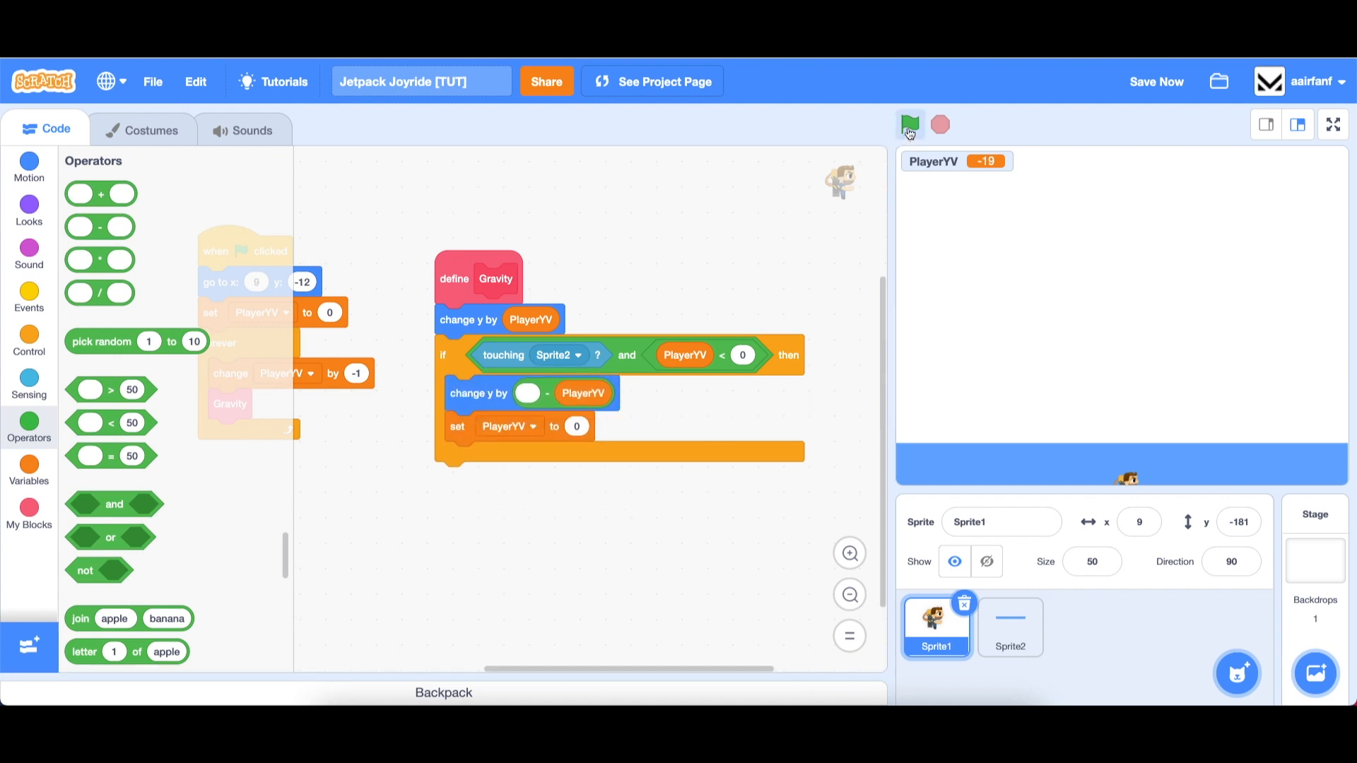
Step: Run the project to test Barry landing and resting on the ground
left_click(909, 124)
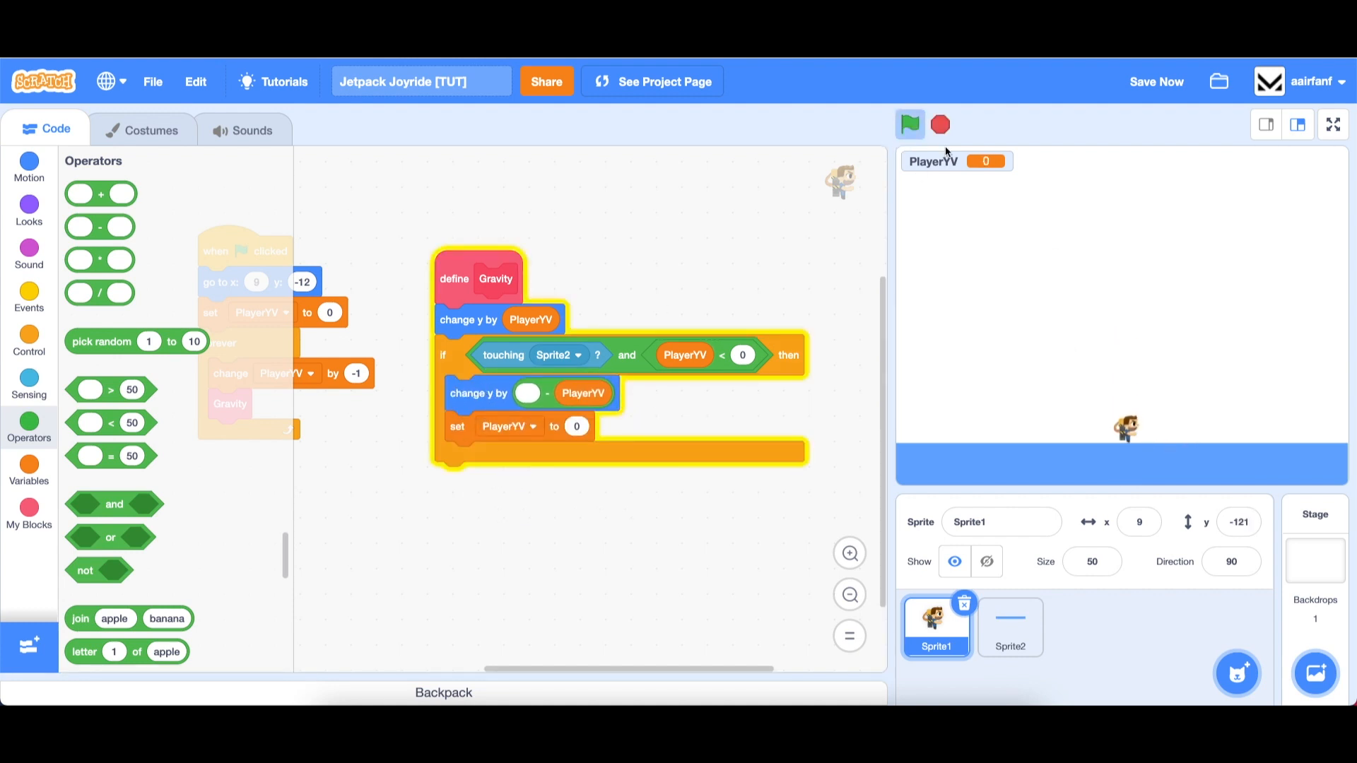
left_click(940, 124)
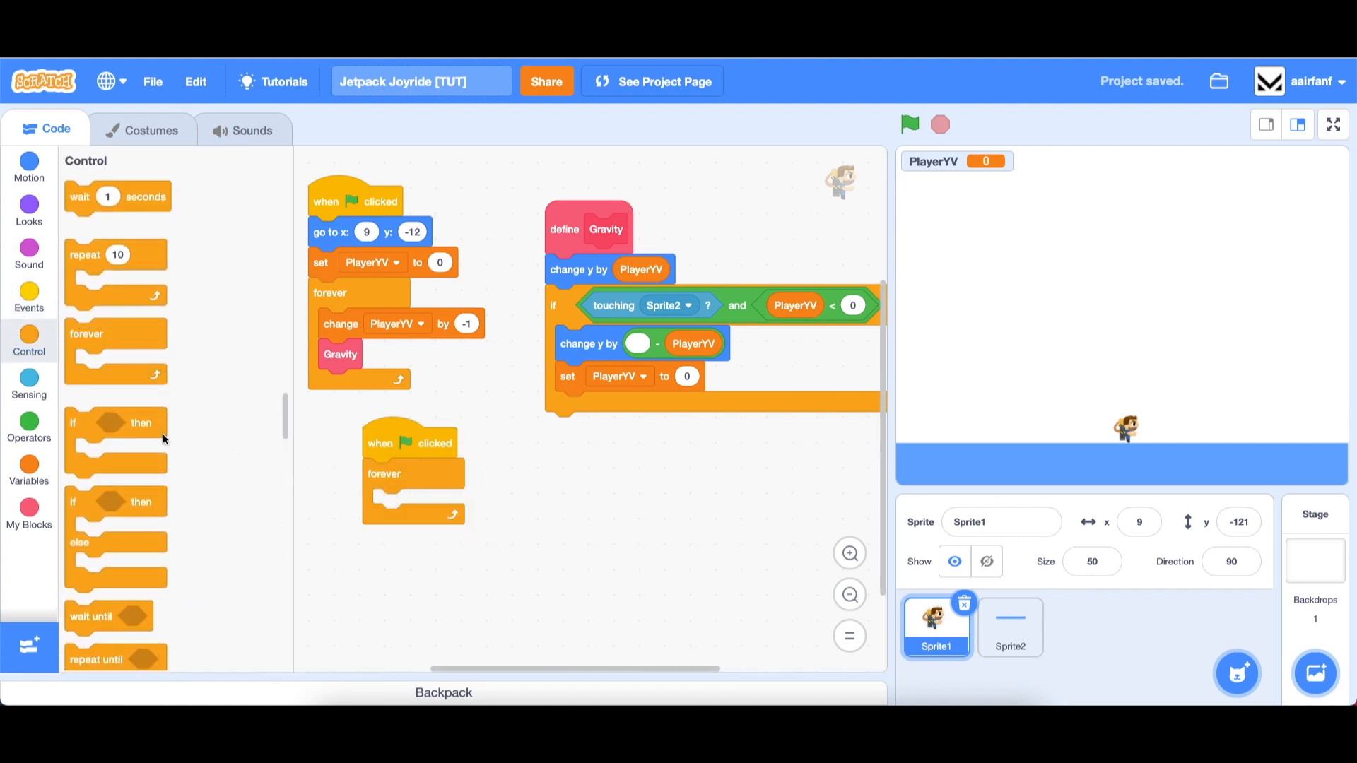
Step: In the second script, add 'if key space pressed' with a 0.05-second wait
left_click(28, 386)
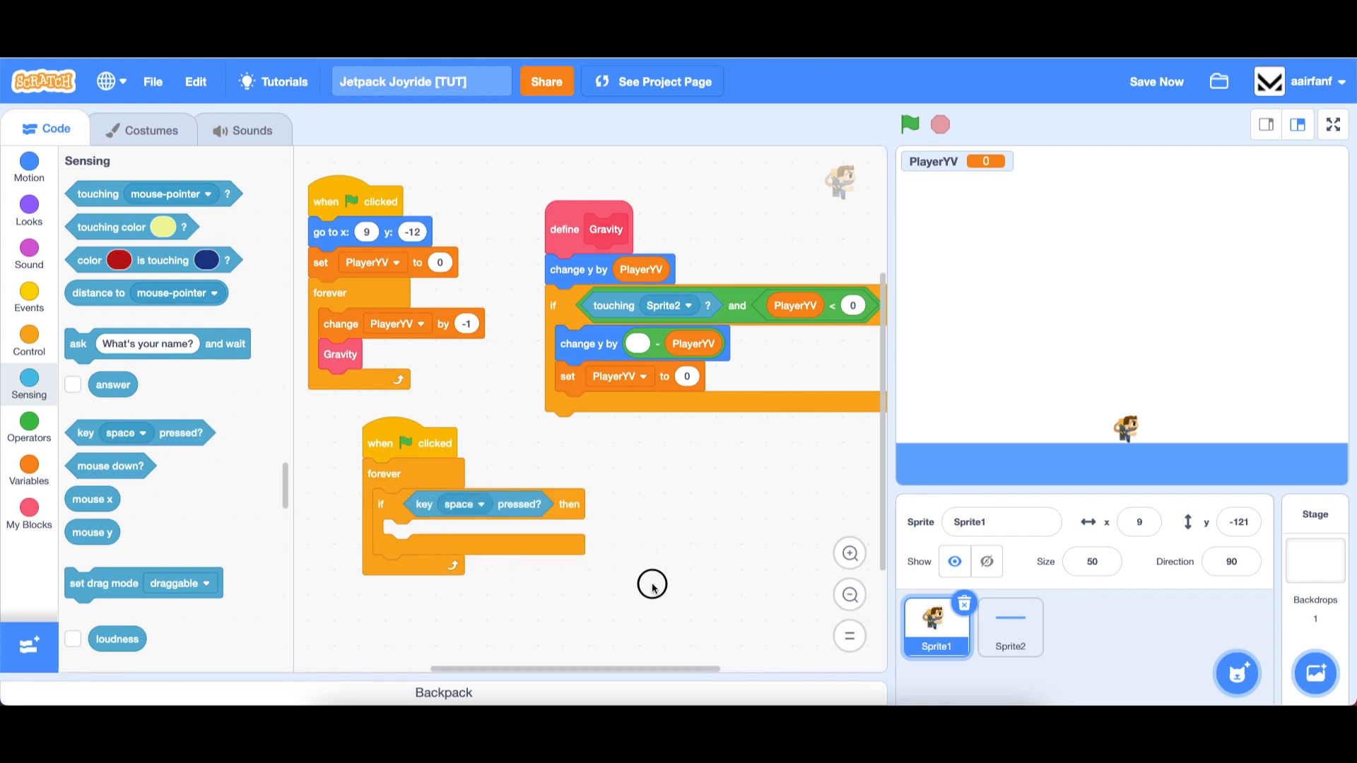
left_click(28, 297)
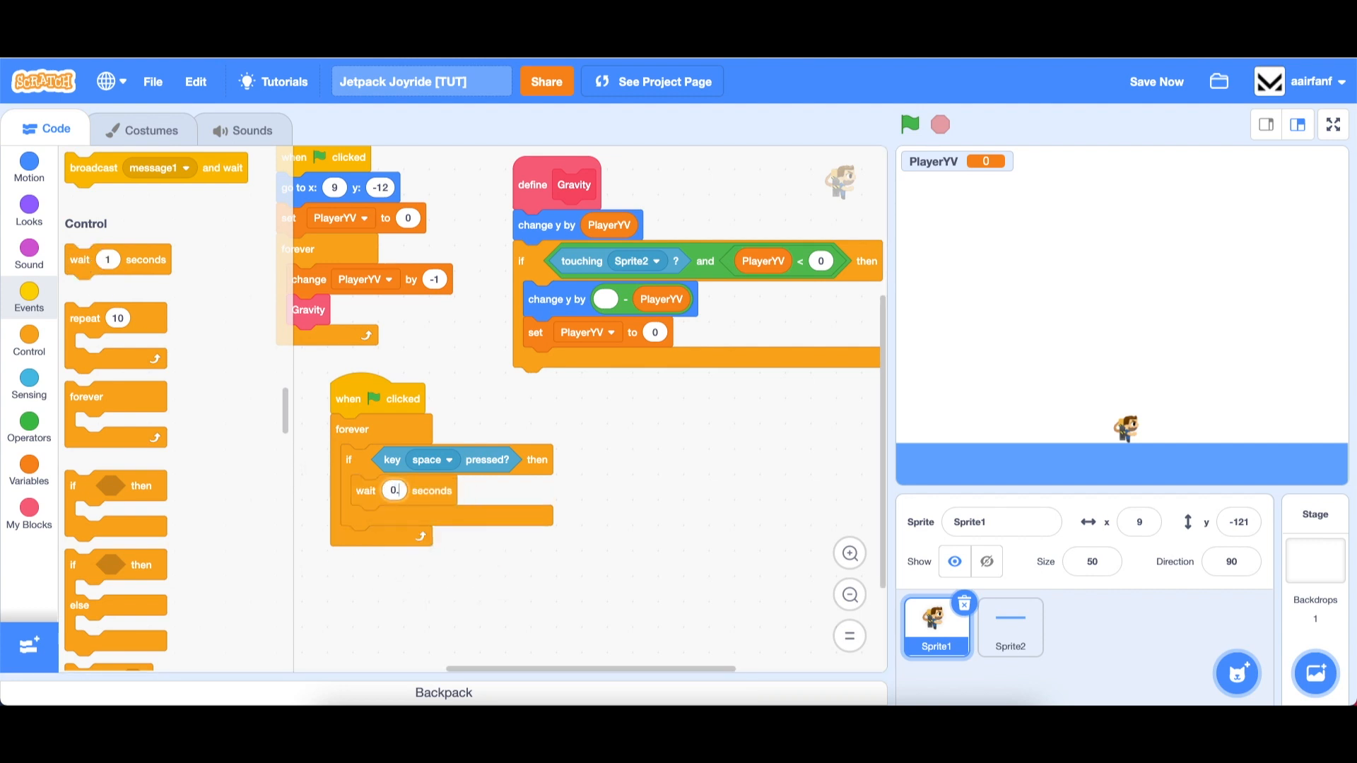
type("0.5")
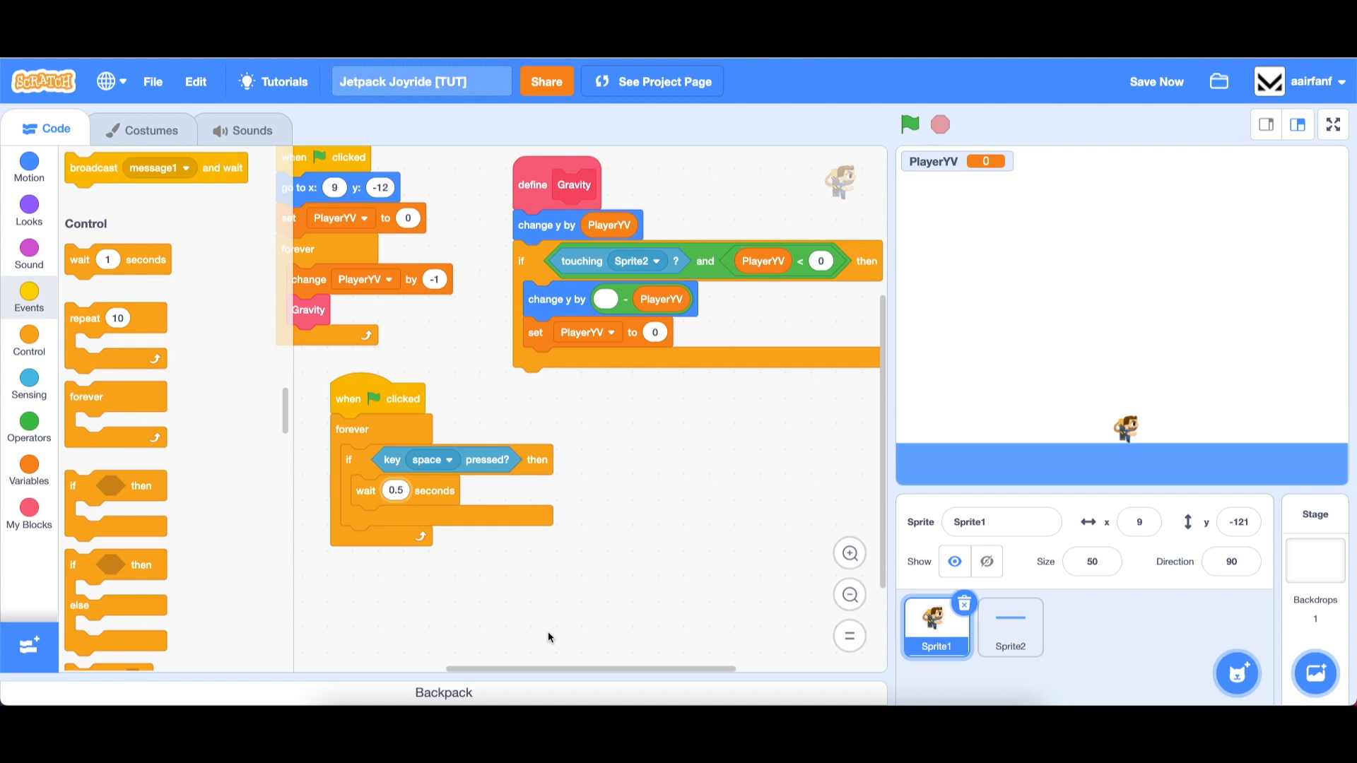
type("0.05")
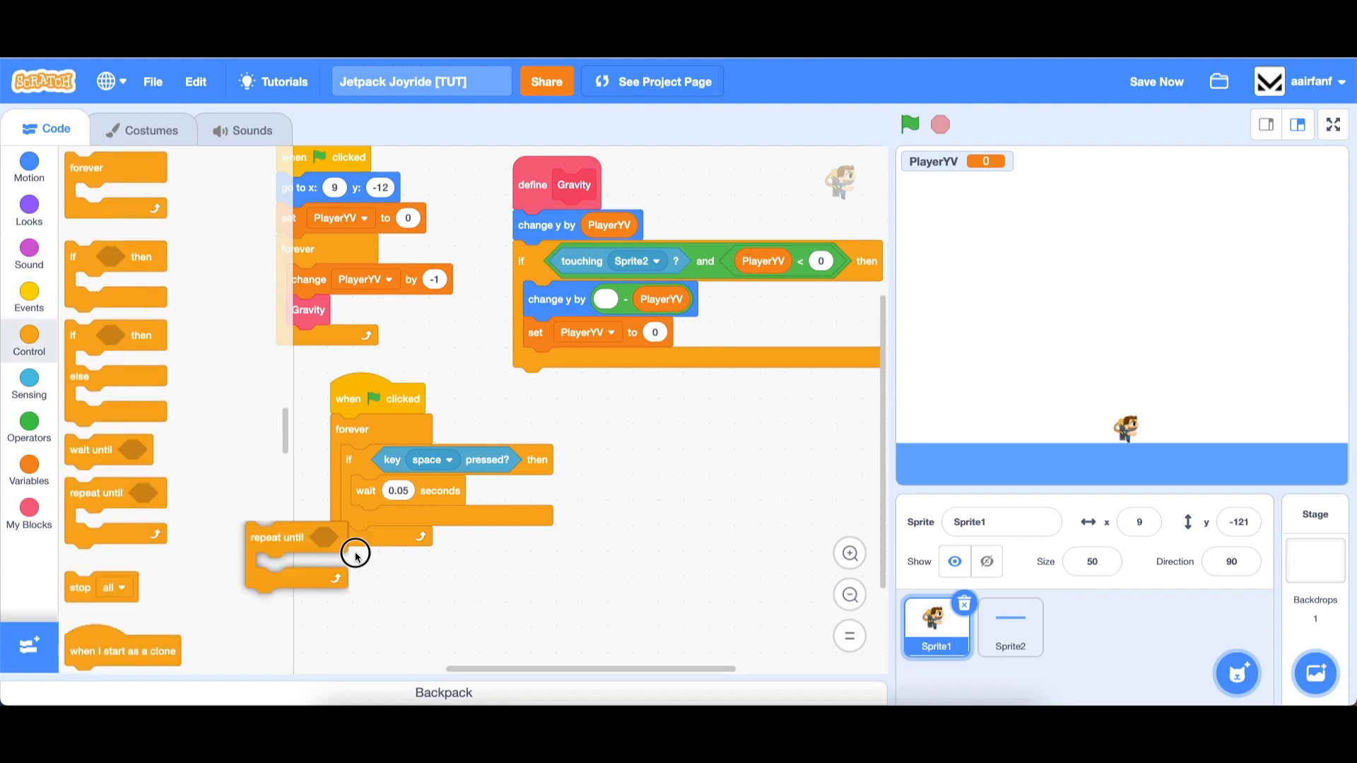
Step: Add 'repeat until not key space pressed' changing PlayerYV by 2
left_click(28, 428)
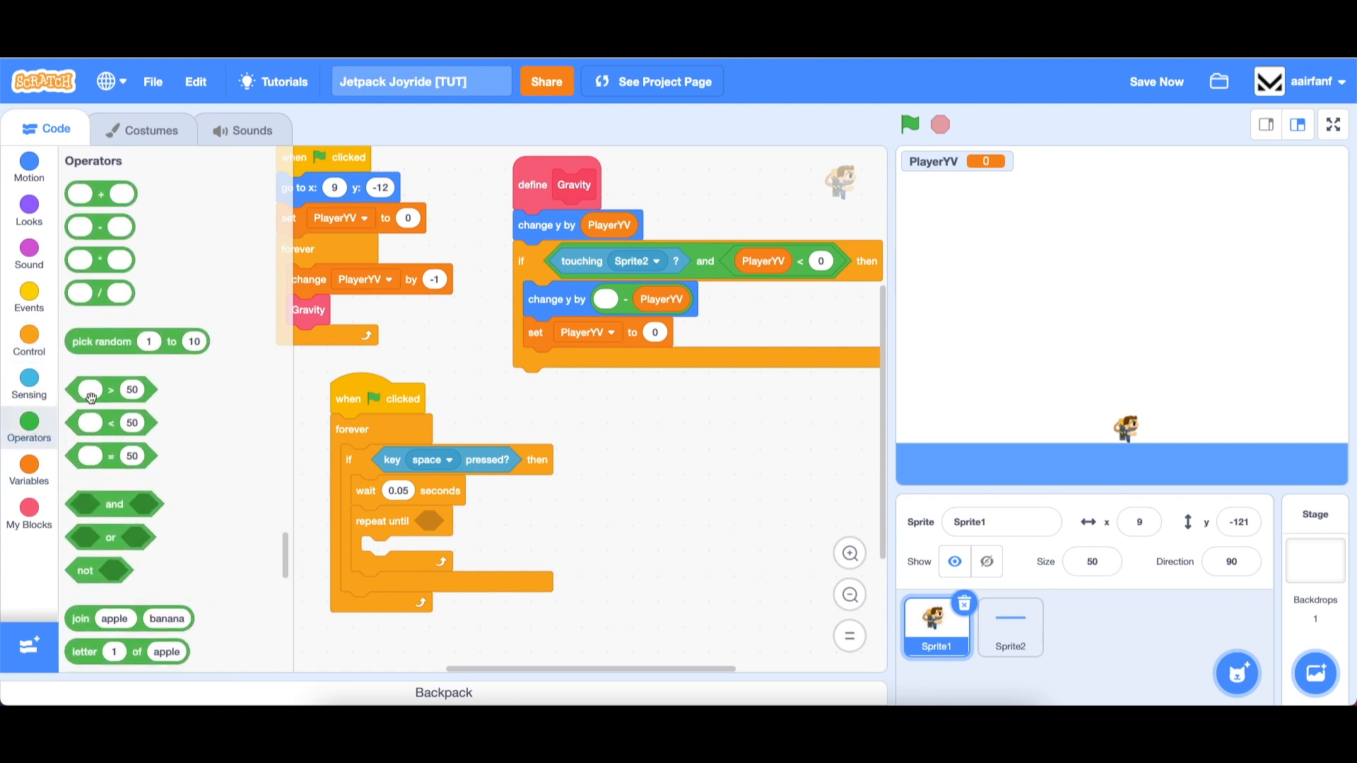
left_click_drag(99, 569, 346, 527)
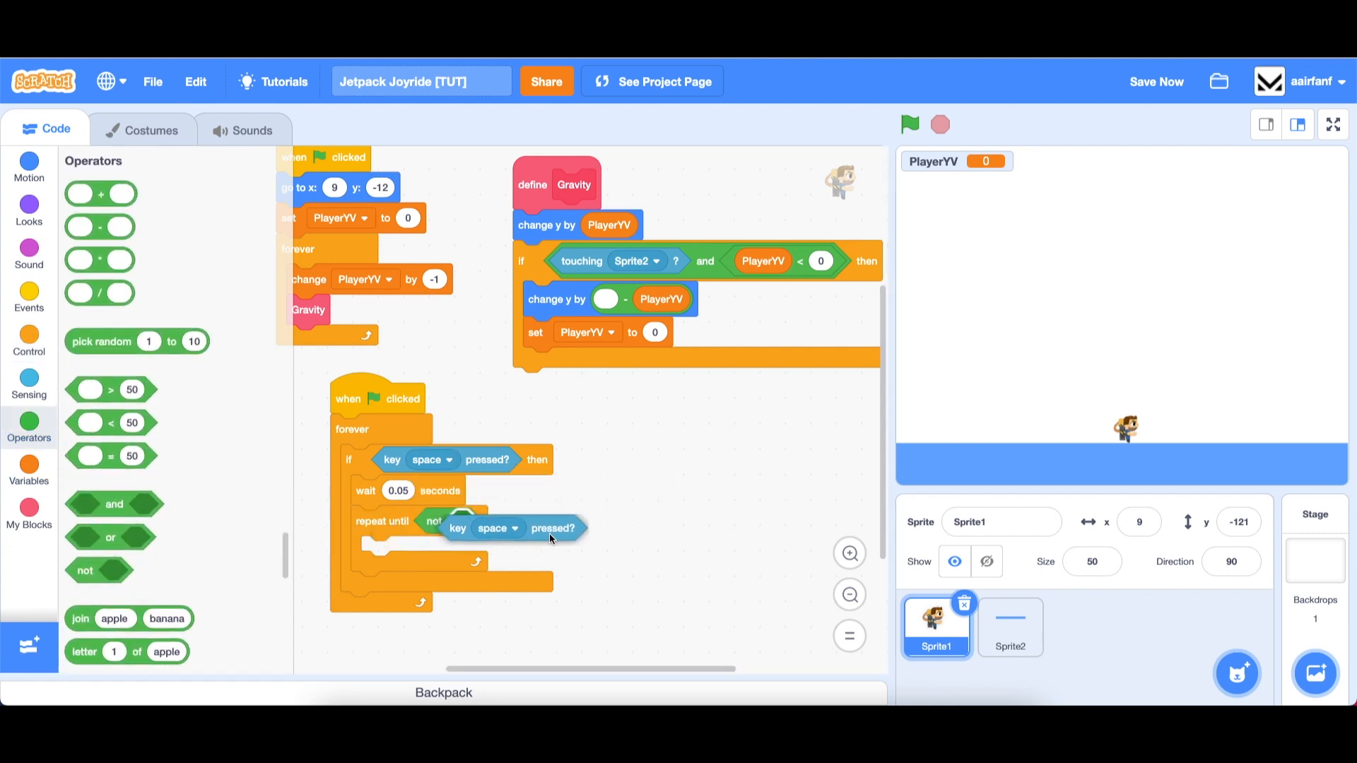
left_click(28, 469)
type("2")
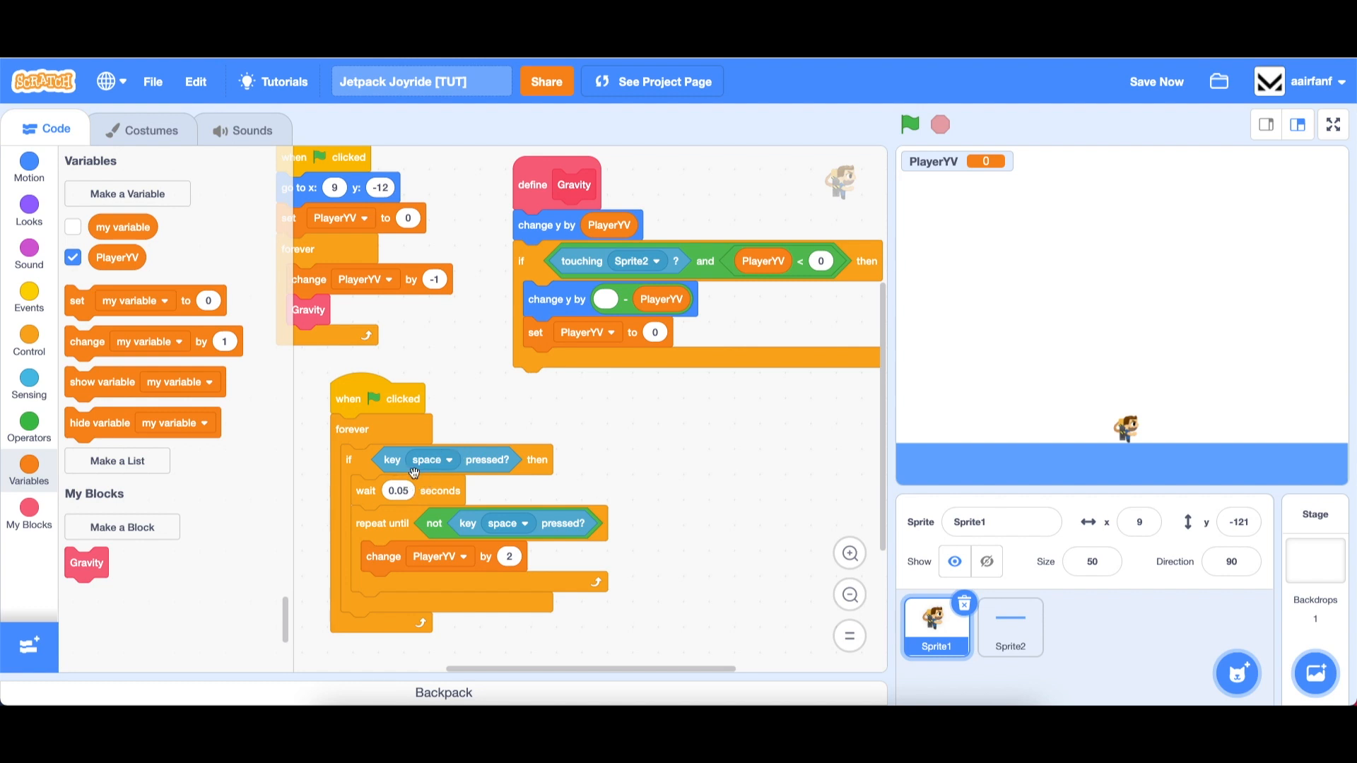
mouse_move(411, 496)
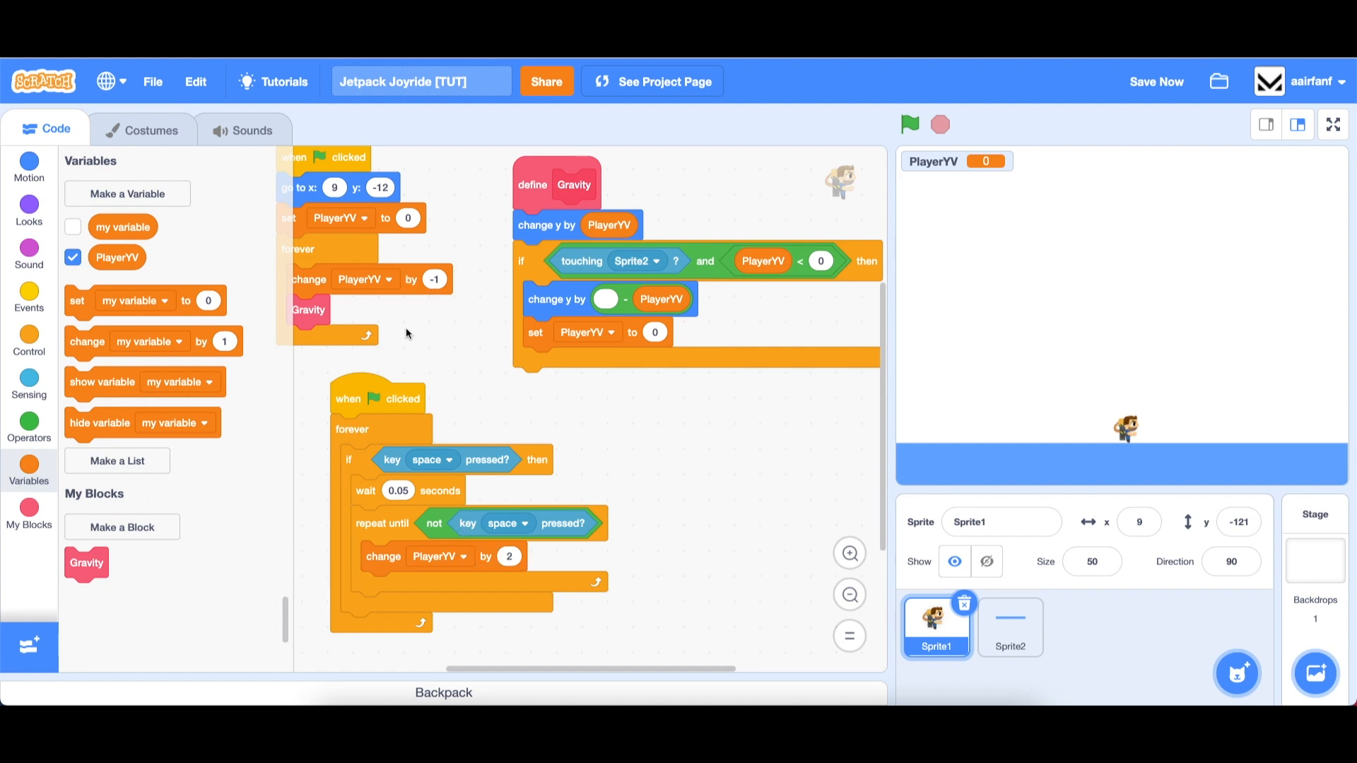
Step: Tune gravity to -0.5 per frame and space thrust to 1, then test the jetpack
left_click(909, 124)
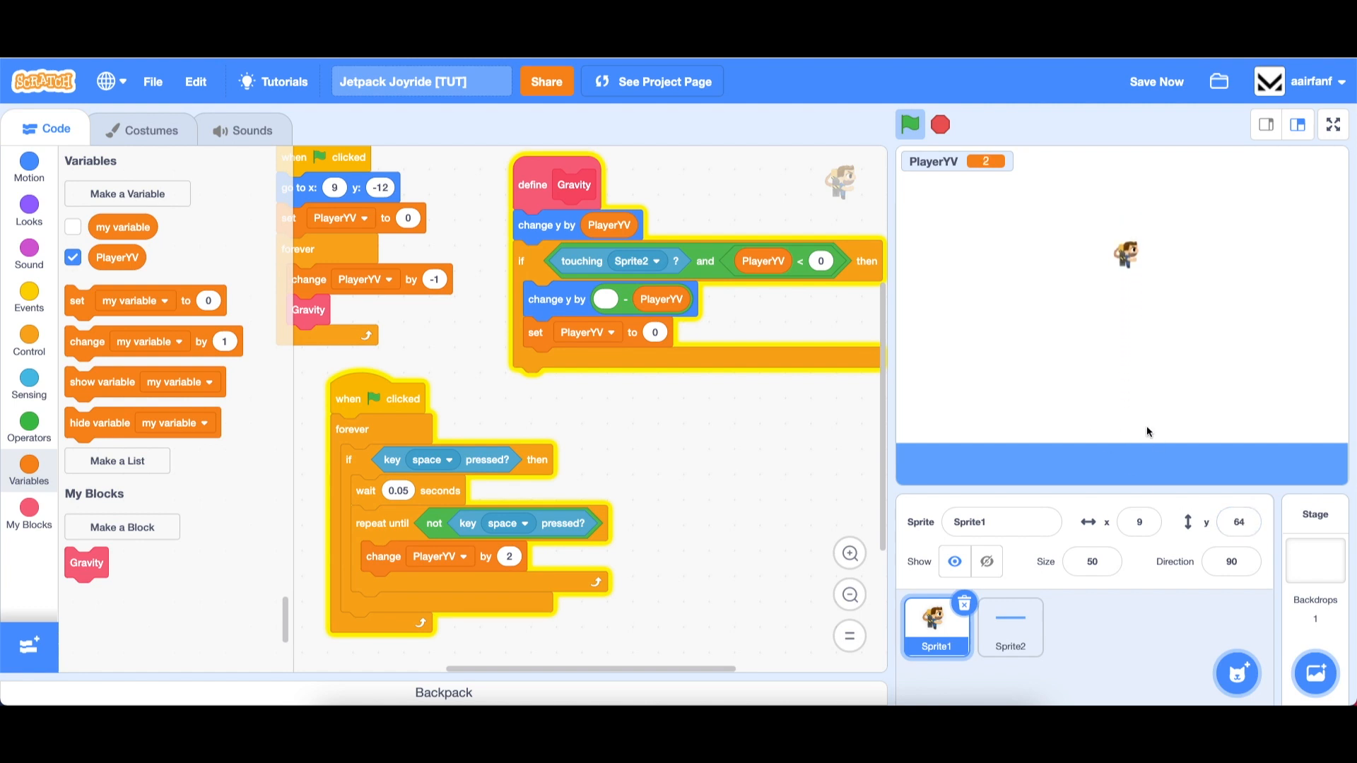
left_click(909, 124)
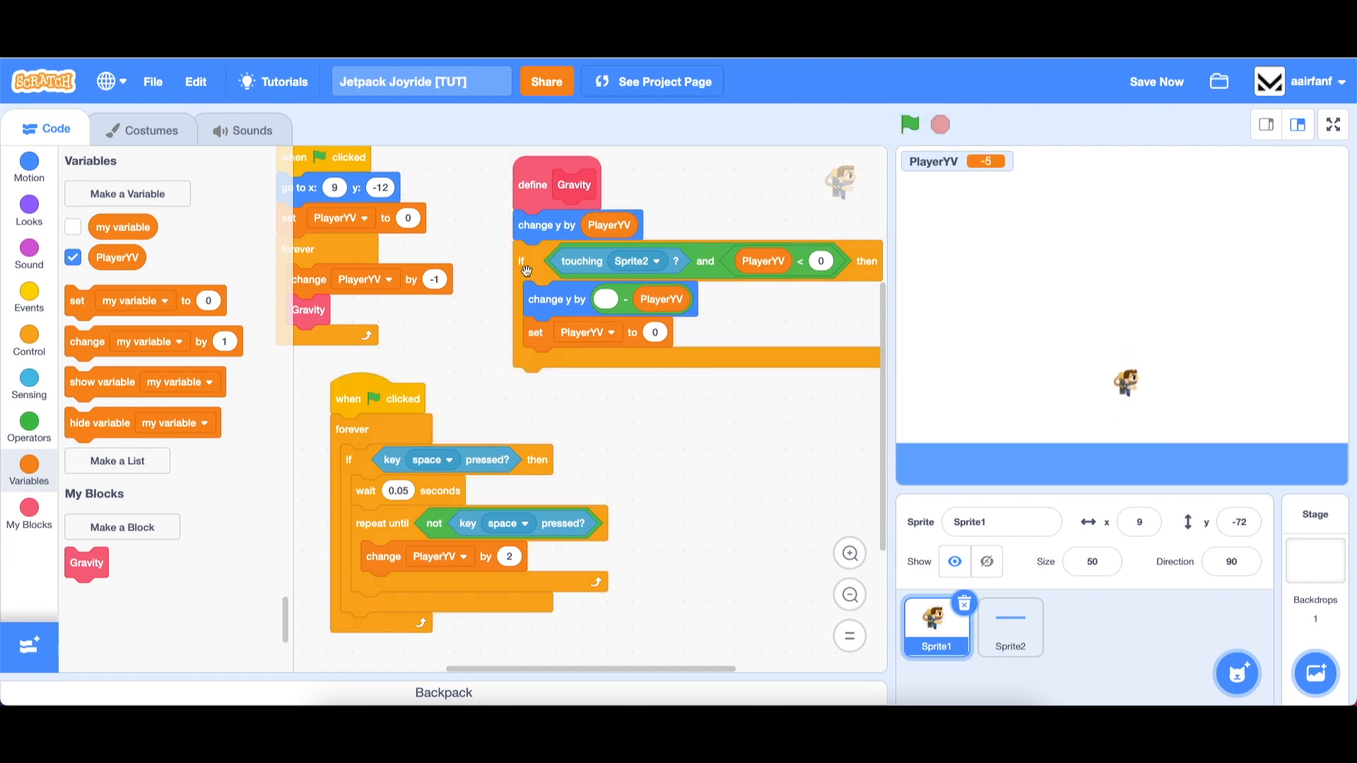
left_click(432, 279)
type("-0.5")
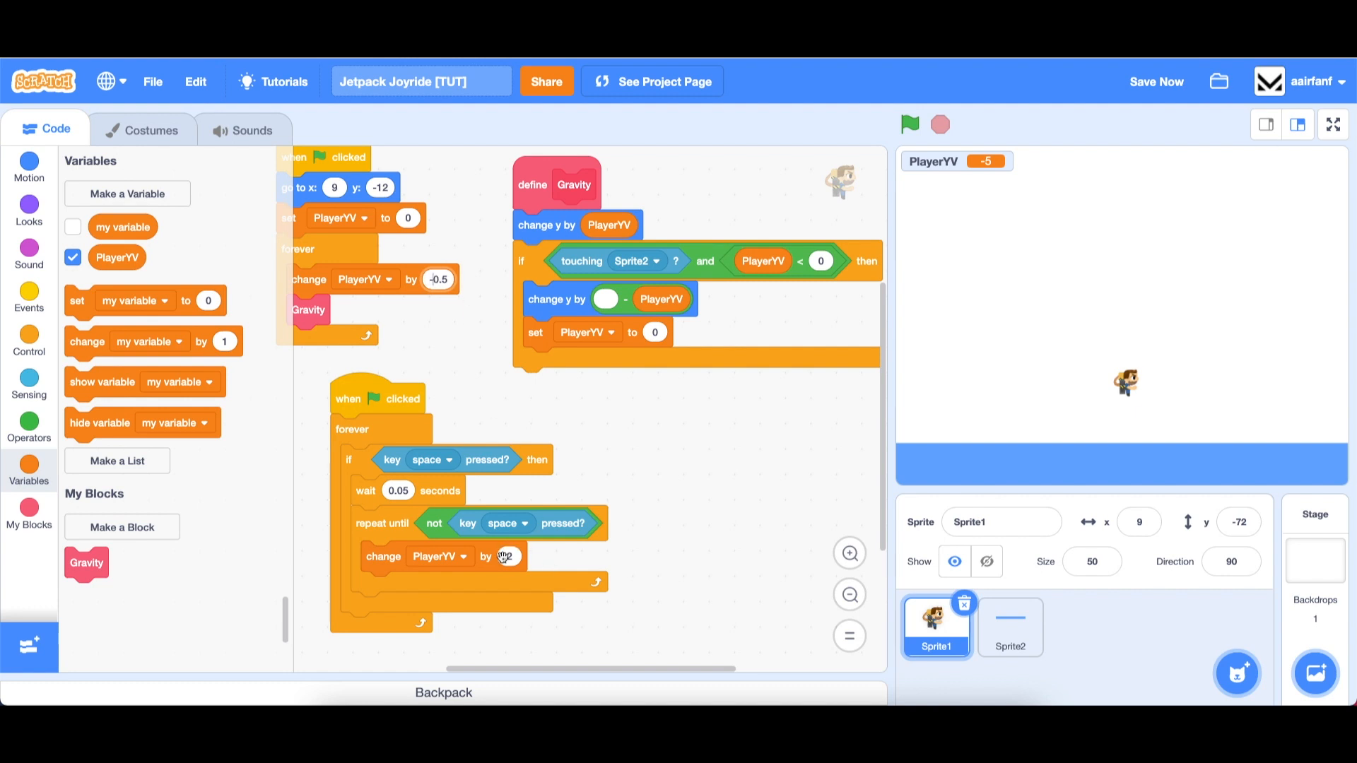
type("1")
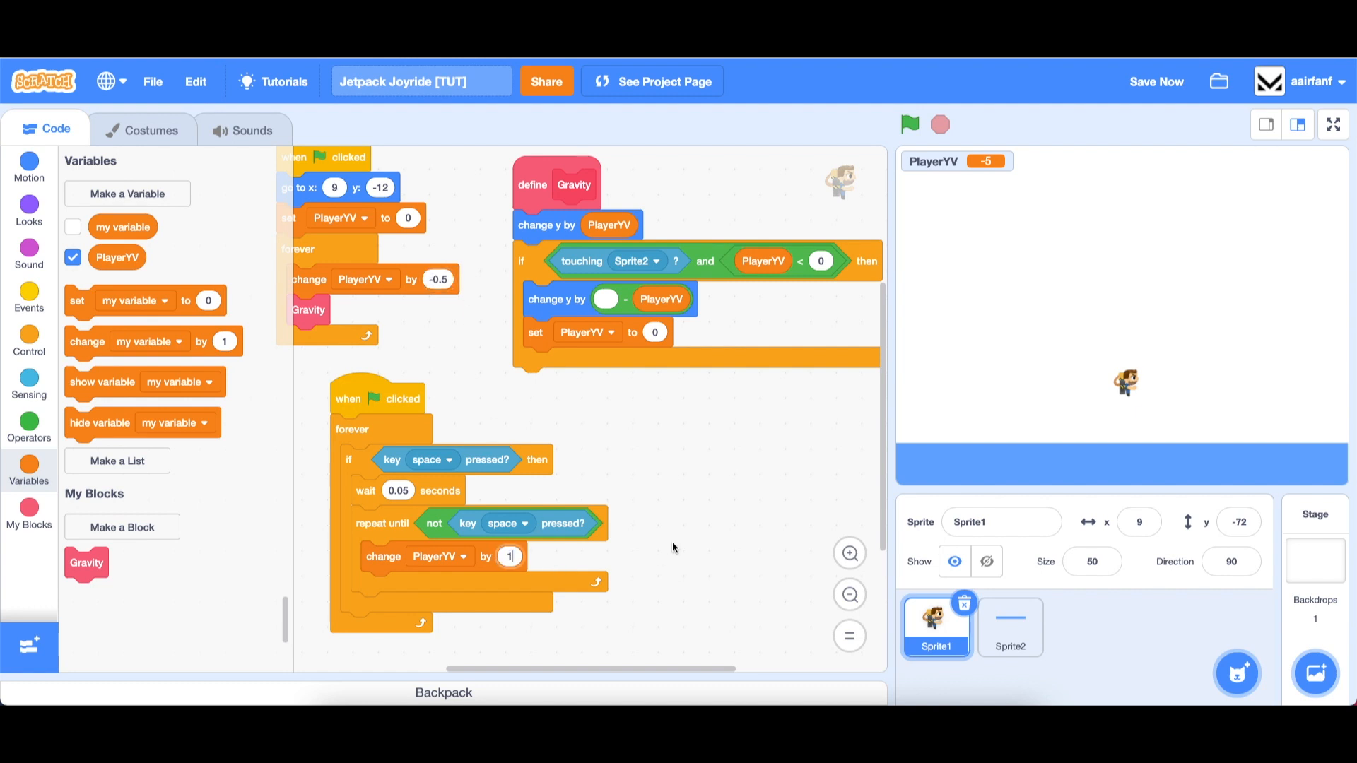
left_click(909, 124)
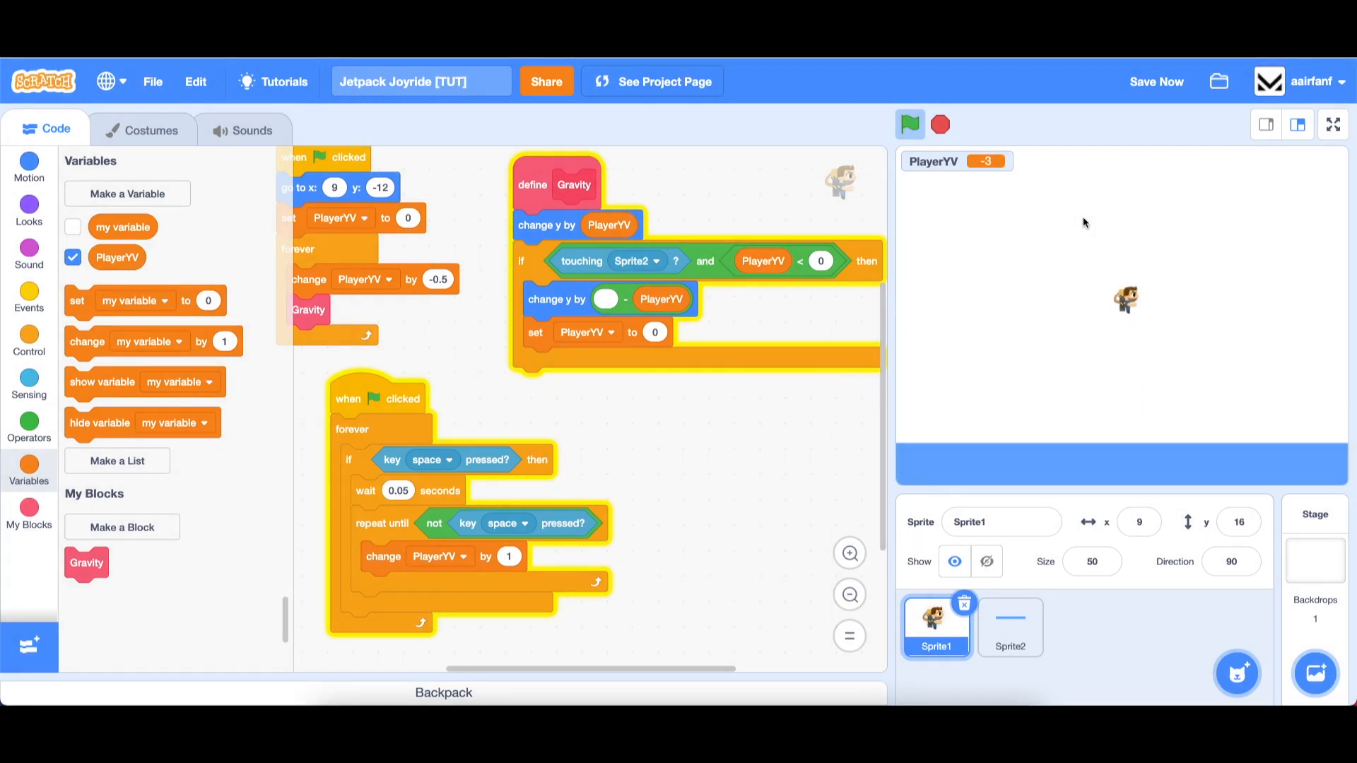
left_click(909, 124)
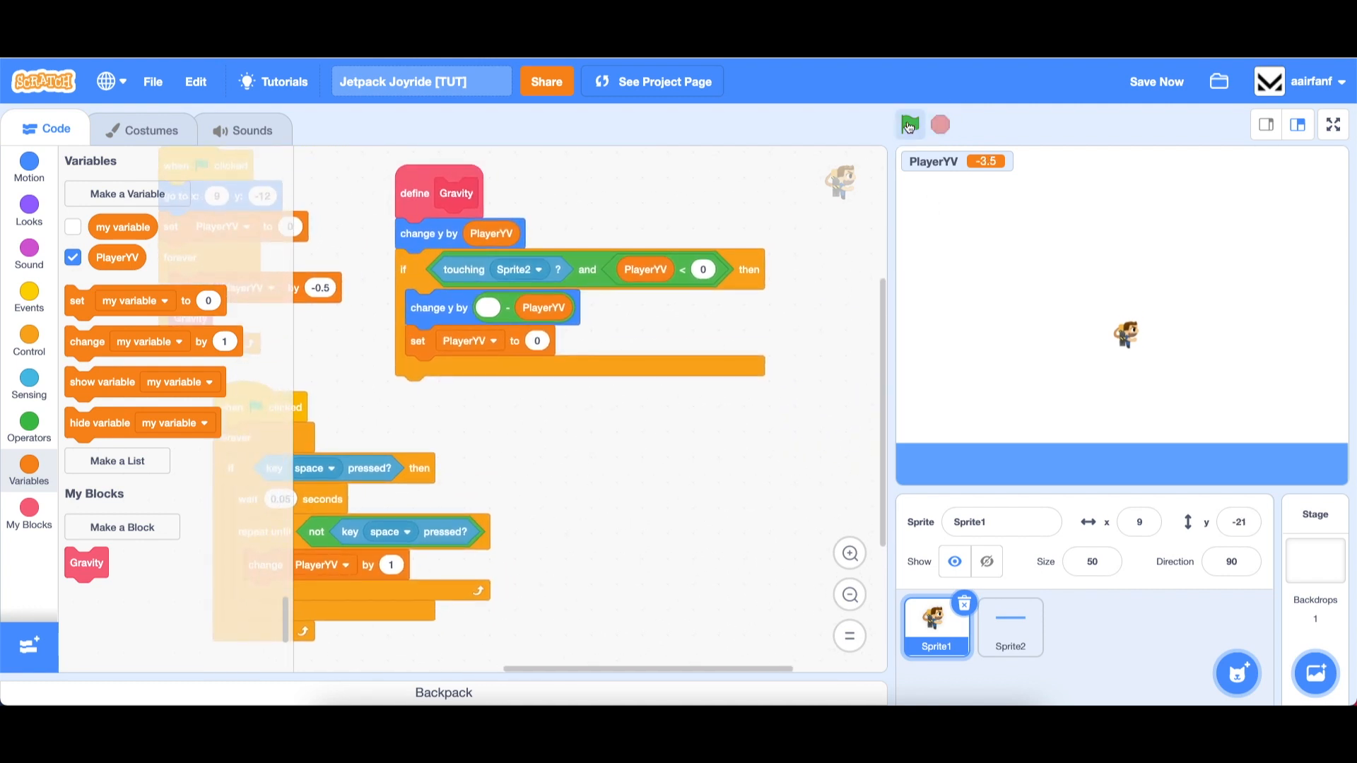
Step: Create a new sprite with the uploaded Roof.svg costume at the top of the stage
left_click(909, 124)
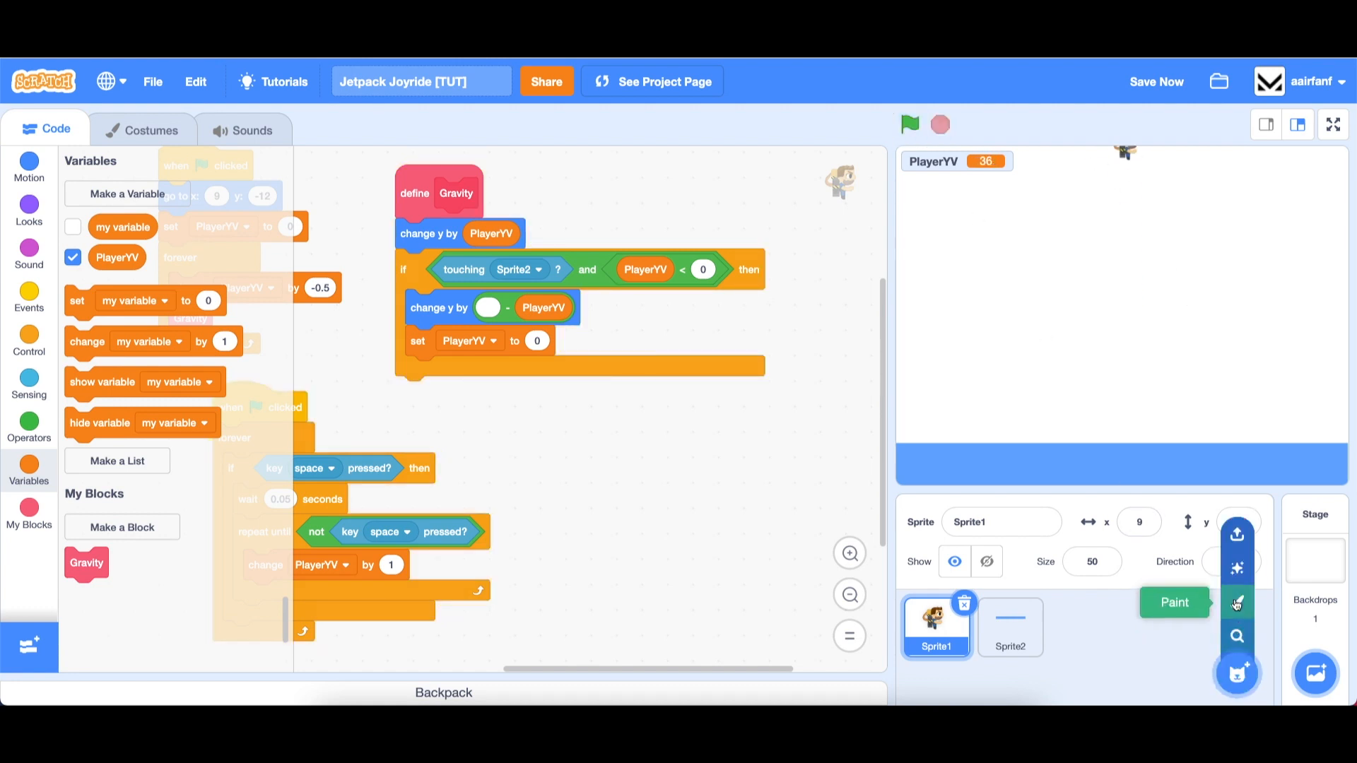
left_click(1174, 602)
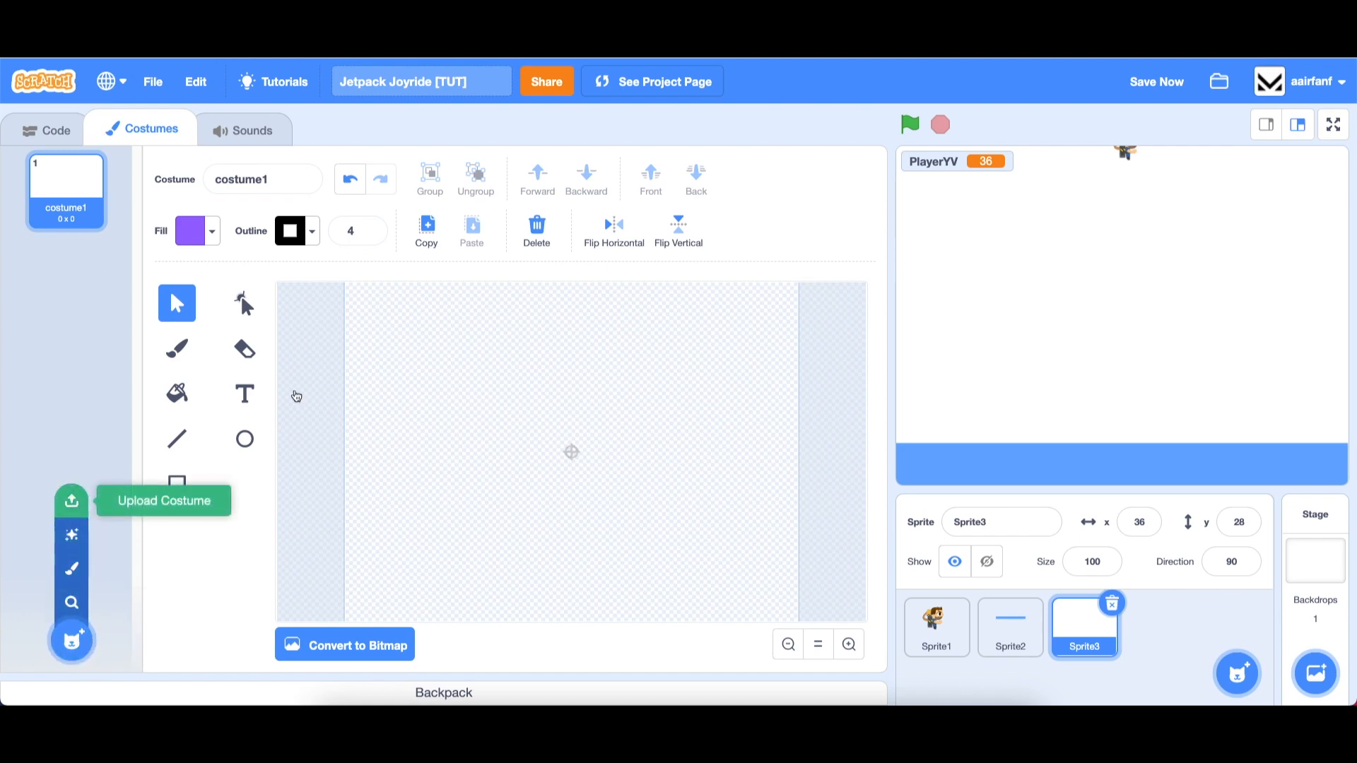
left_click(72, 500)
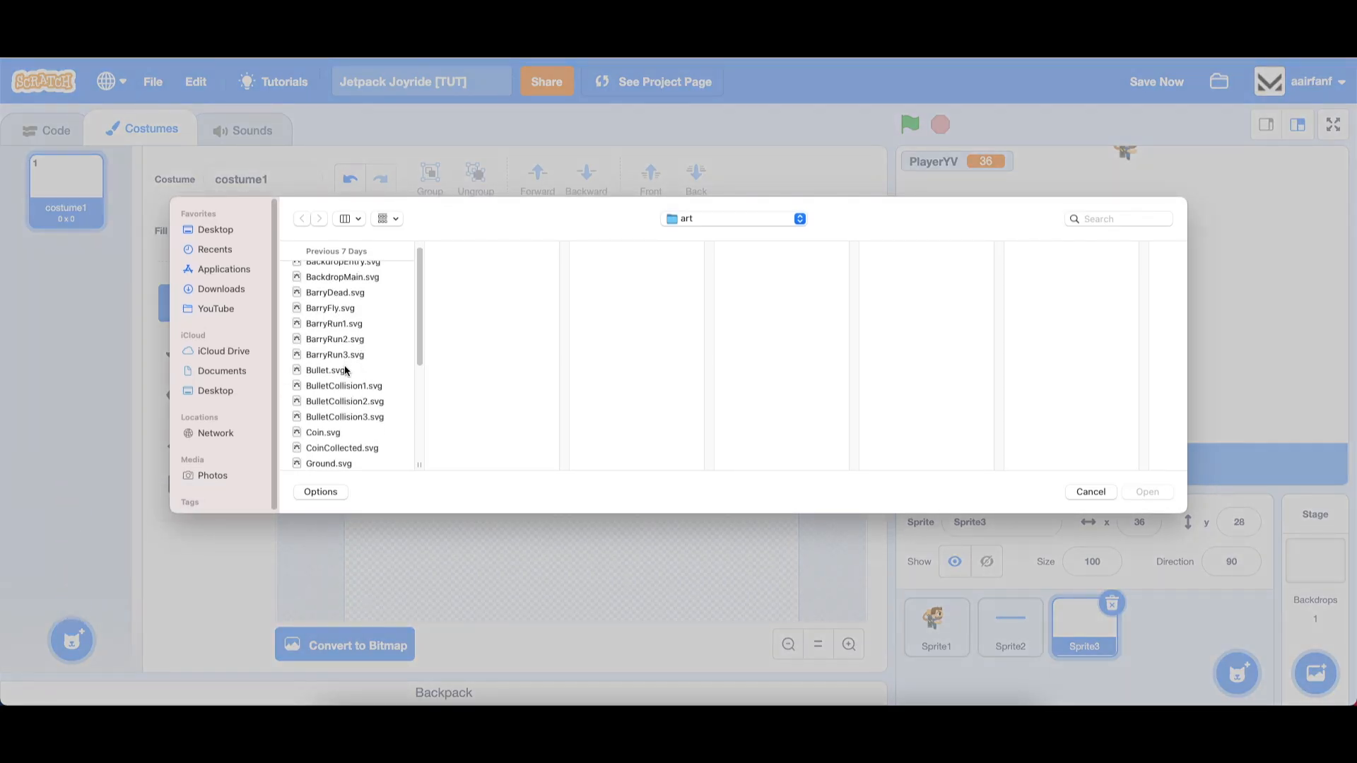
scroll("down", 3)
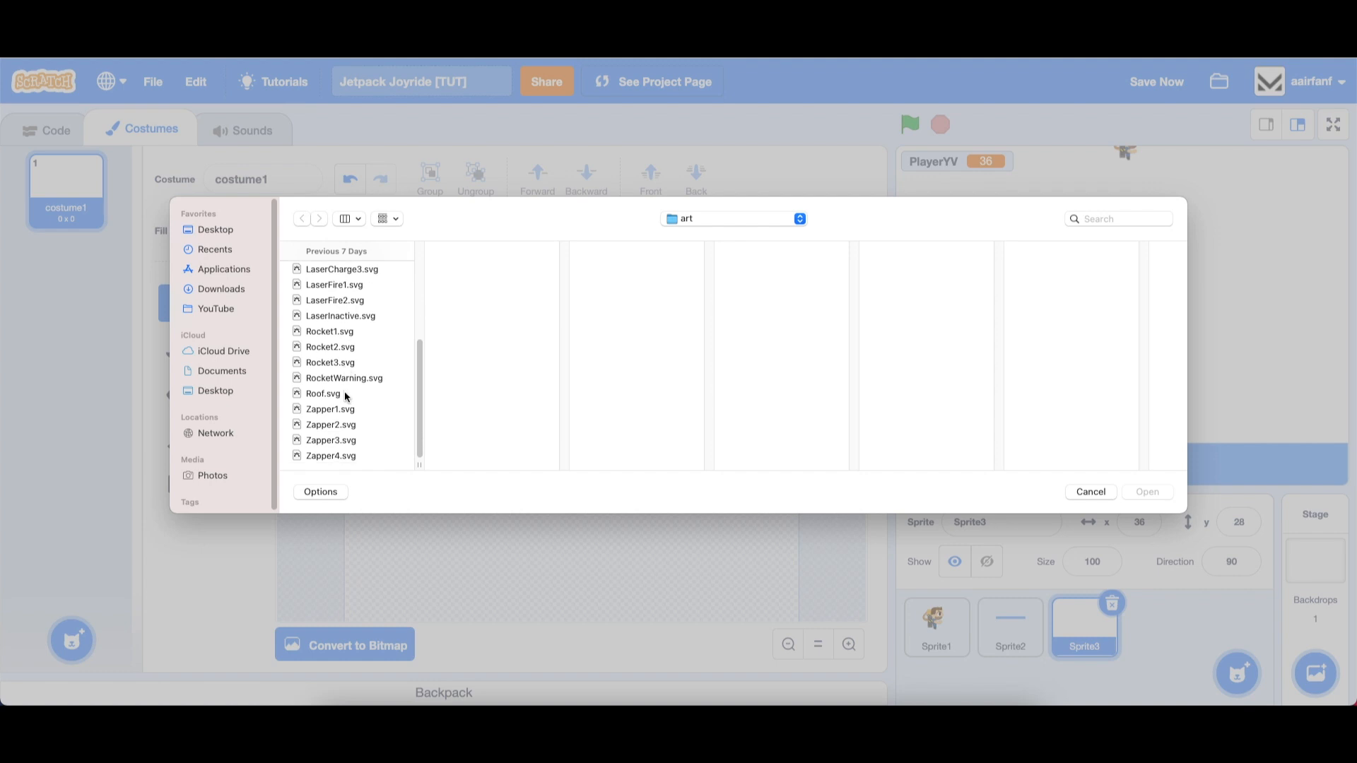
double_click(323, 394)
type("160")
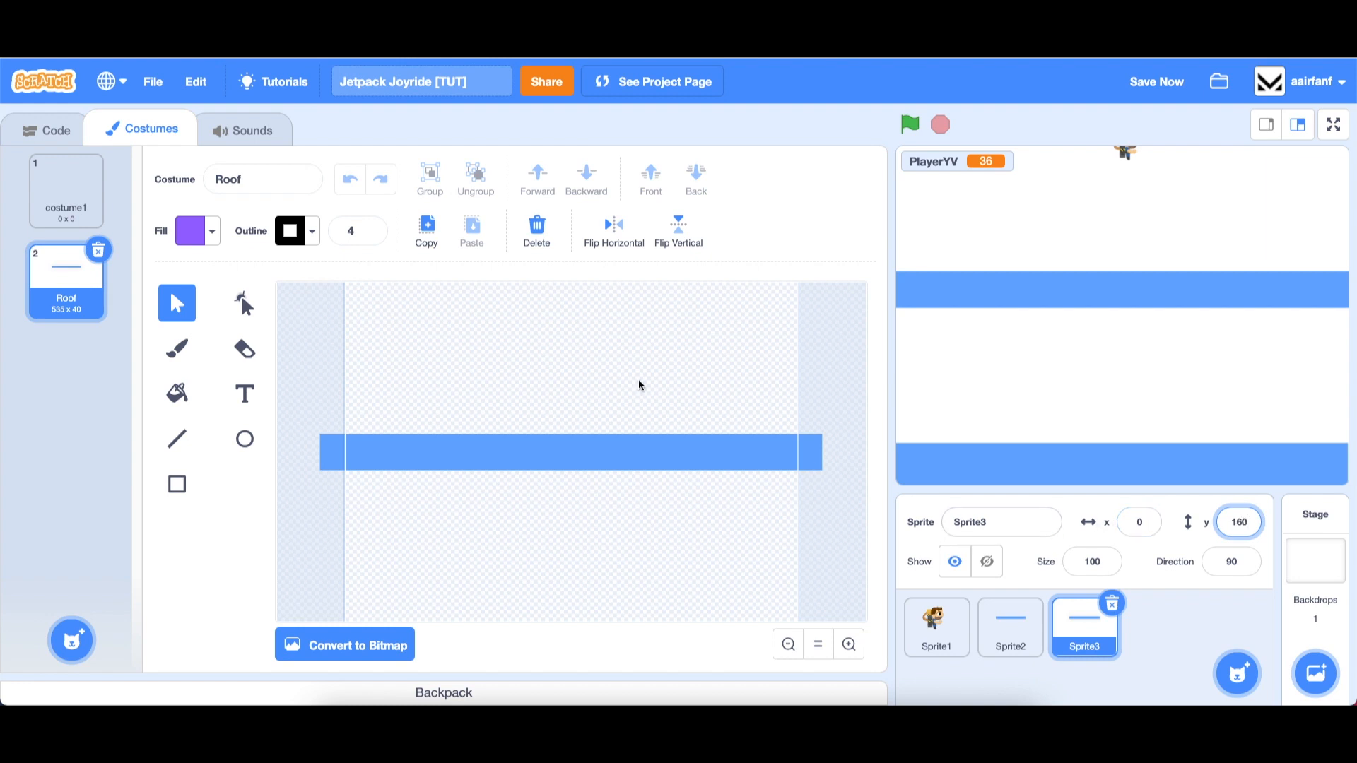
left_click(56, 129)
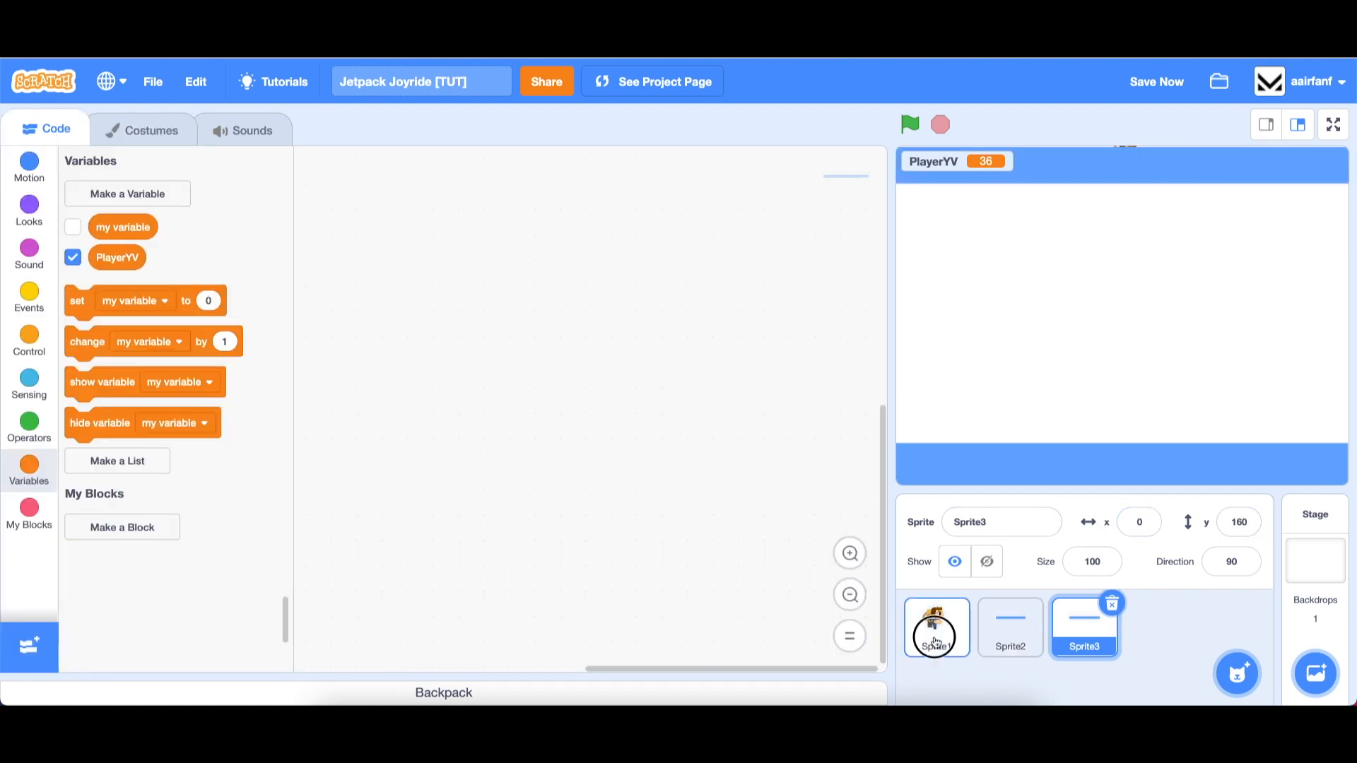
Step: Rename the sprites to Barry, Ground and Roof
left_click(936, 627)
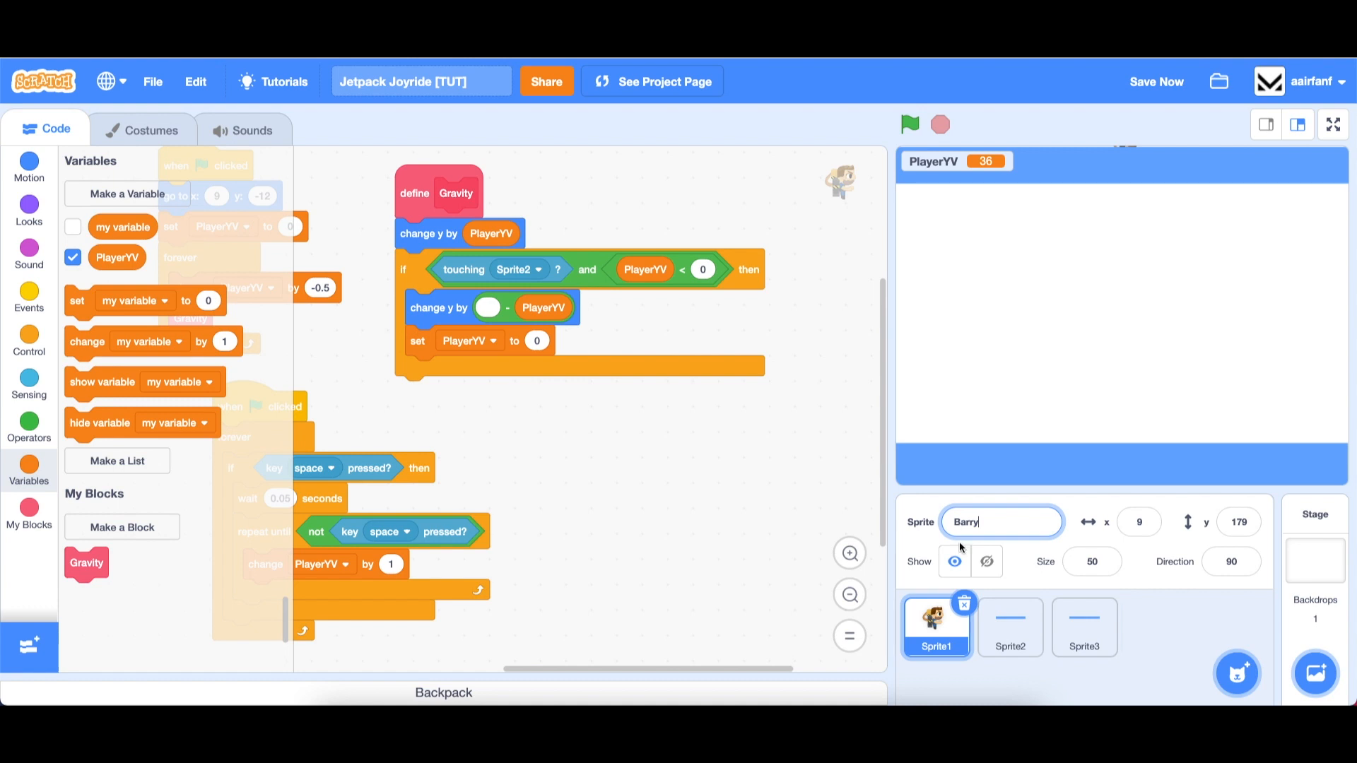
left_click(1009, 628)
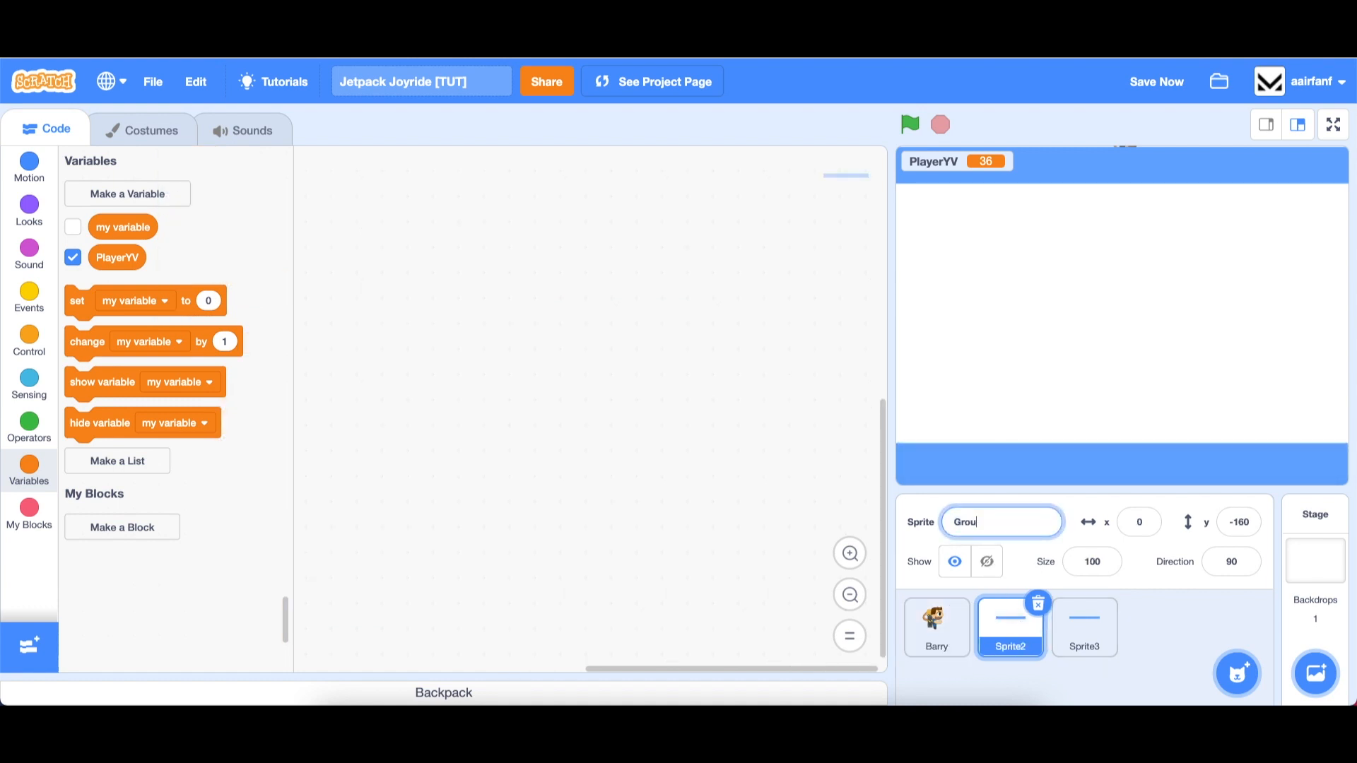
left_click(1084, 626)
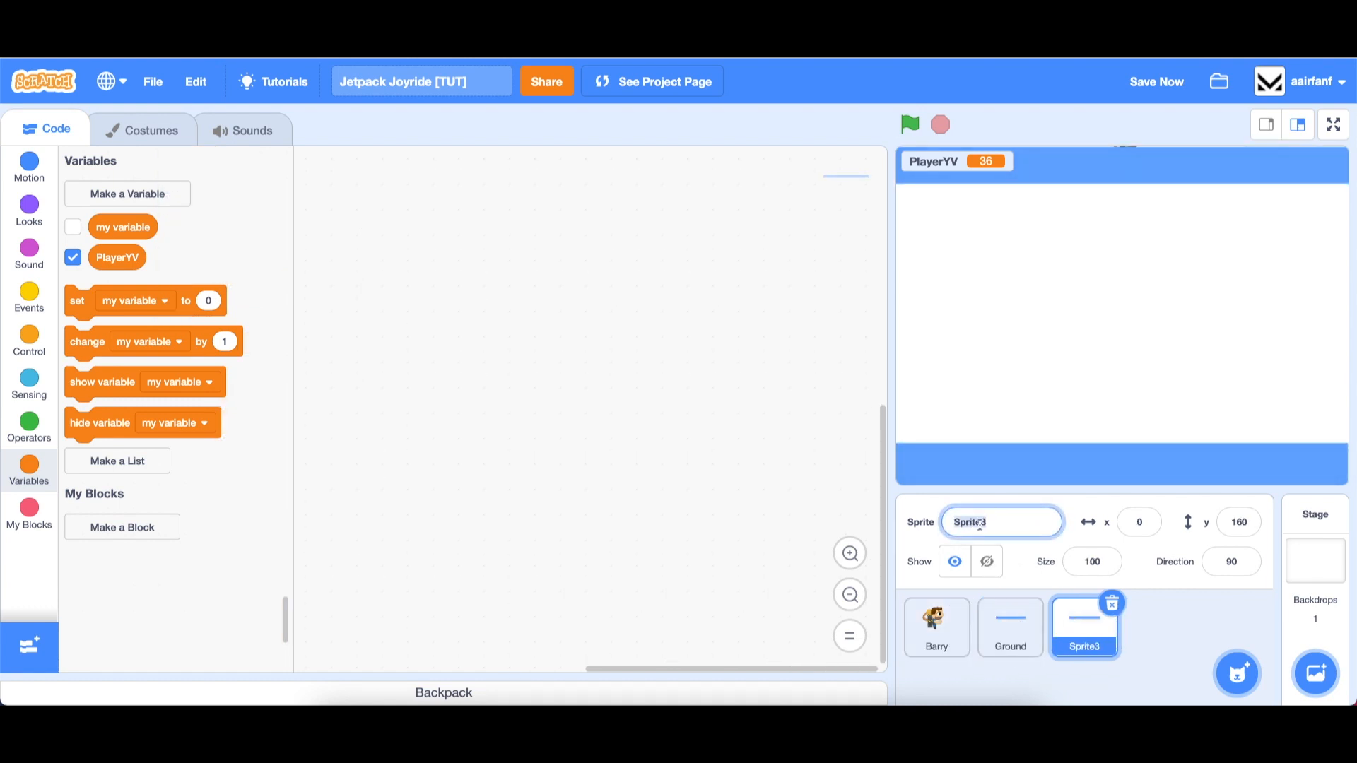
type("Roof")
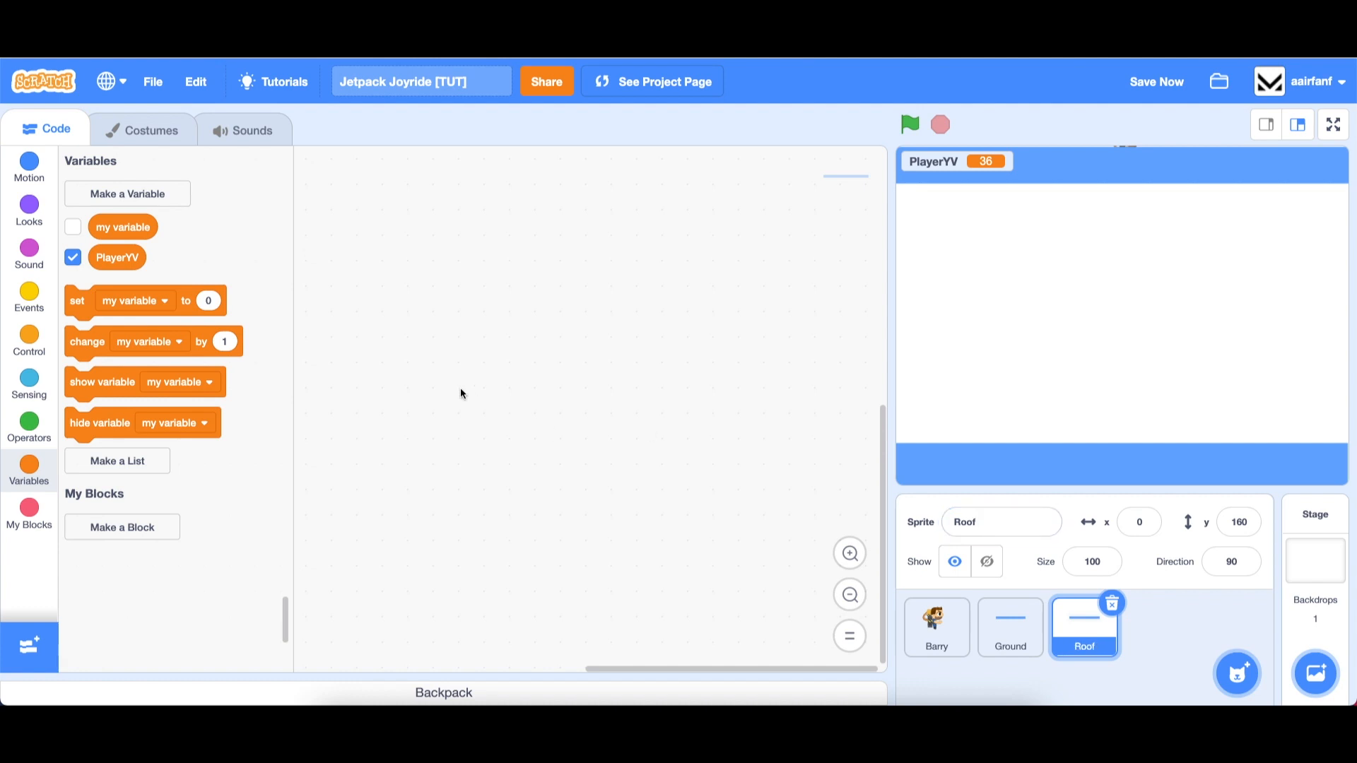
left_click(29, 299)
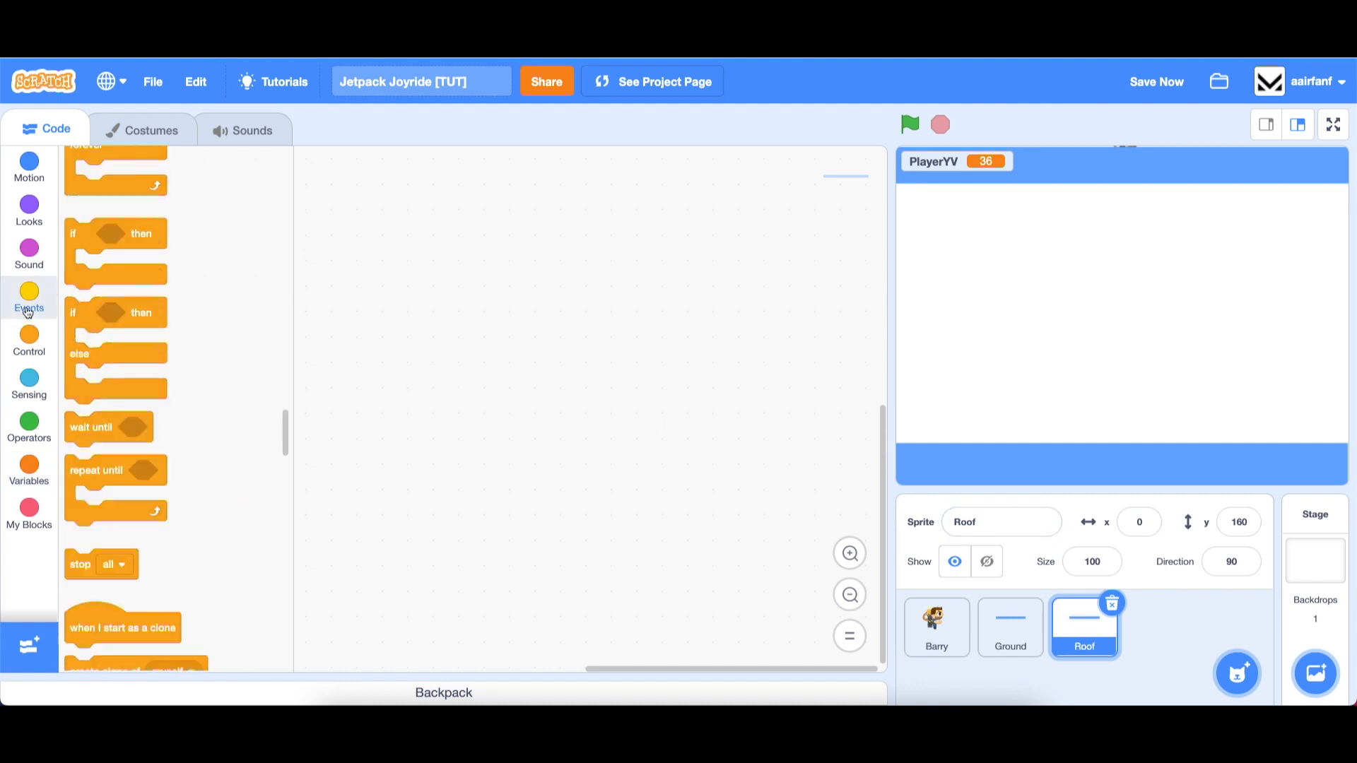
Step: Add a Roof collision check with PlayerYV greater than 0 to Gravity, then test-run the game
left_click(935, 626)
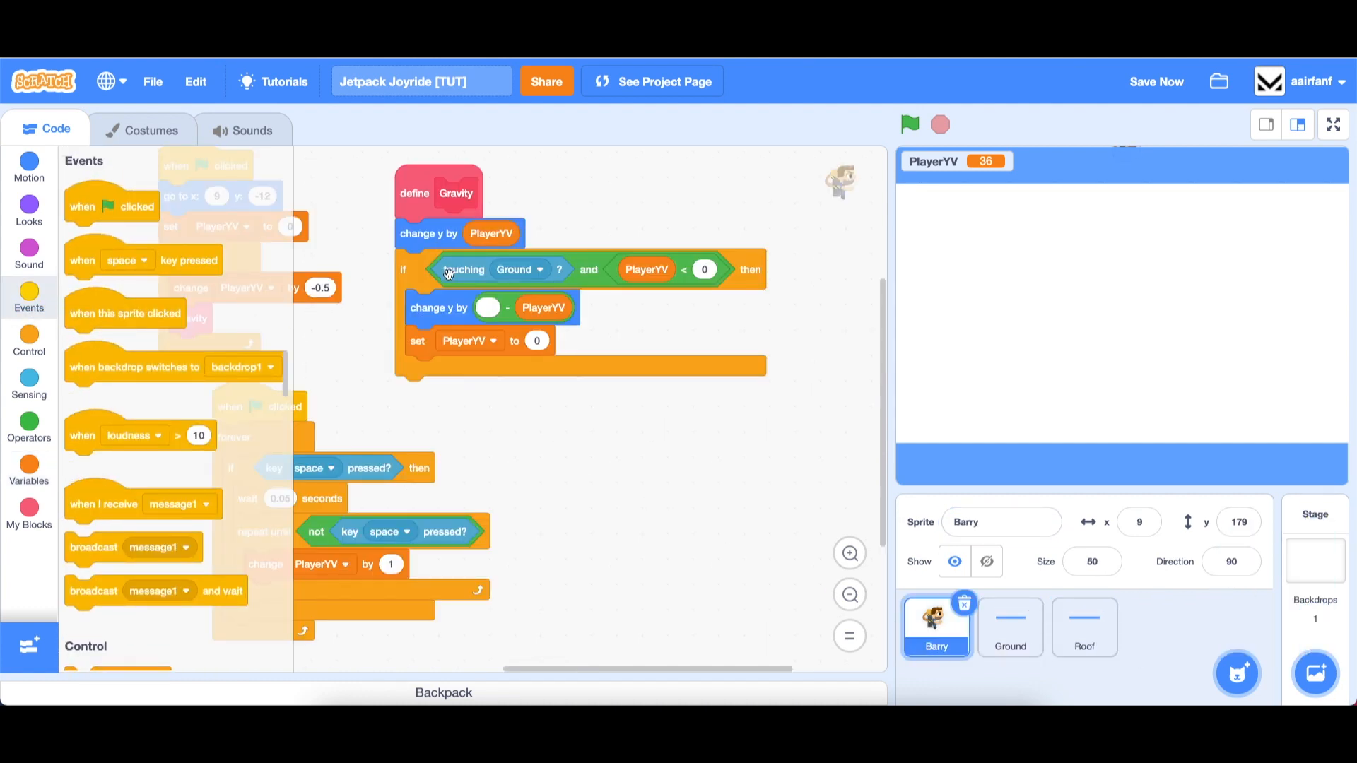
left_click_drag(446, 268, 411, 396)
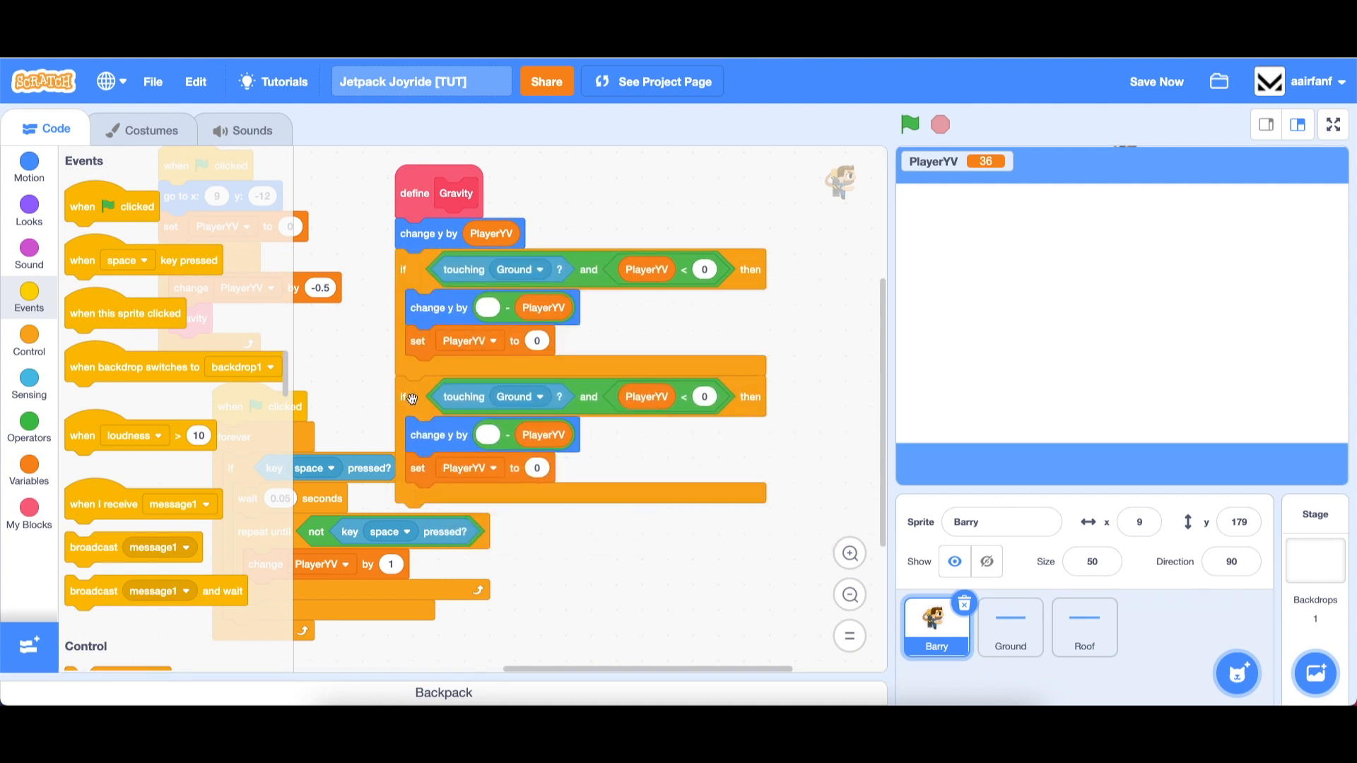
left_click(517, 396)
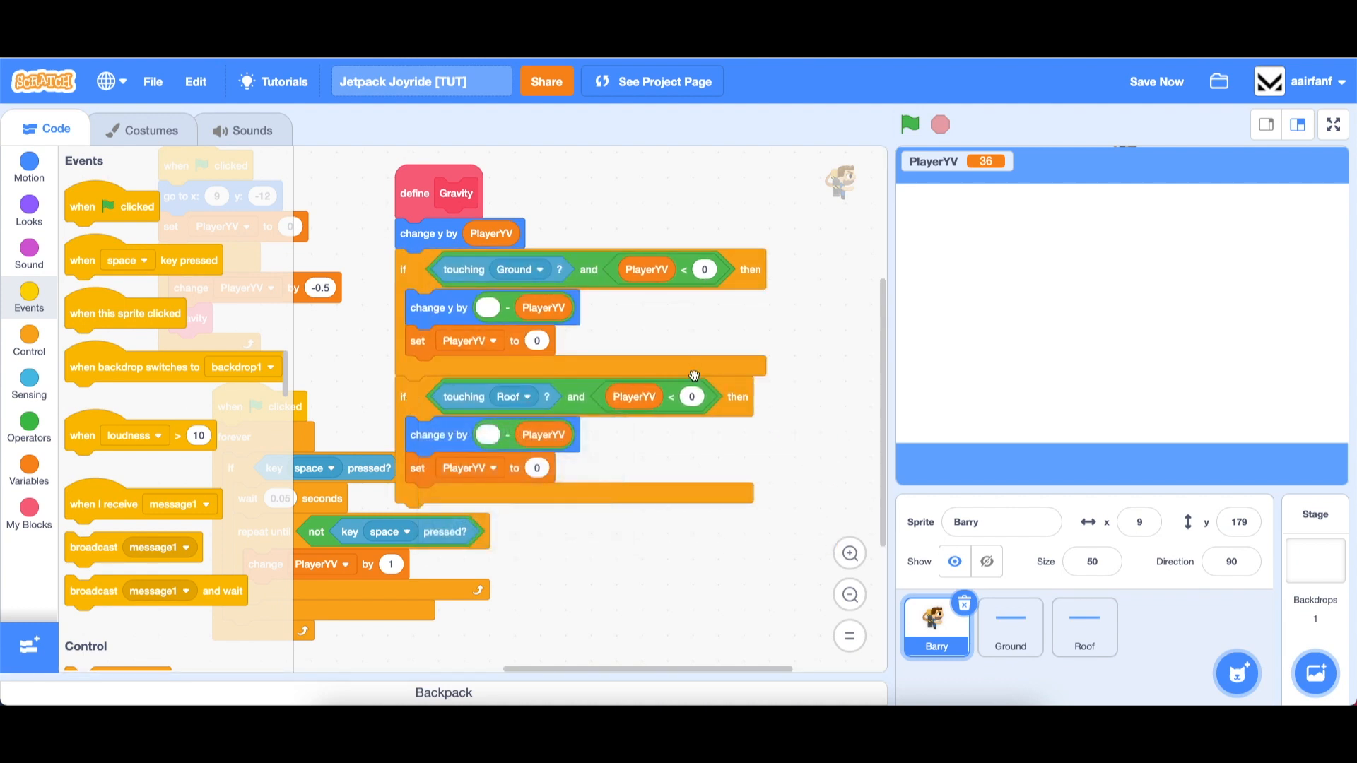
left_click_drag(644, 395, 692, 511)
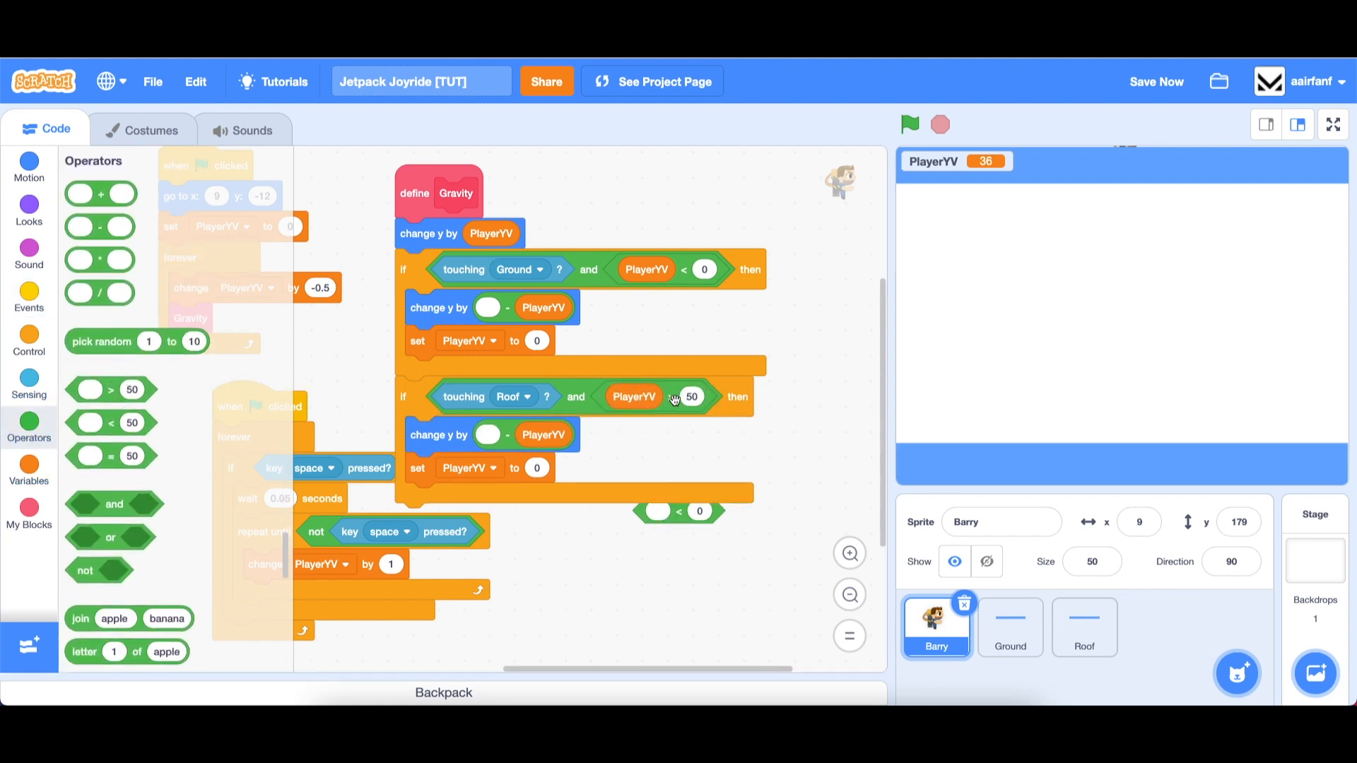
left_click(690, 396)
type("0")
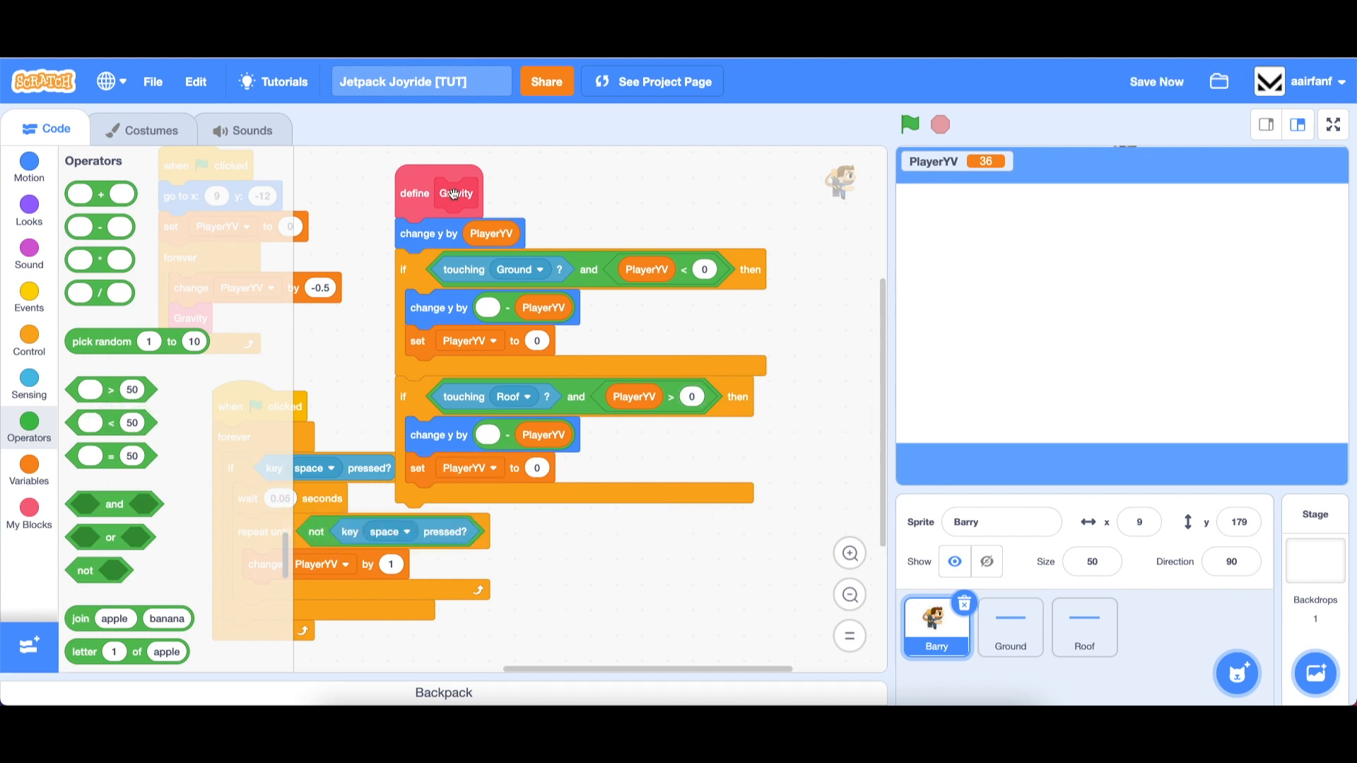
left_click(908, 124)
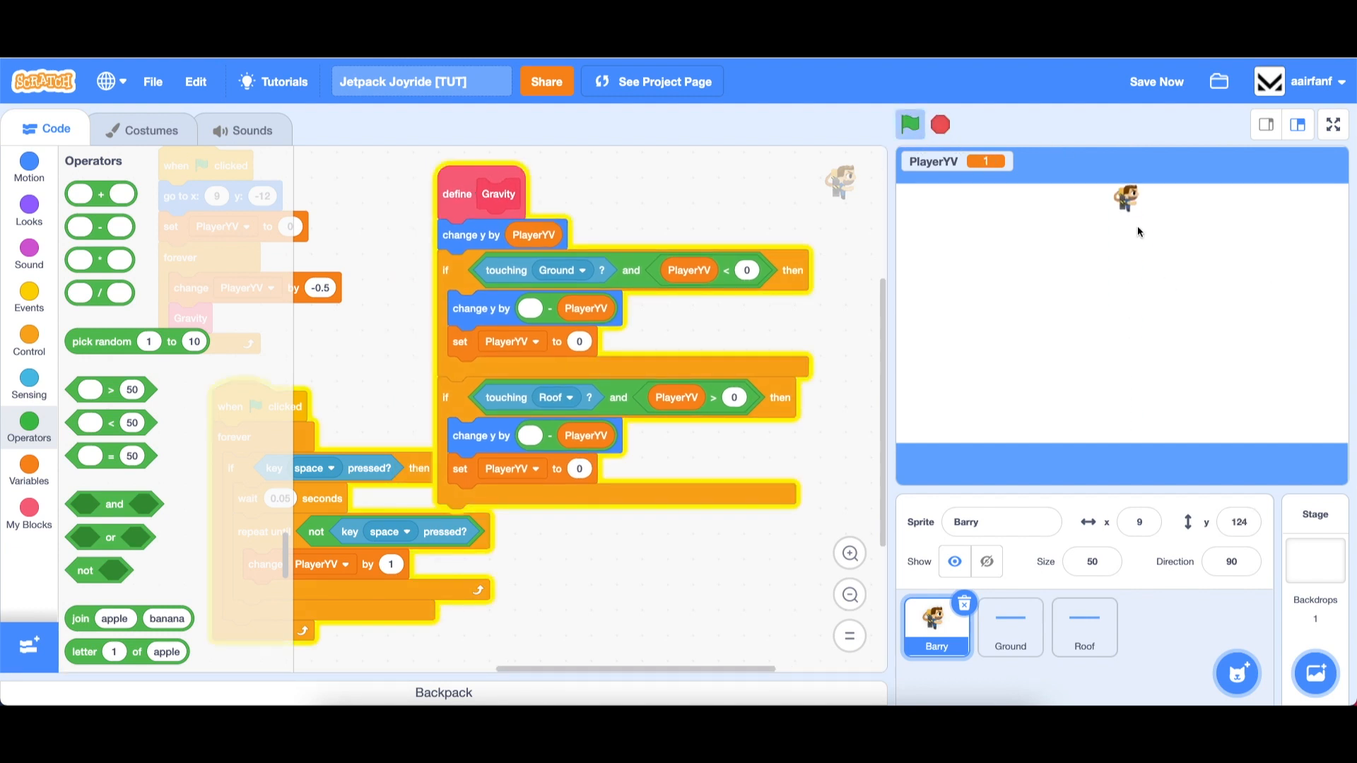
Step: Stop the roof-collision test run, leaving Barry resting on the ground
left_click(908, 125)
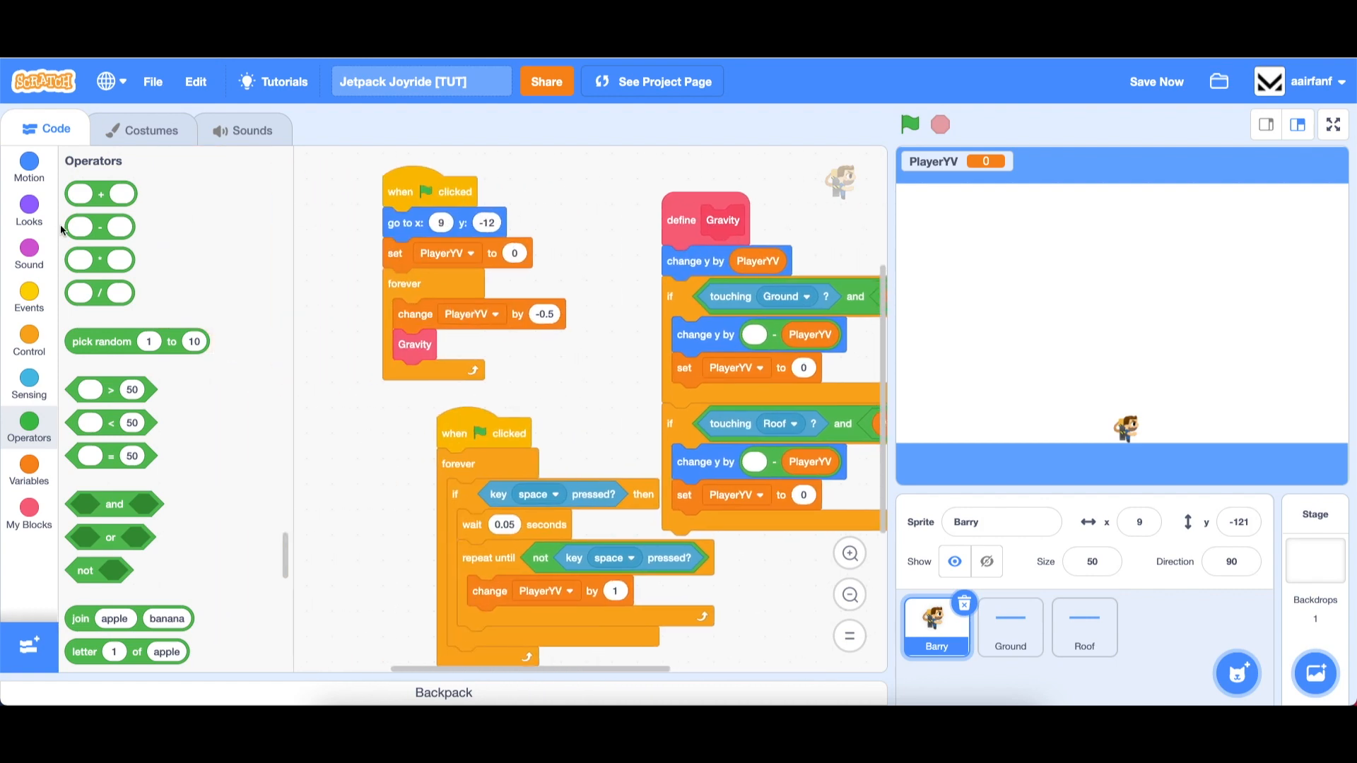
Step: Set Barry's start position to x -175, y -121 and test-run his flight from there
left_click(28, 465)
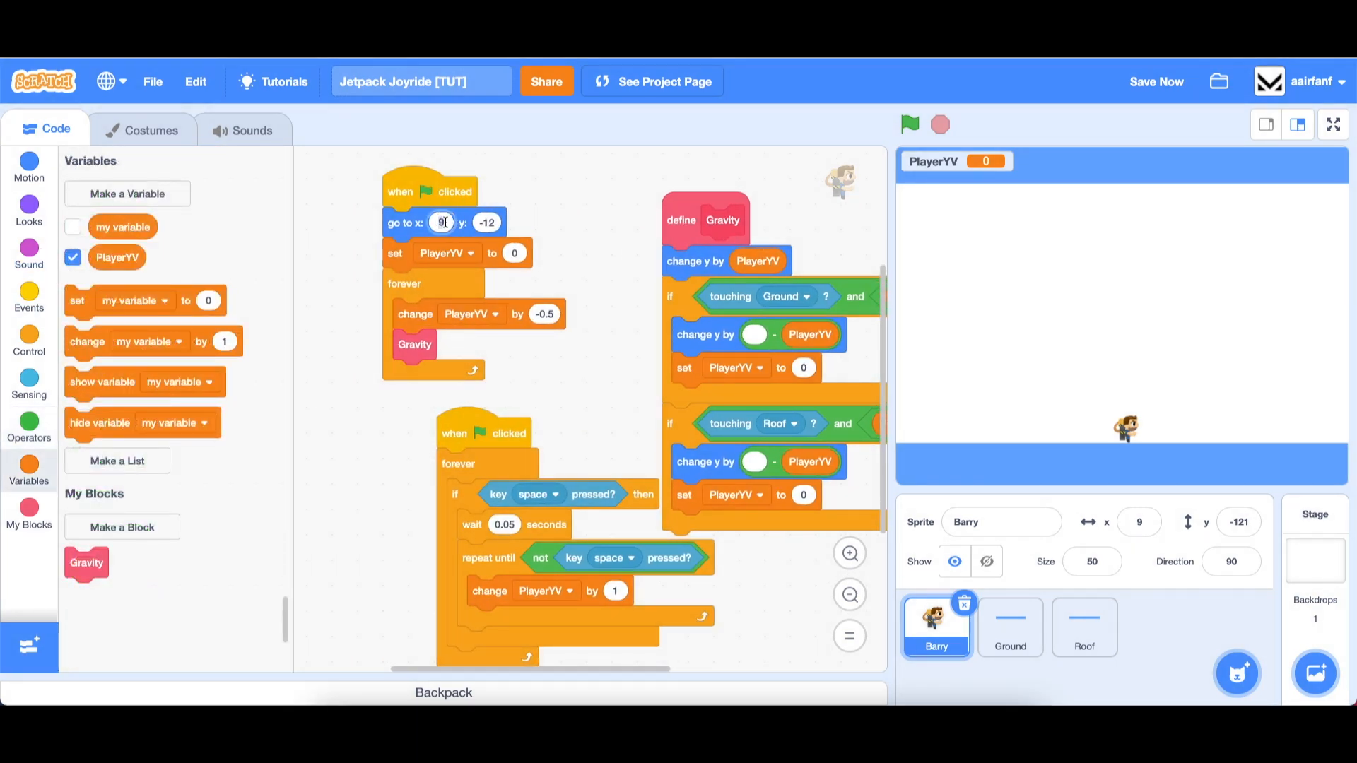
type("-175")
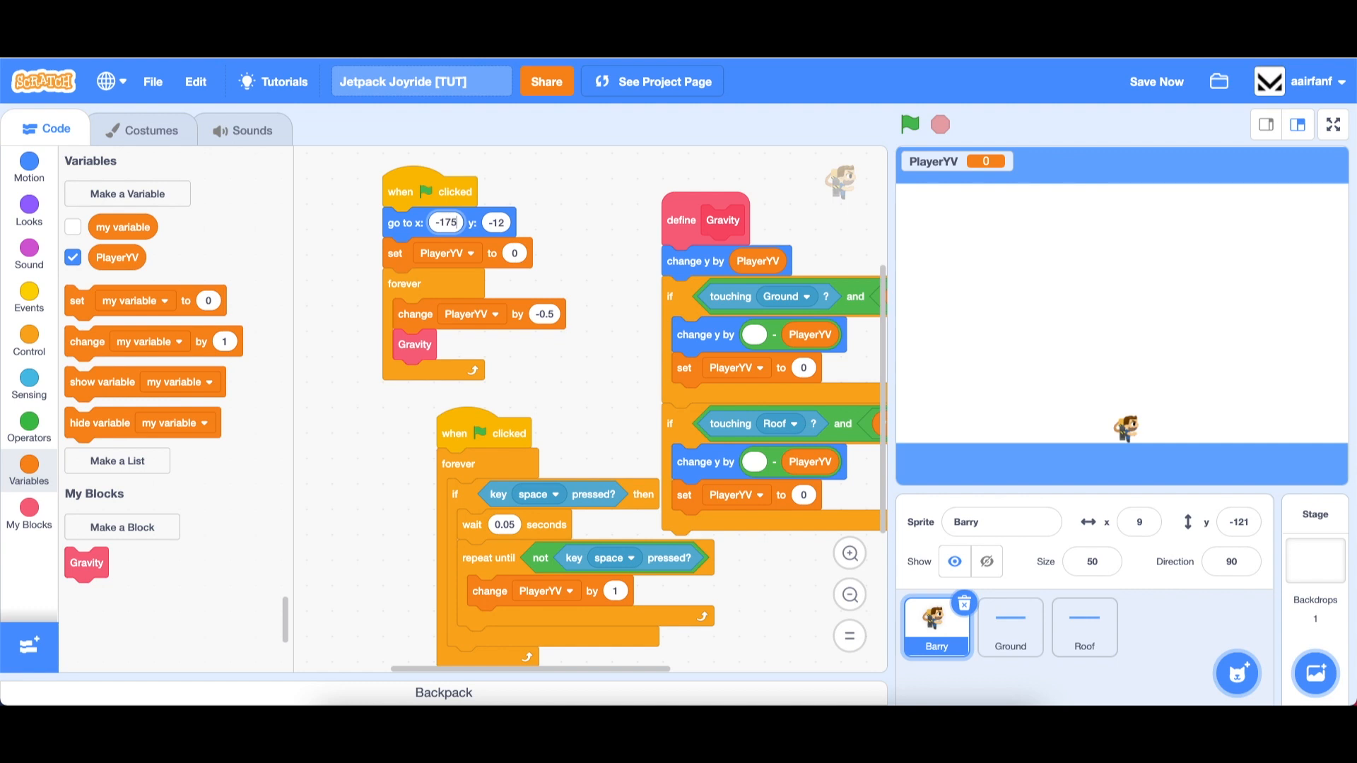
type("-121")
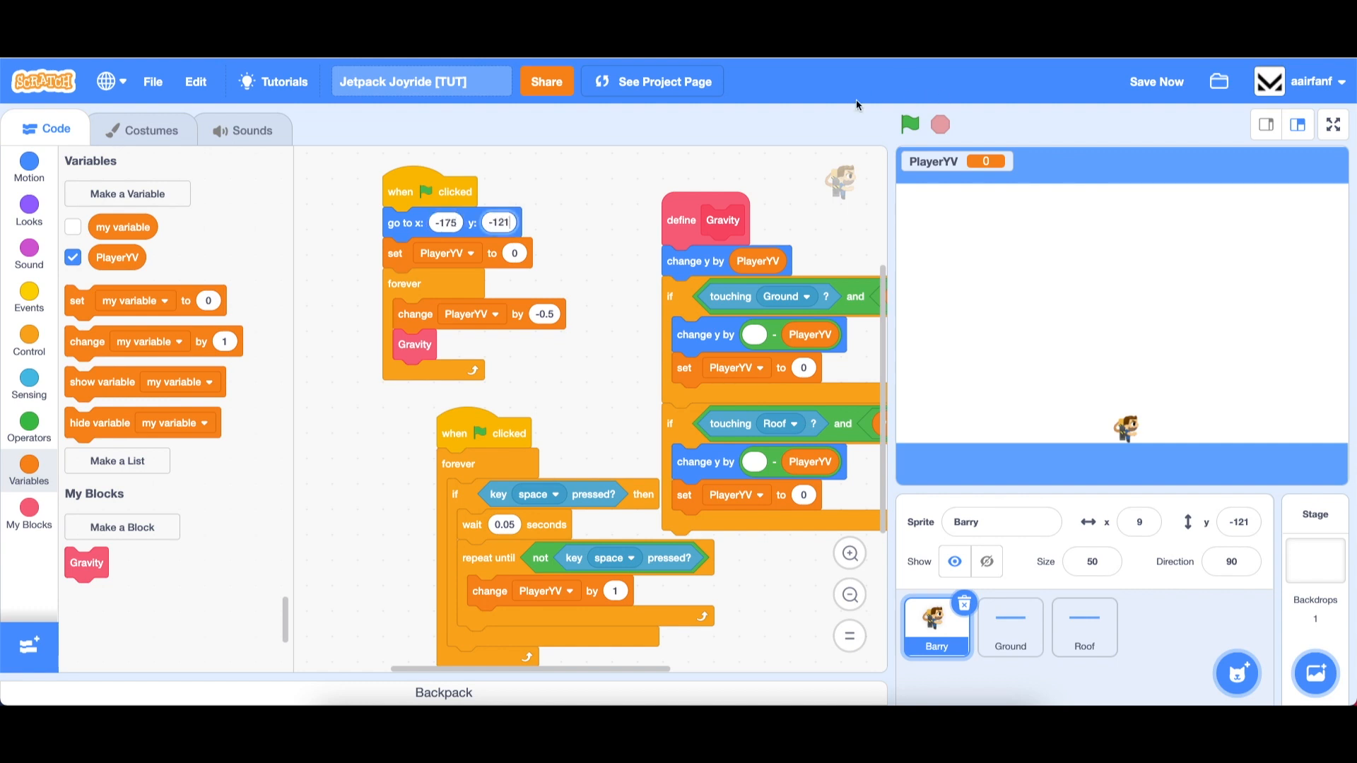
left_click(909, 124)
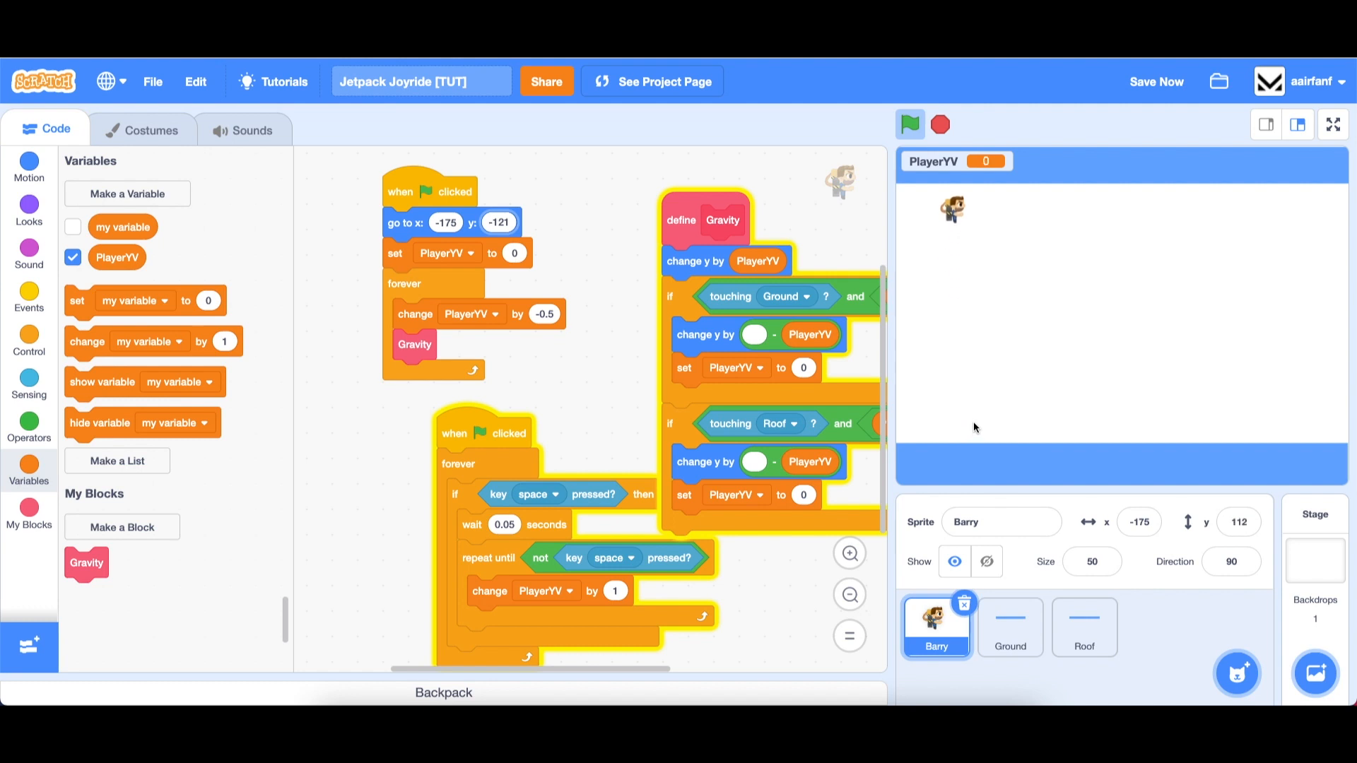
left_click(908, 125)
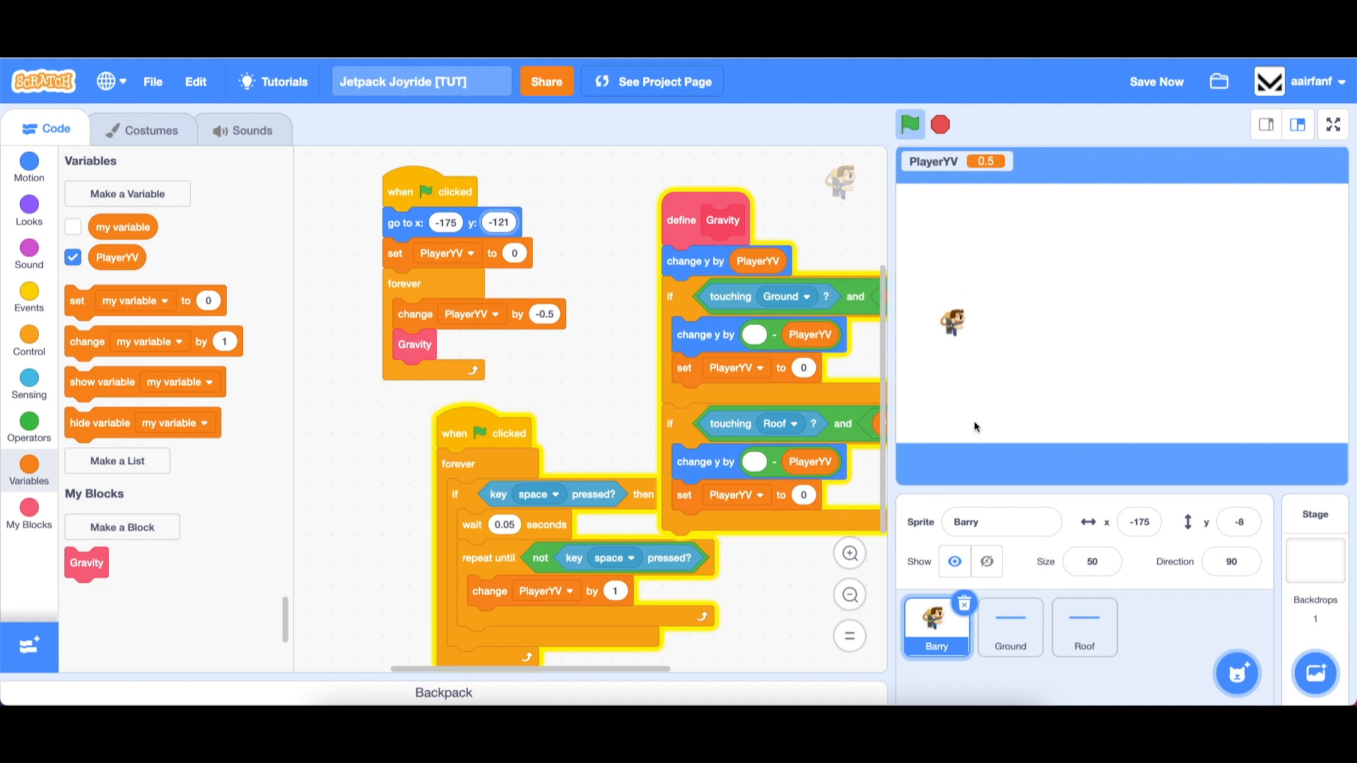